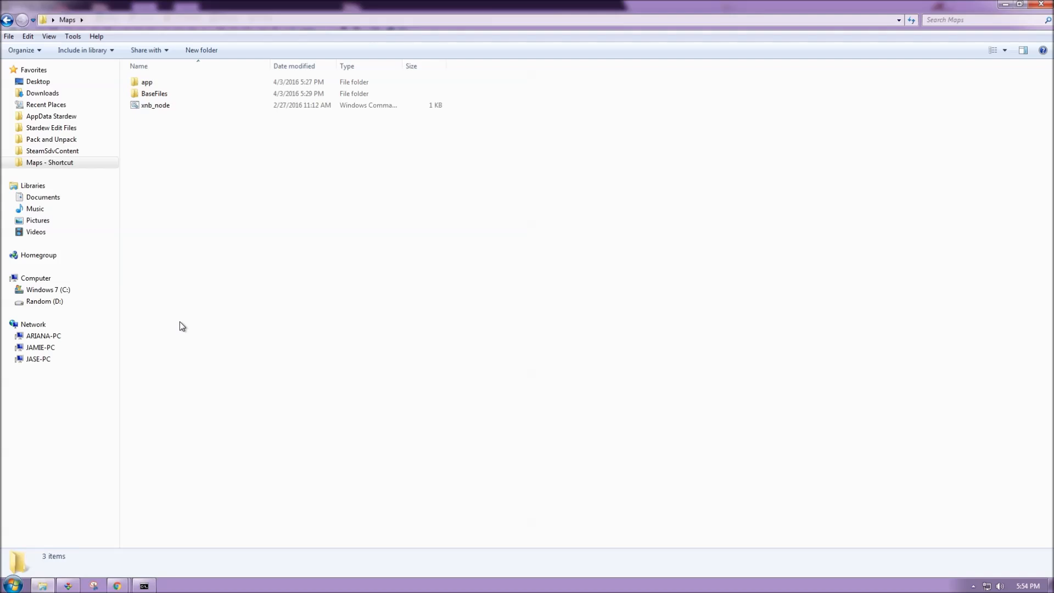
- Check the original FarmHouse1 file in BaseFiles, then cd the console into the Maps folder
double_click(154, 93)
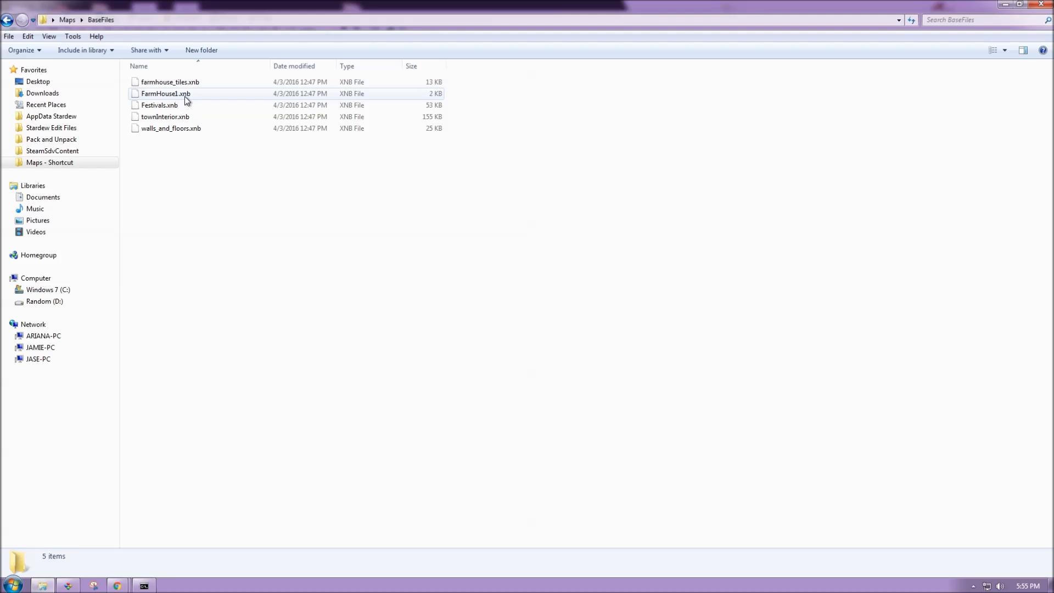
click(166, 93)
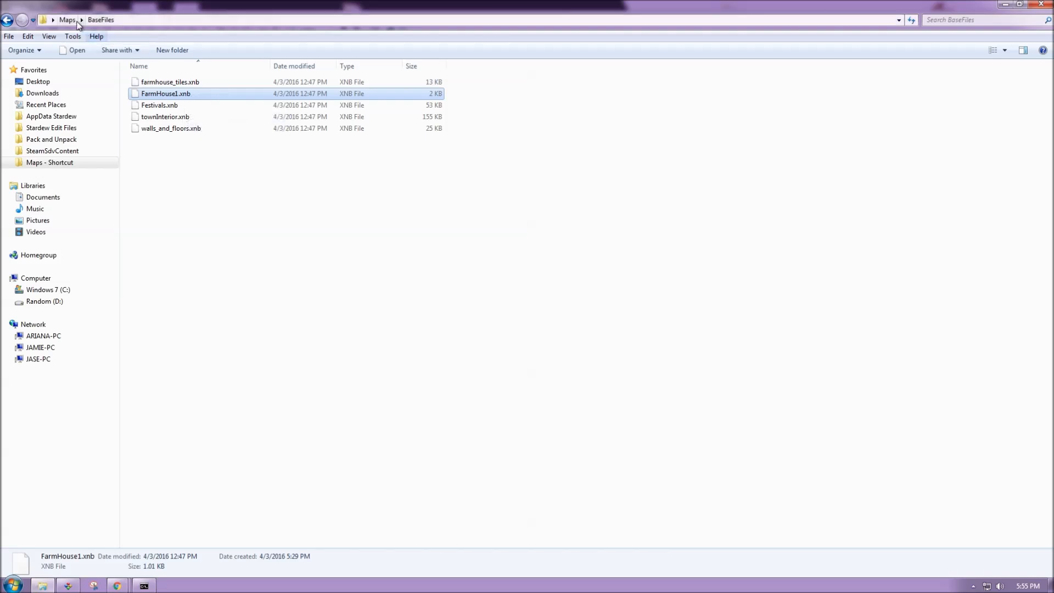
click(66, 20)
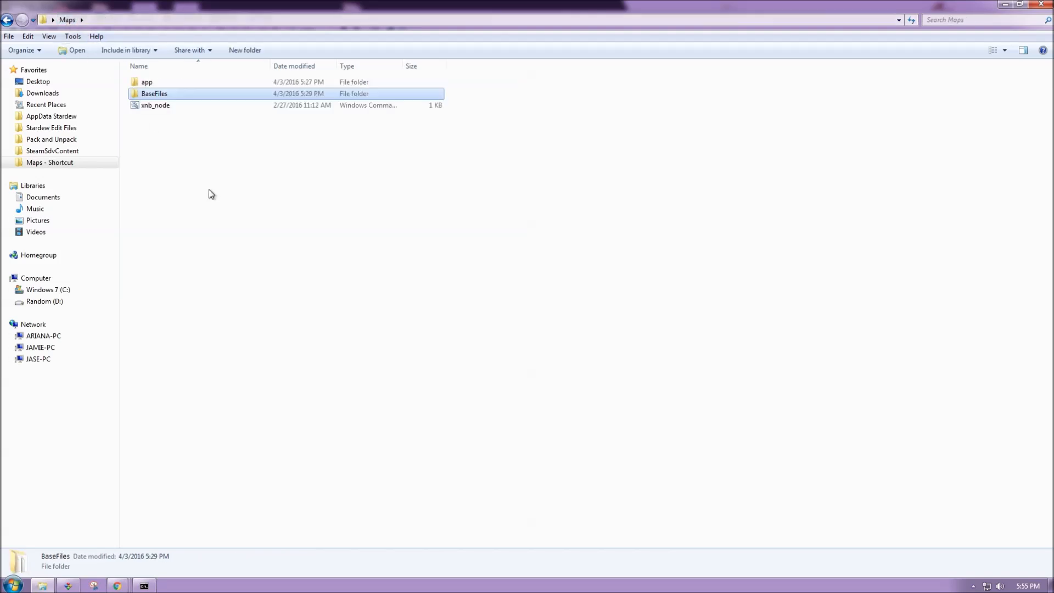
mouse_move(233, 209)
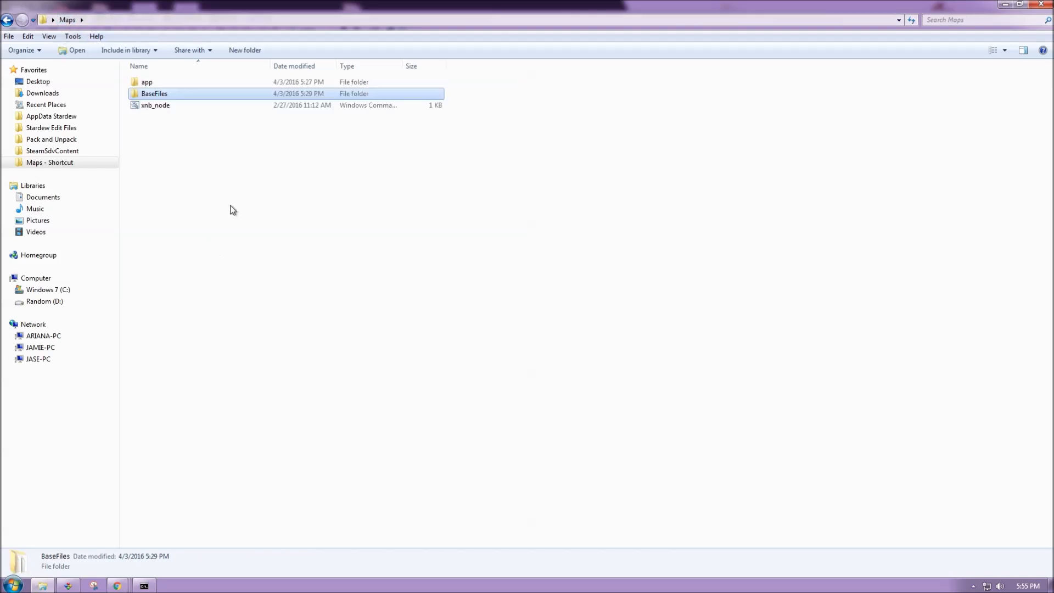
mouse_move(197, 363)
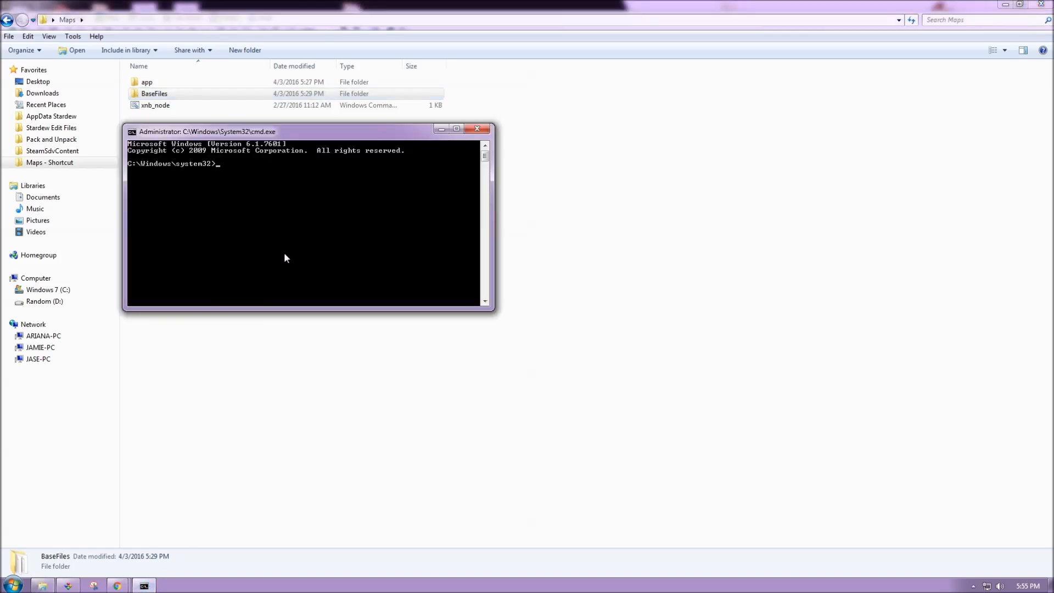
right_click(286, 258)
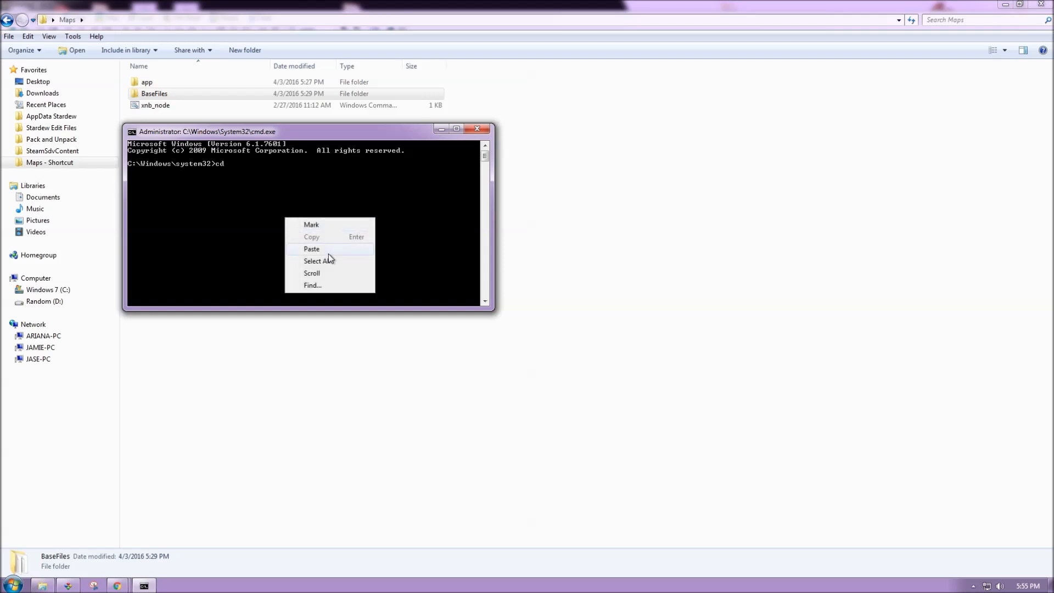
click(311, 250)
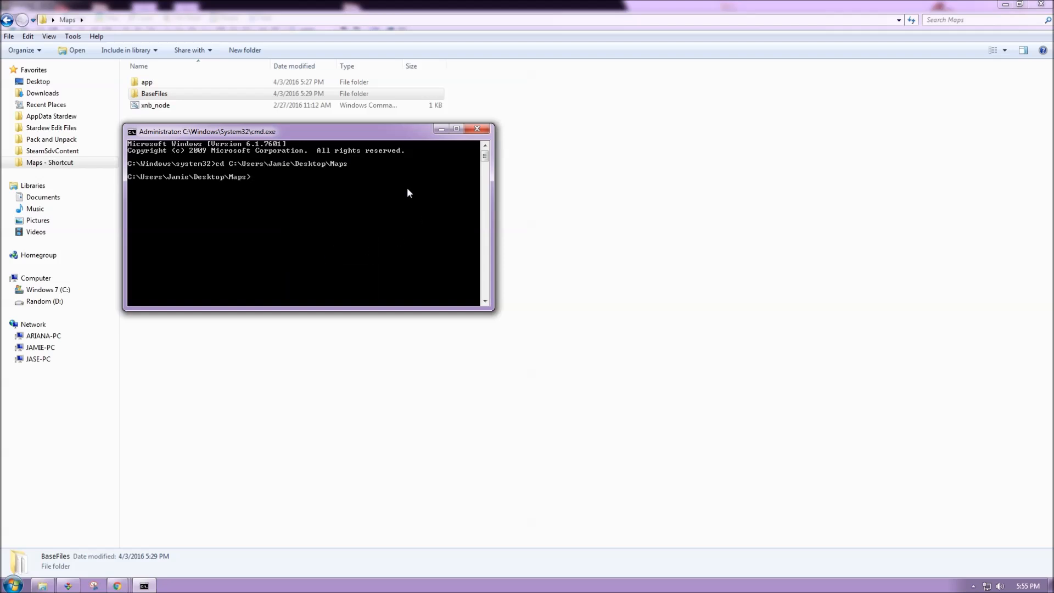
- Run xnb_node extract BaseFiles EditFiles to unpack the XNB maps
text(xnb_node e)
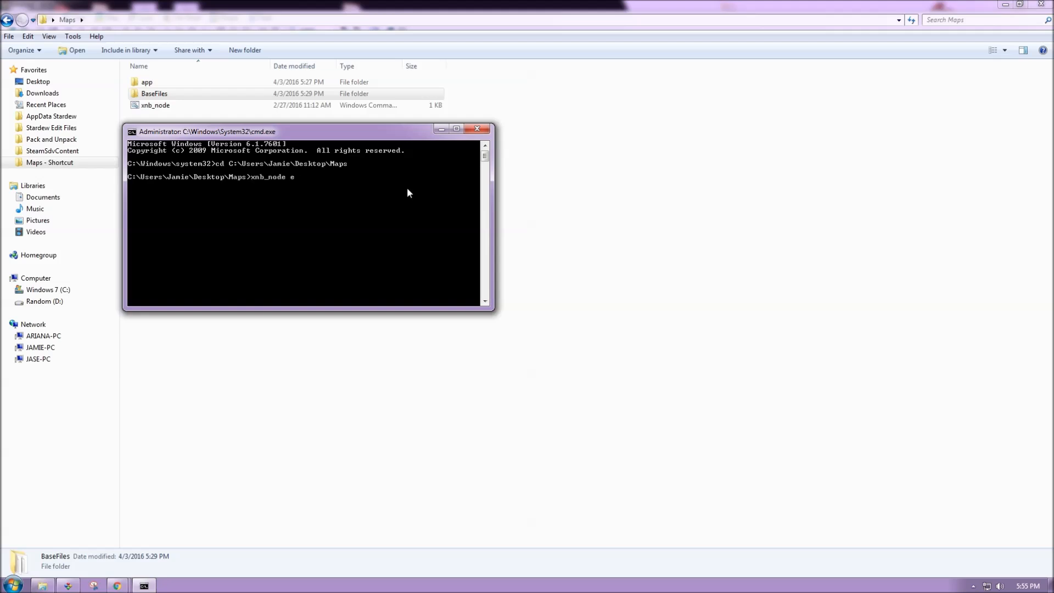
text(xtract)
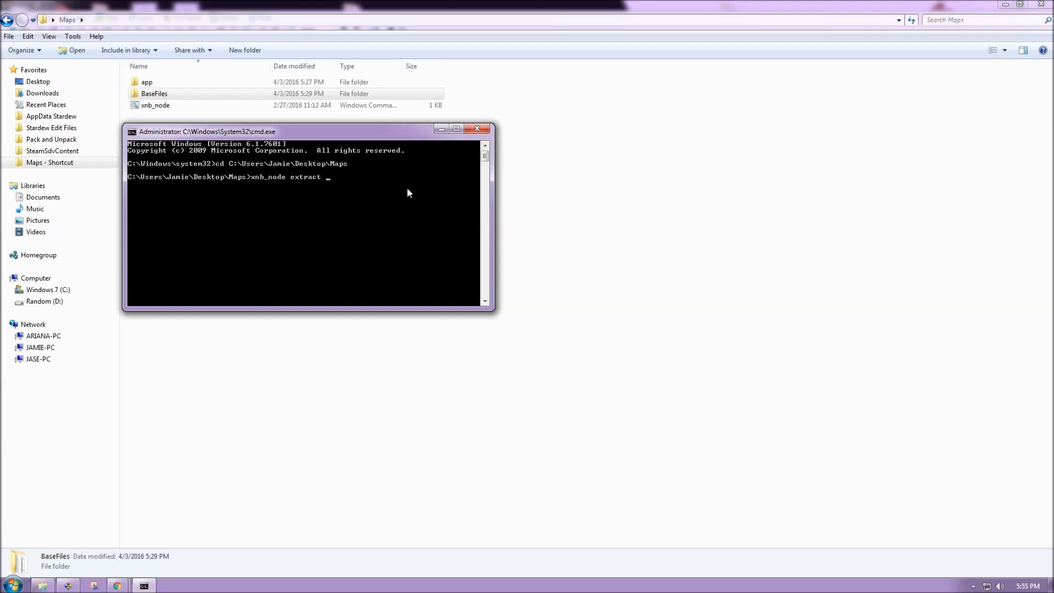
text(BaseF)
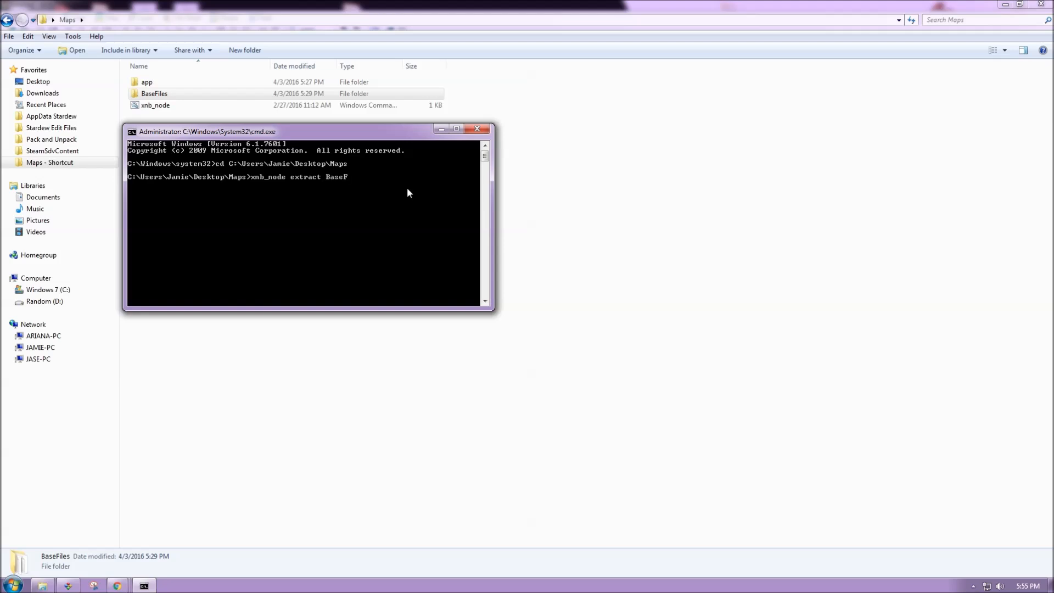
text(iles)
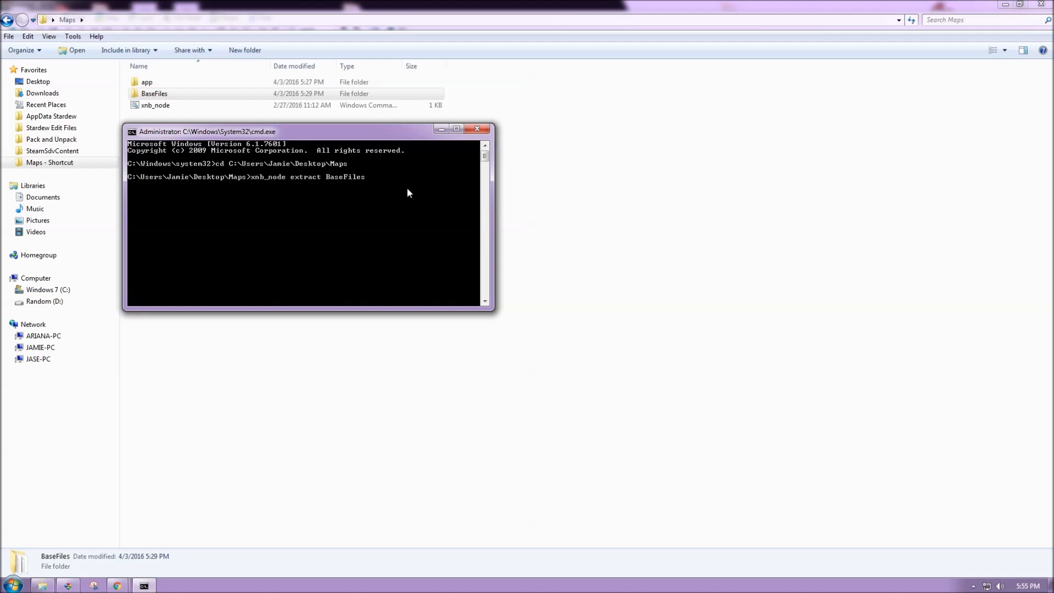
text(EditFile)
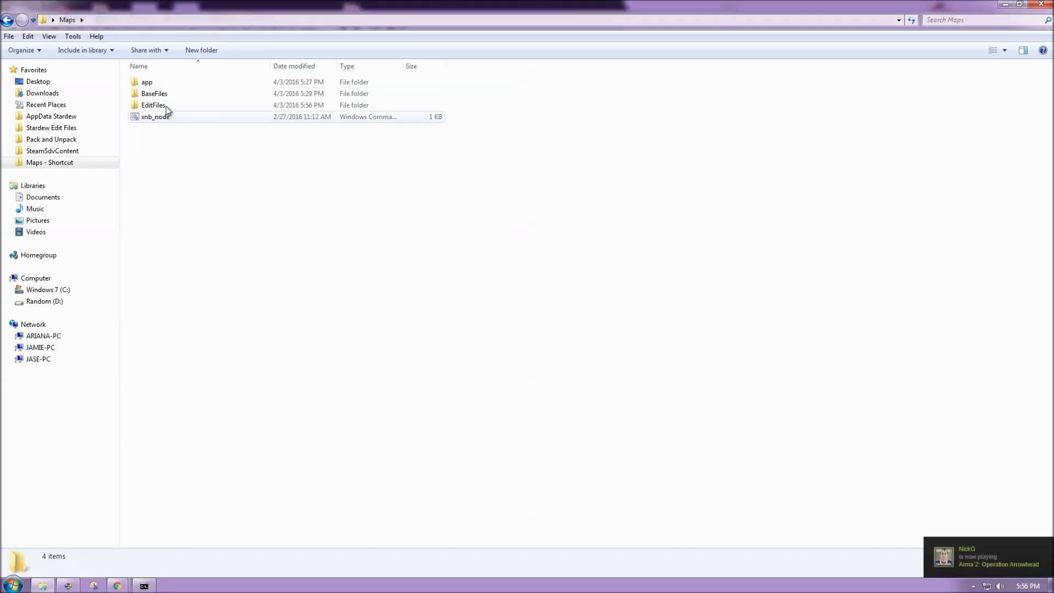
double_click(154, 106)
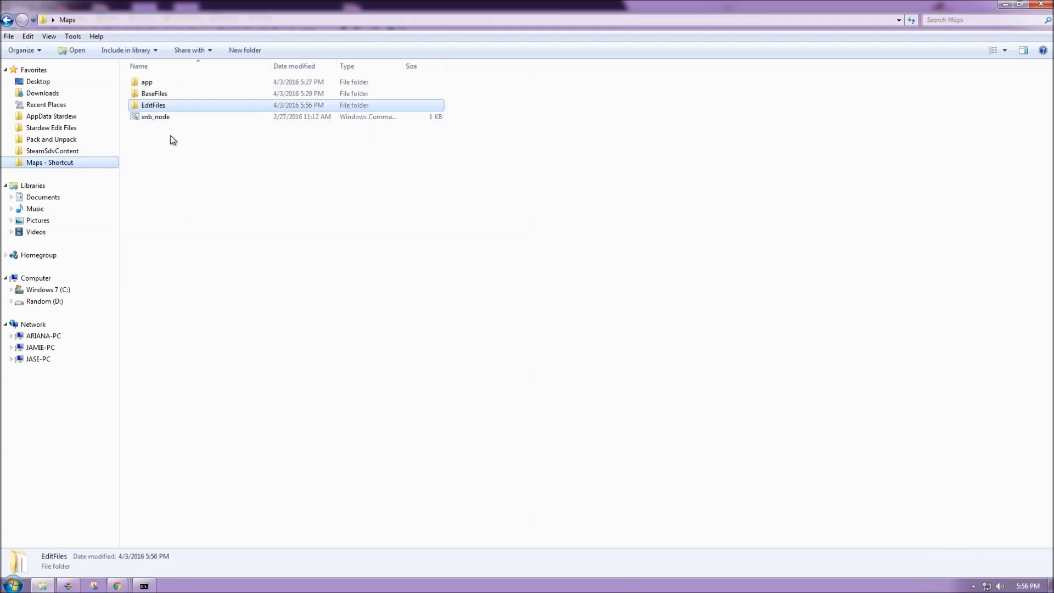
double_click(153, 93)
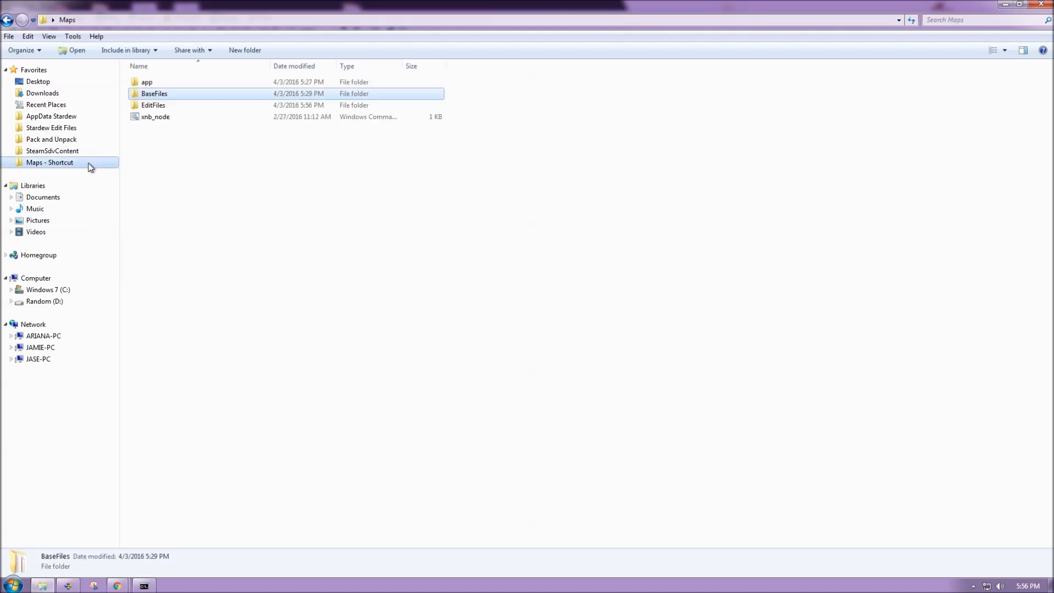
double_click(152, 106)
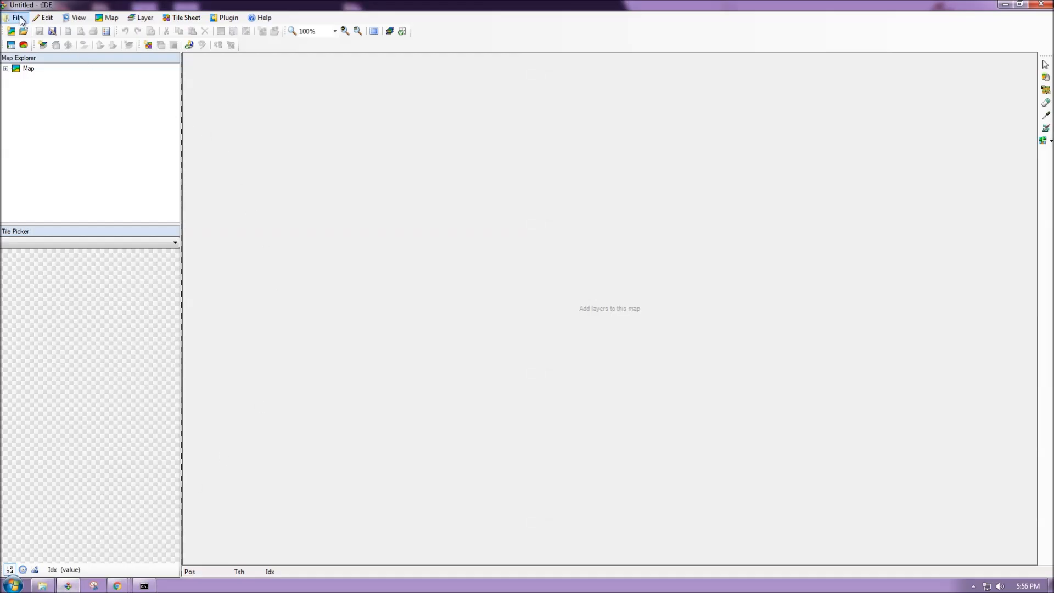
- Open FarmHouse1 from Maps > EditFiles as a tIDE Binary Map (*.tbin) file
click(15, 17)
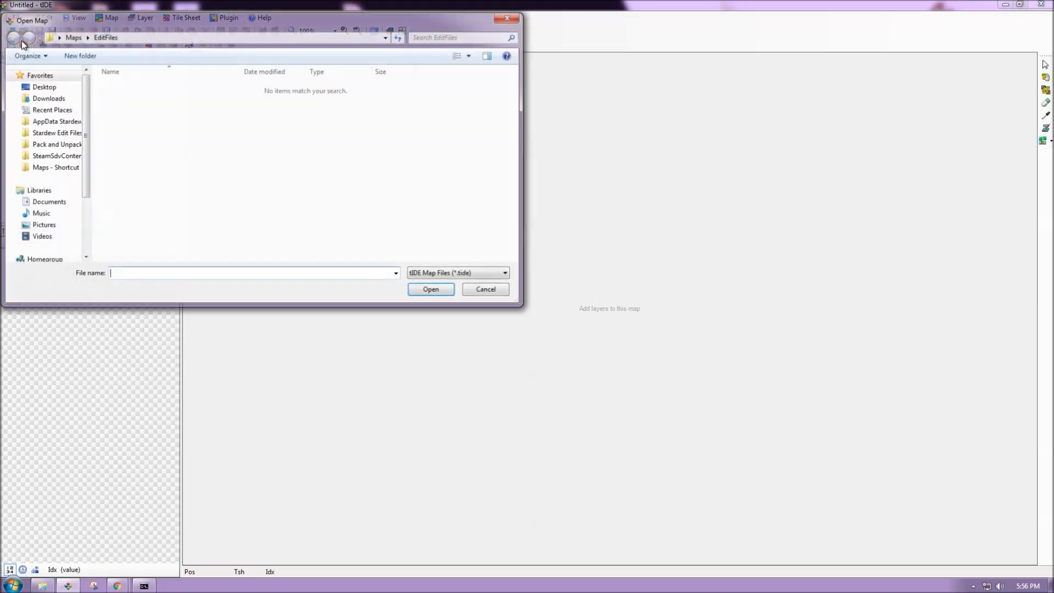
click(11, 36)
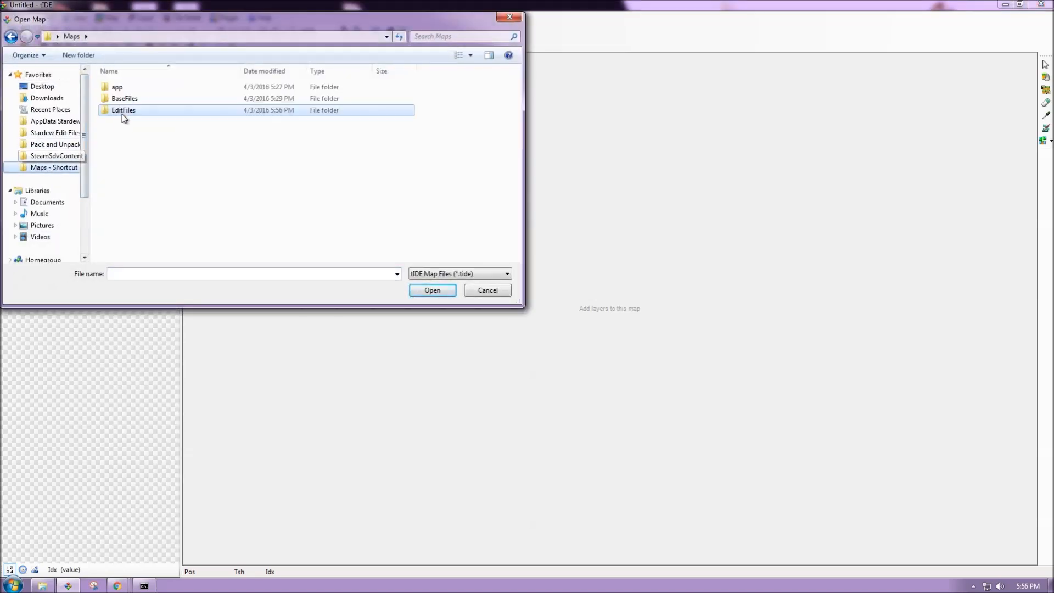
double_click(123, 110)
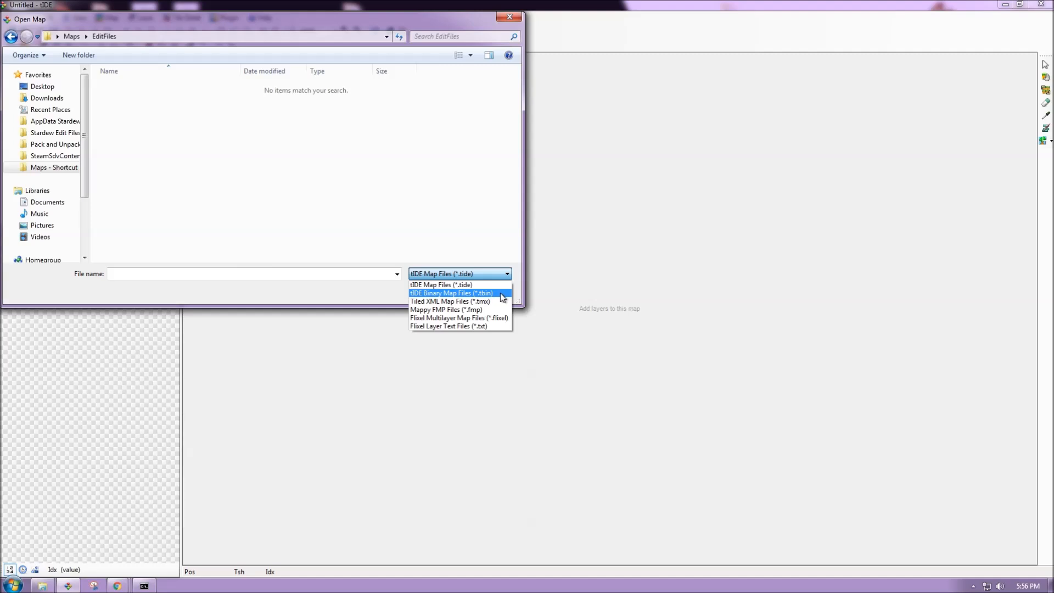
click(451, 293)
text(FarmHouse1)
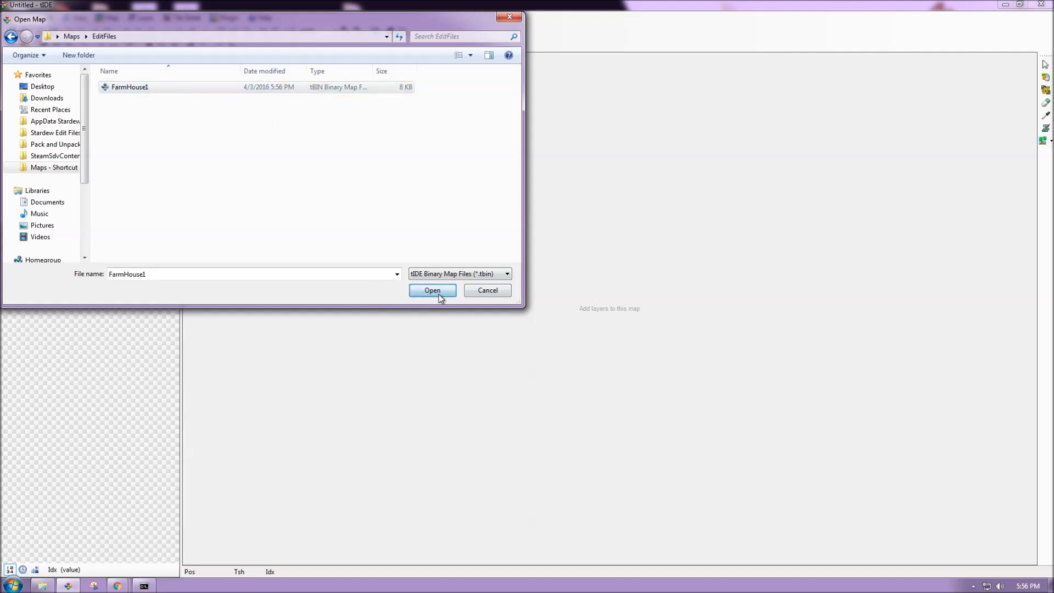
click(431, 289)
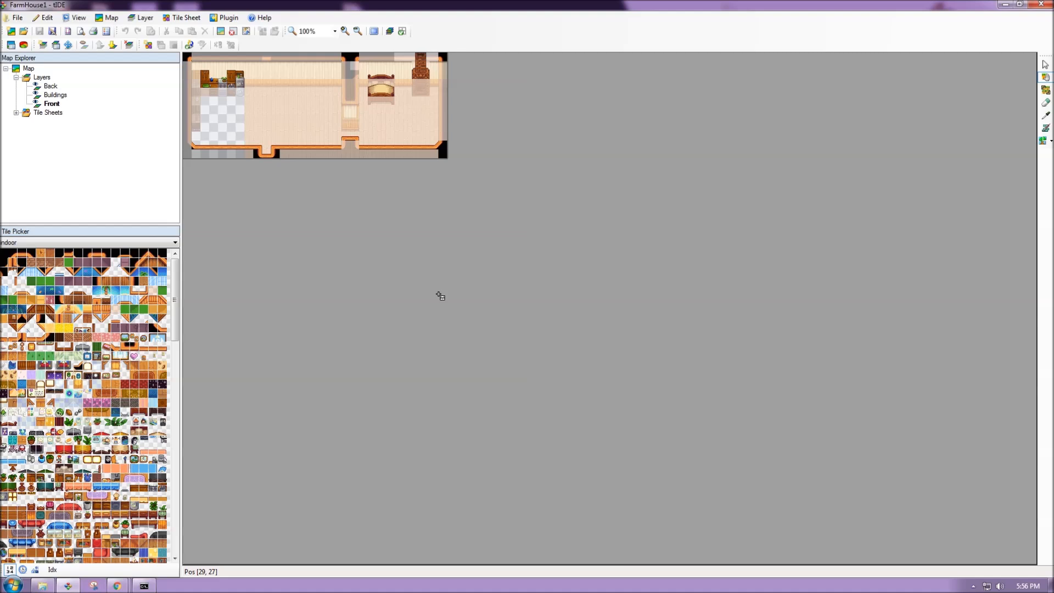
mouse_move(544, 232)
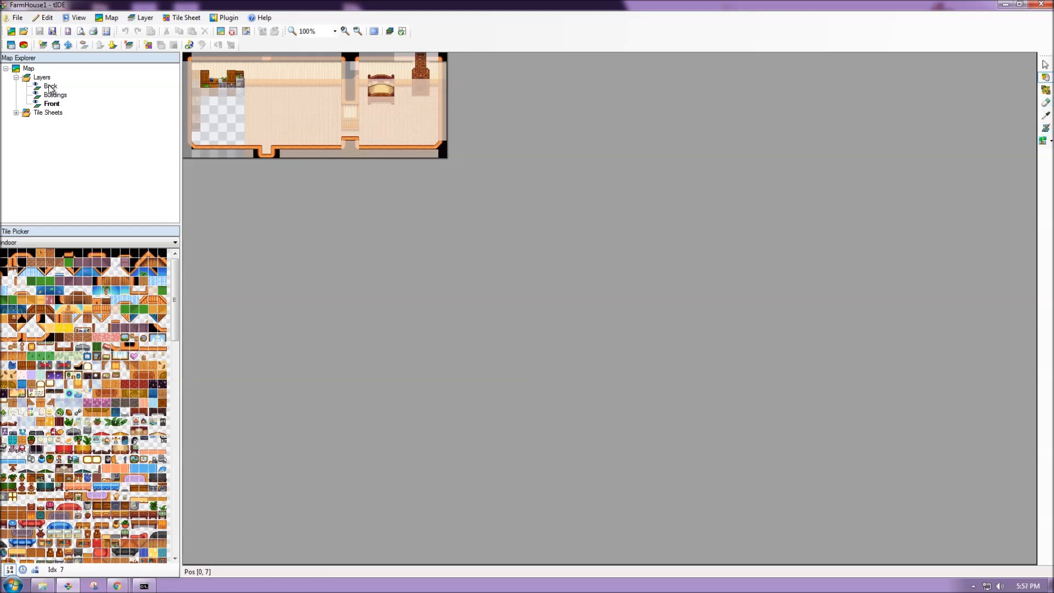
click(50, 85)
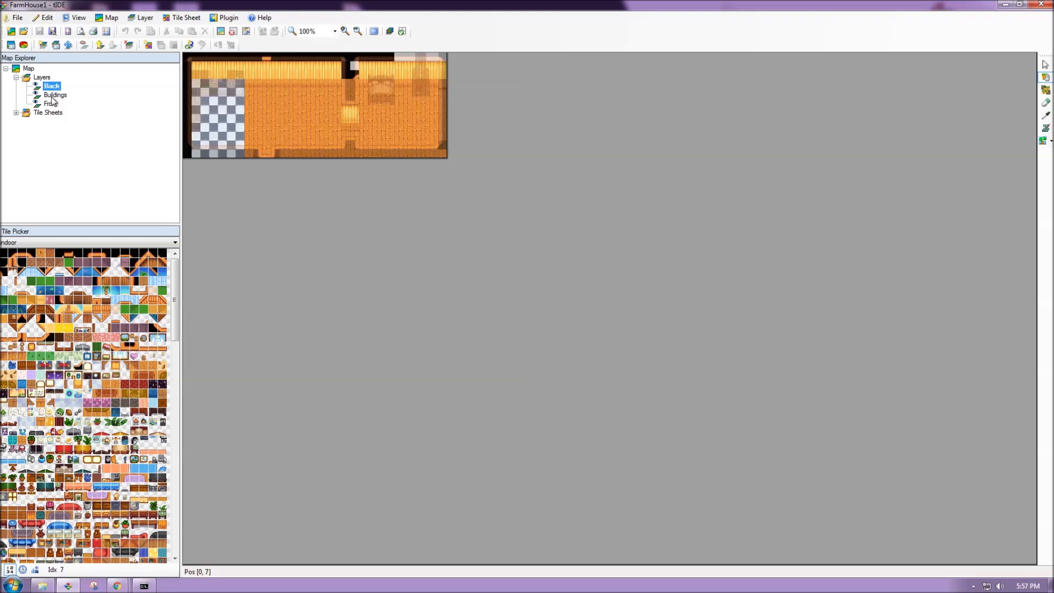
click(52, 103)
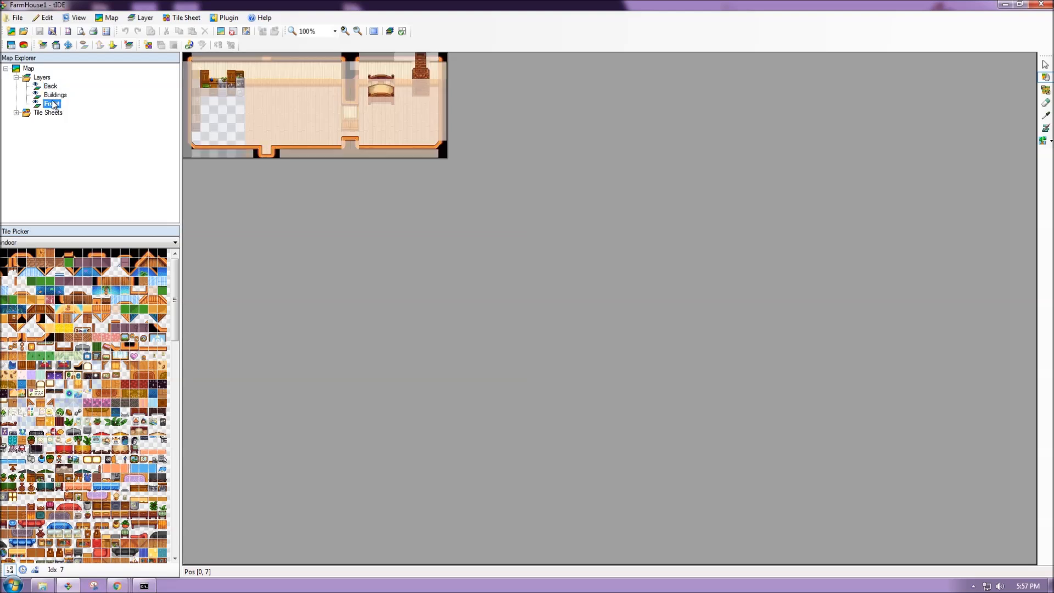
right_click(49, 86)
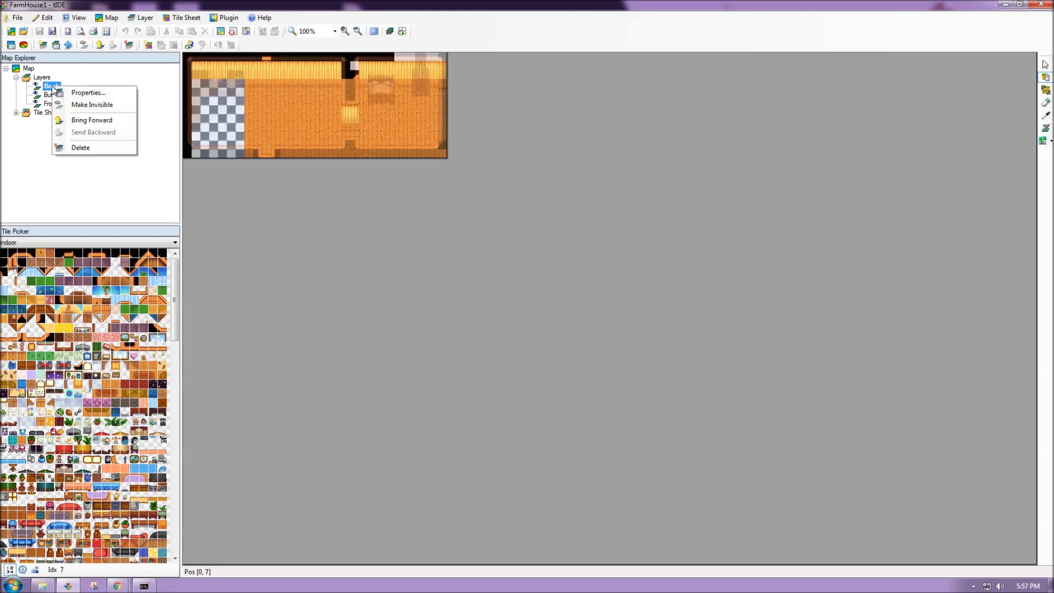
mouse_move(92, 105)
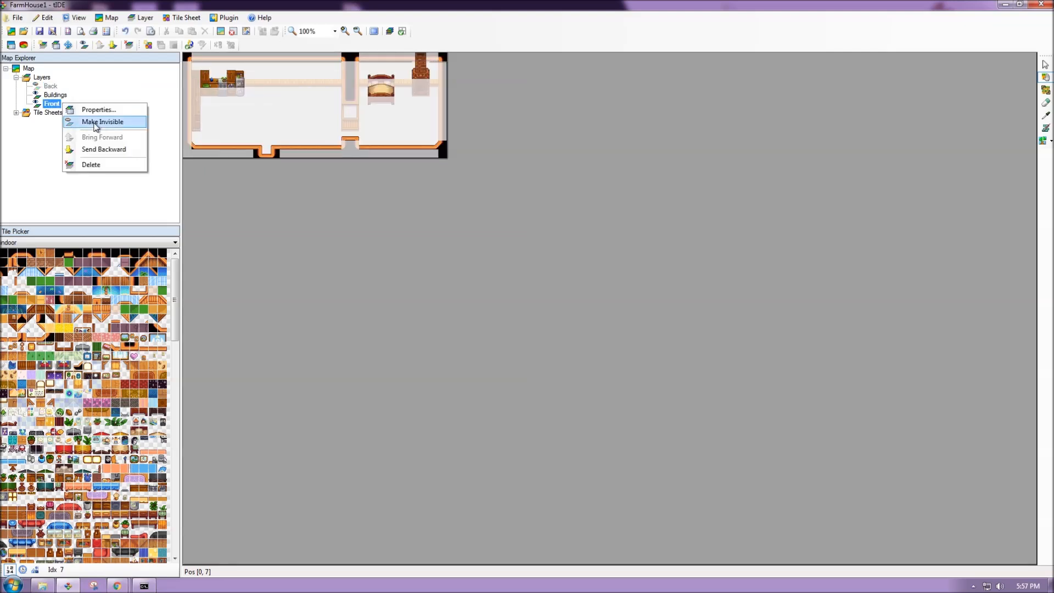
click(102, 122)
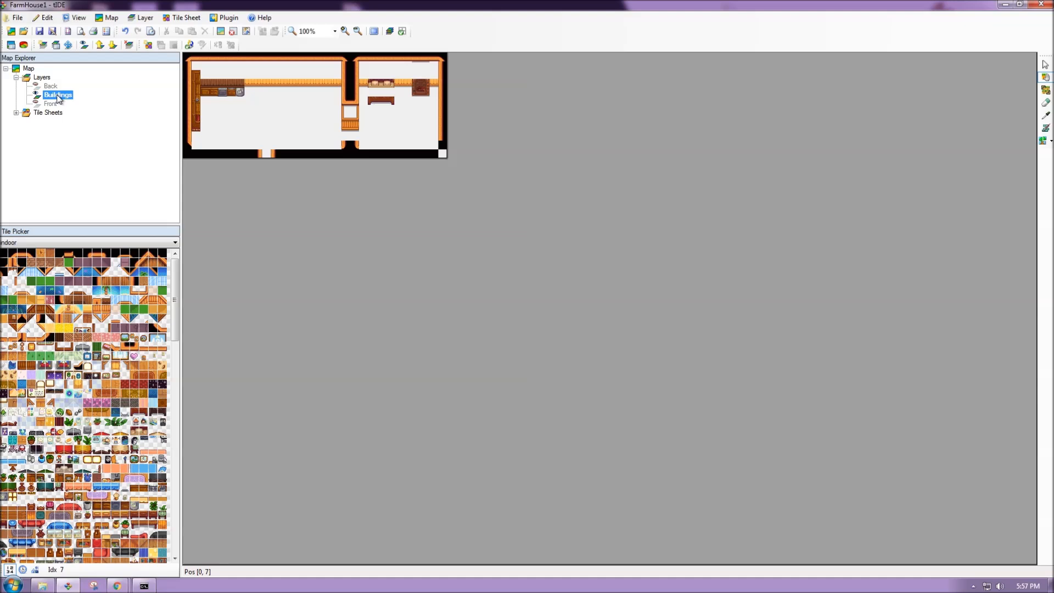
right_click(51, 85)
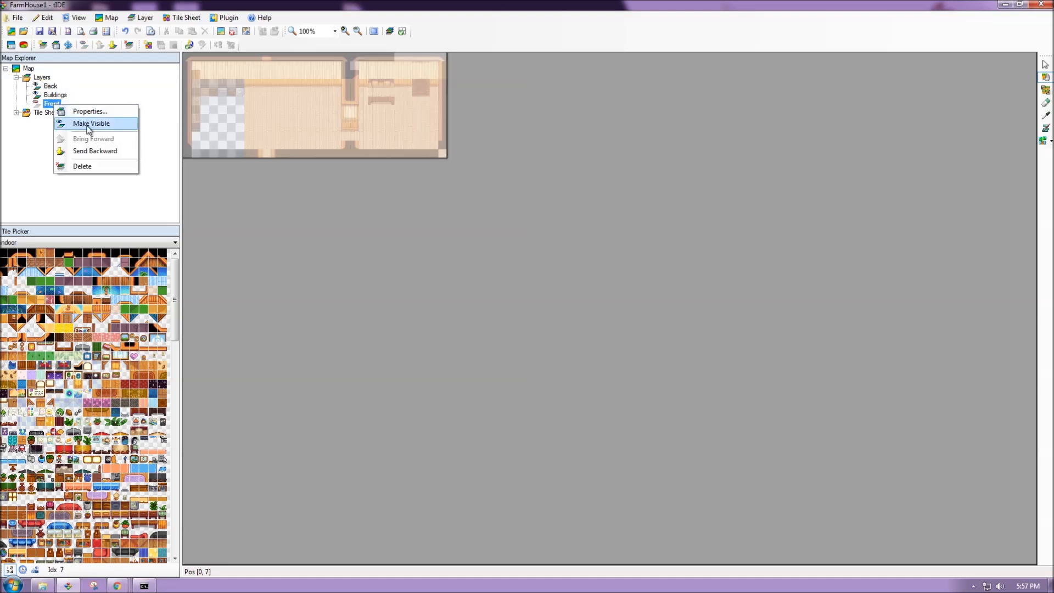
click(91, 123)
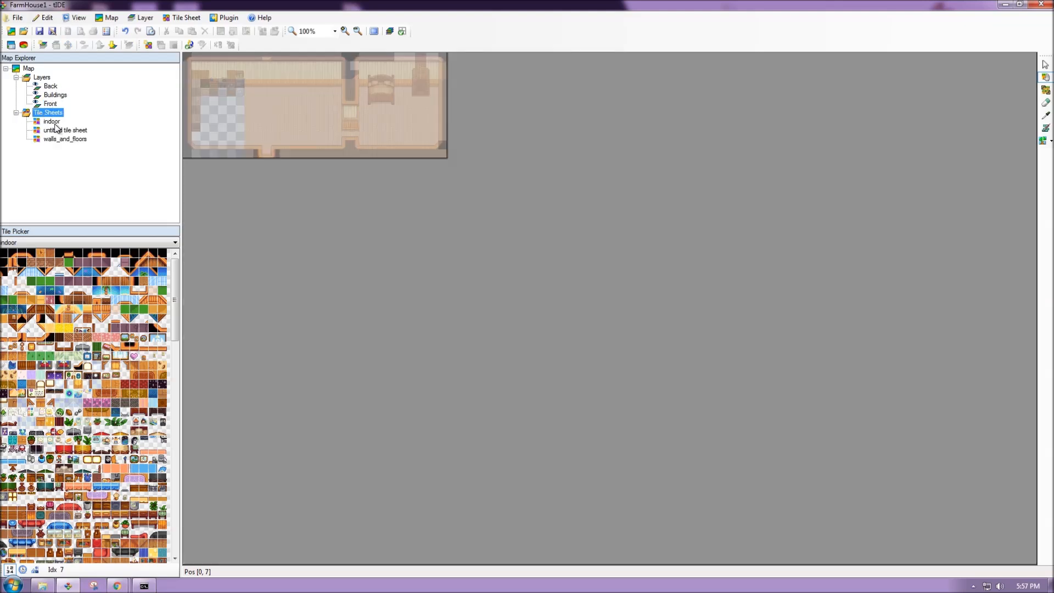
- Preview the walls_and_floors and indoor tile sheets and make the Back layer active
click(64, 130)
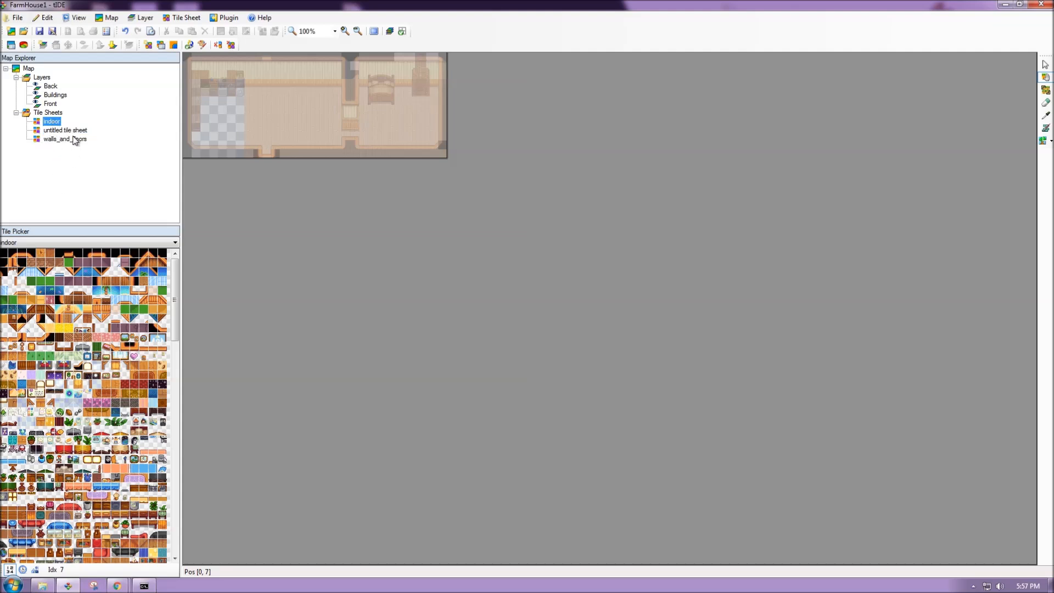
mouse_move(76, 166)
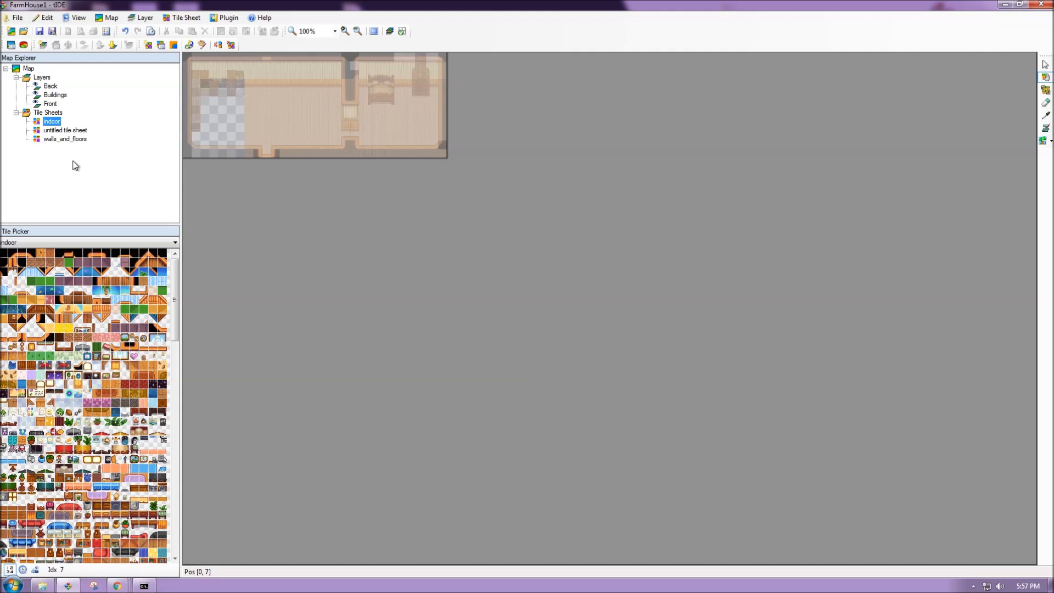
mouse_move(58, 216)
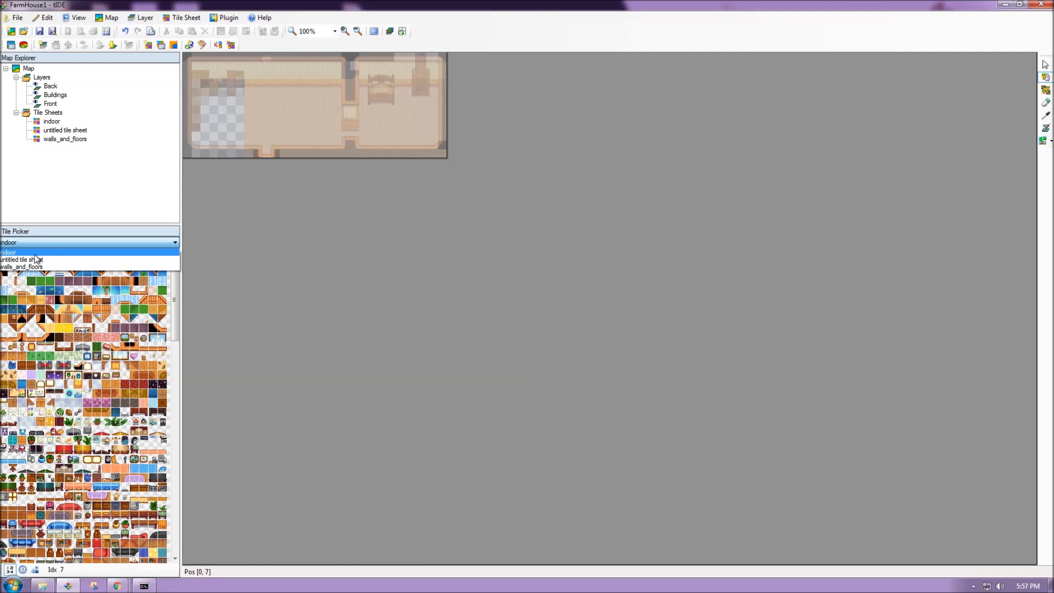
click(25, 259)
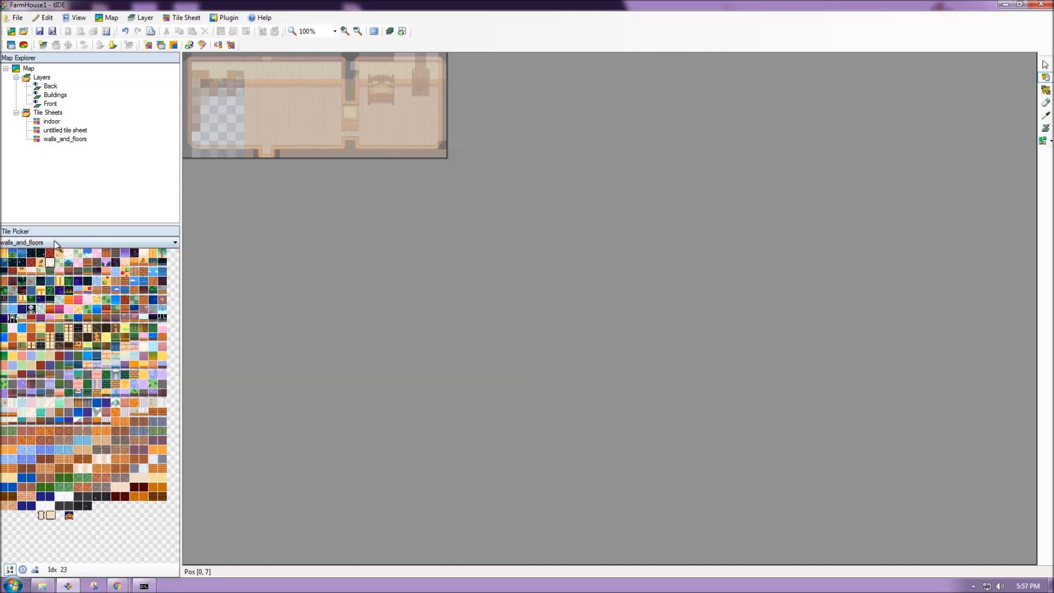
click(88, 241)
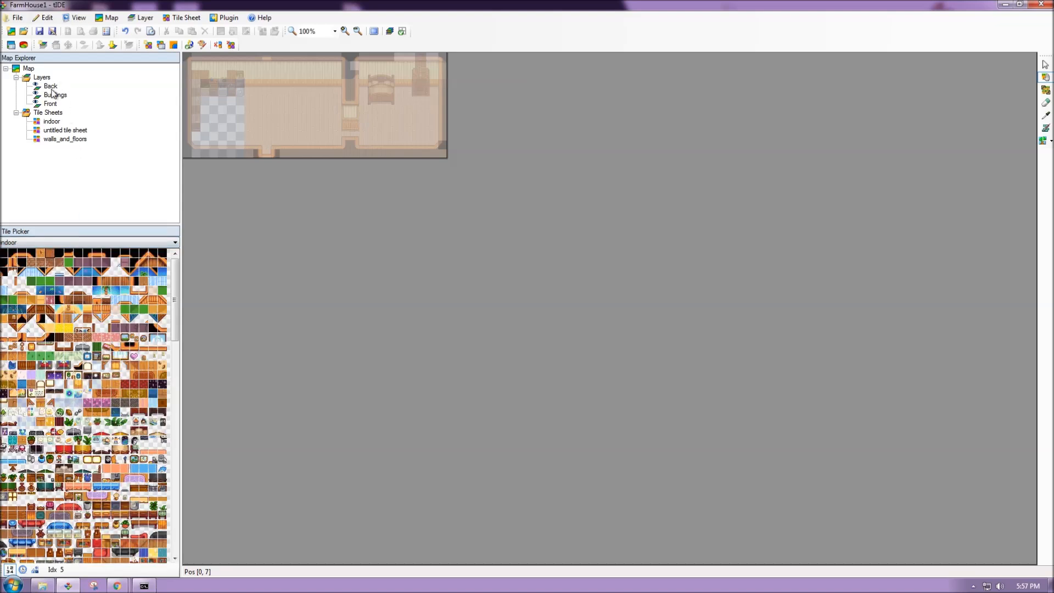
click(51, 86)
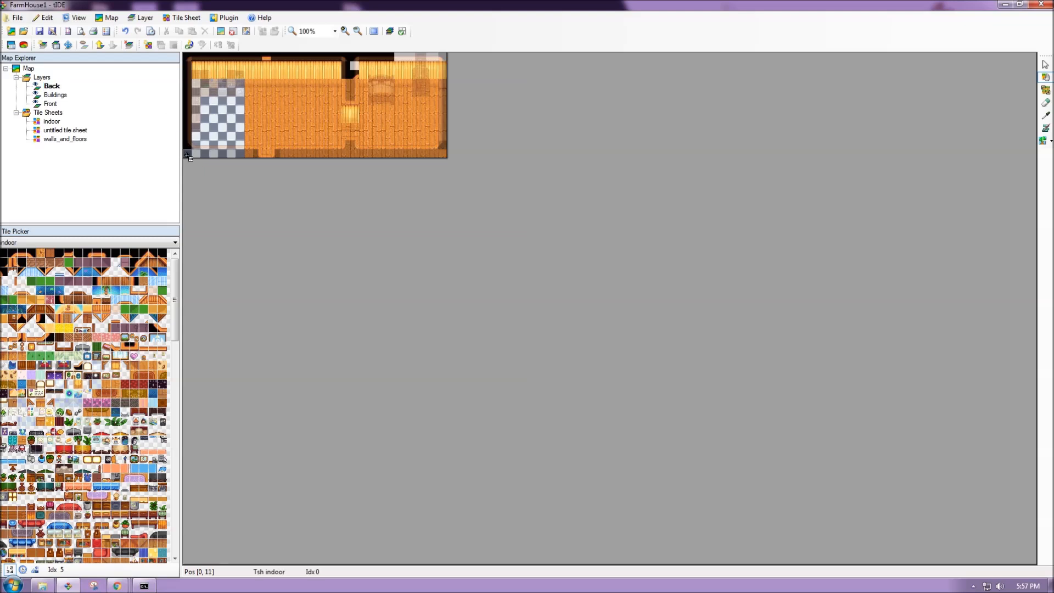
mouse_move(197, 59)
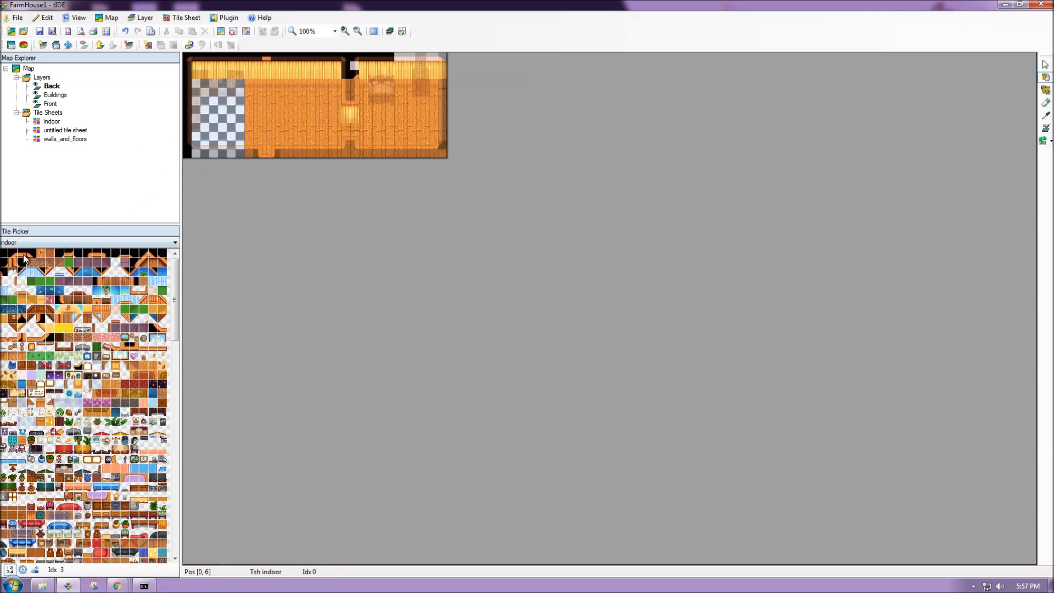
- Switch to the Buildings layer, browse the indoor tiles and show the untitled tile sheet
click(9, 261)
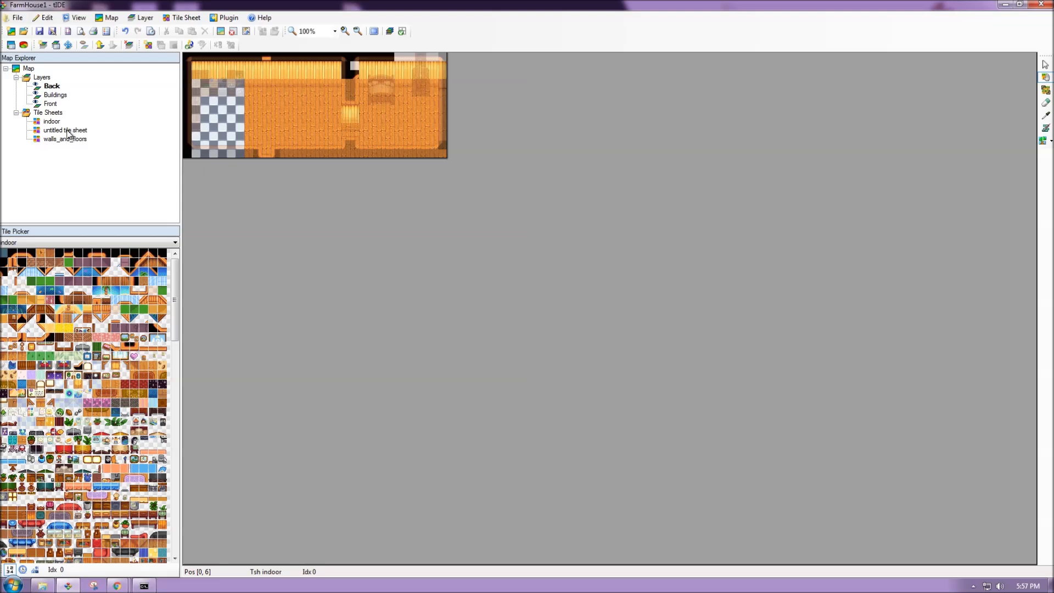
click(54, 94)
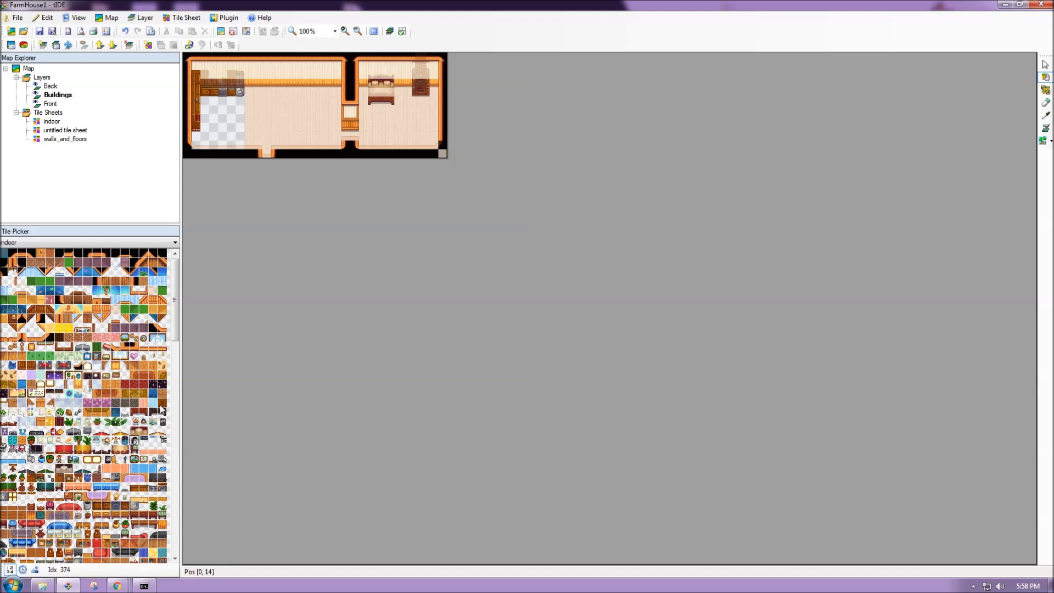
mouse_move(185, 320)
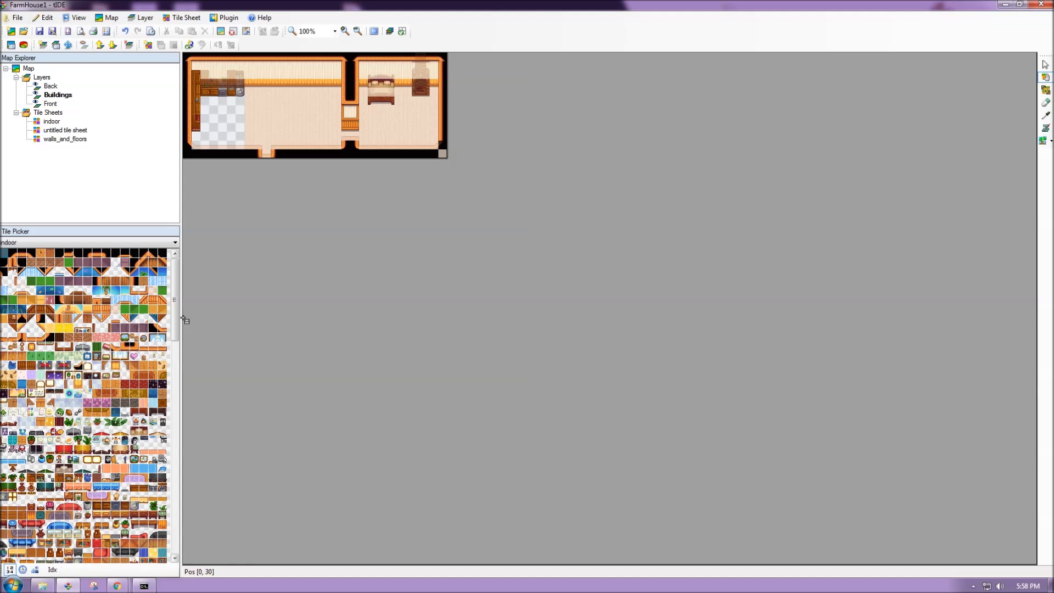
scroll(down, 3)
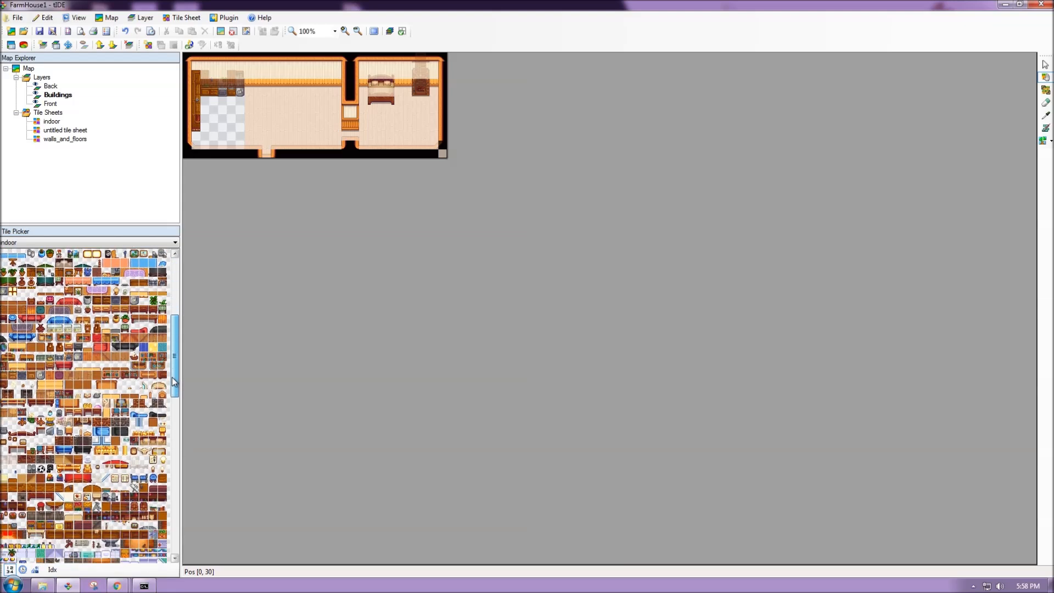
scroll(down, 3)
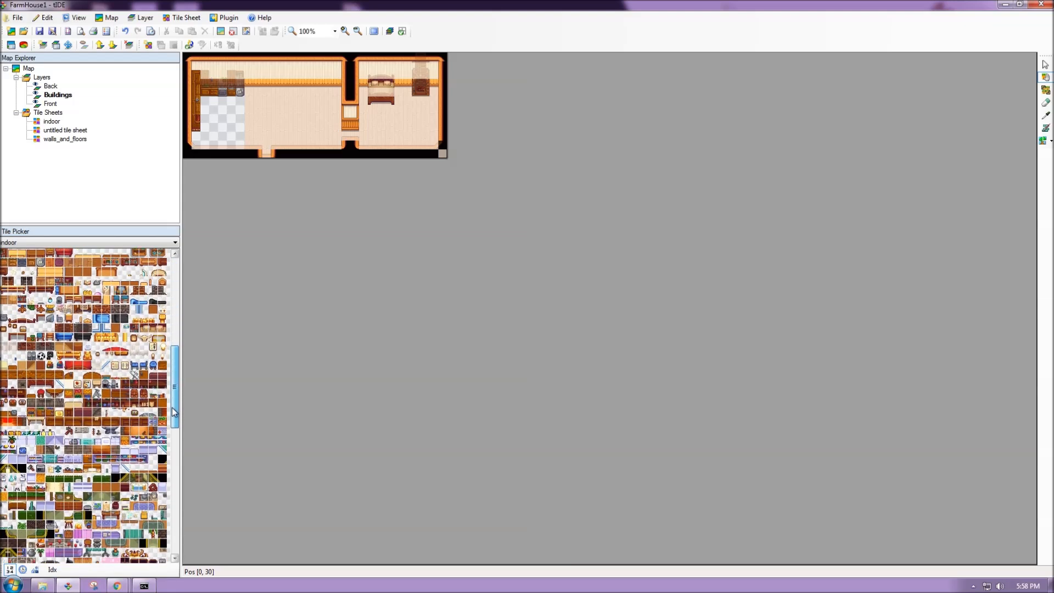
scroll(down, 3)
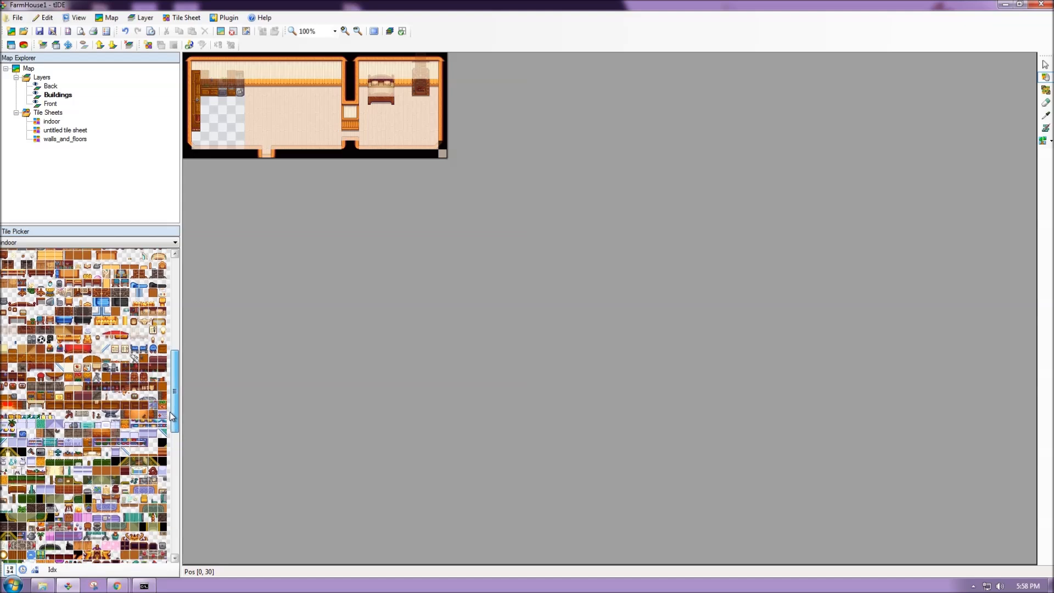
scroll(down, 3)
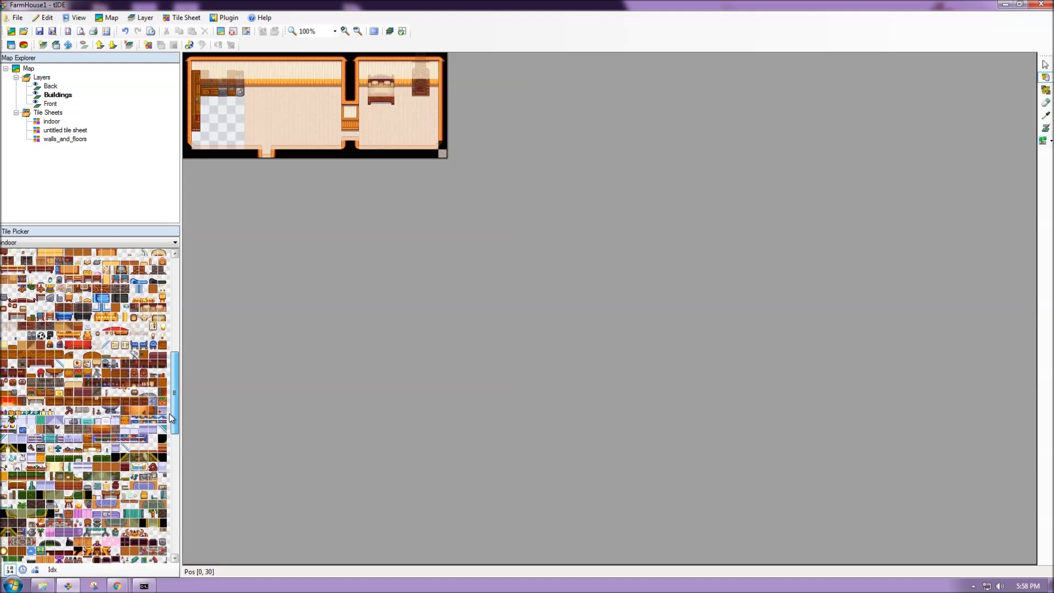
scroll(down, 3)
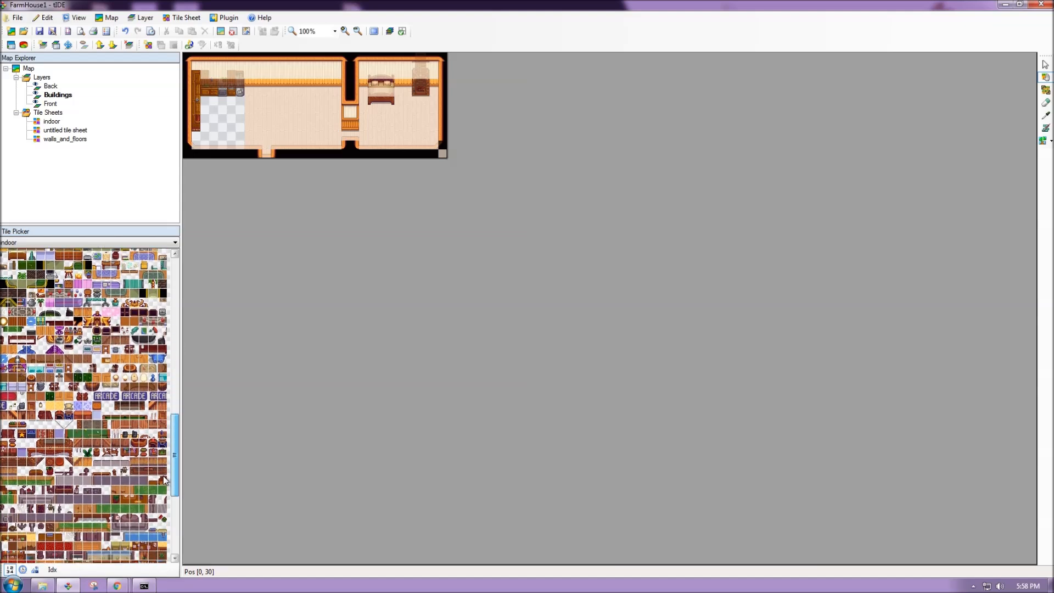
scroll(down, 3)
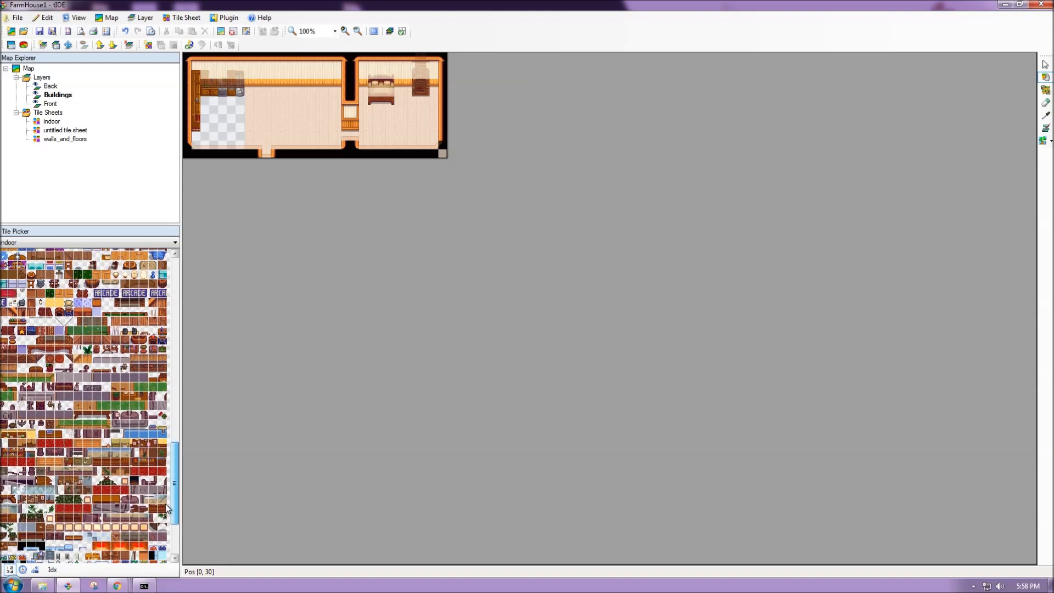
scroll(down, 3)
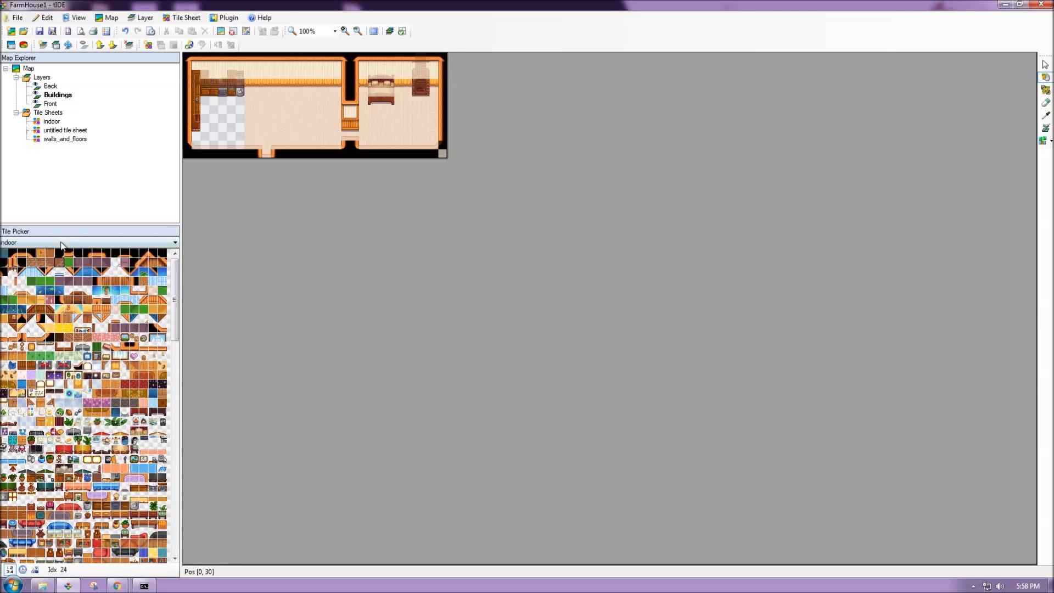
click(59, 290)
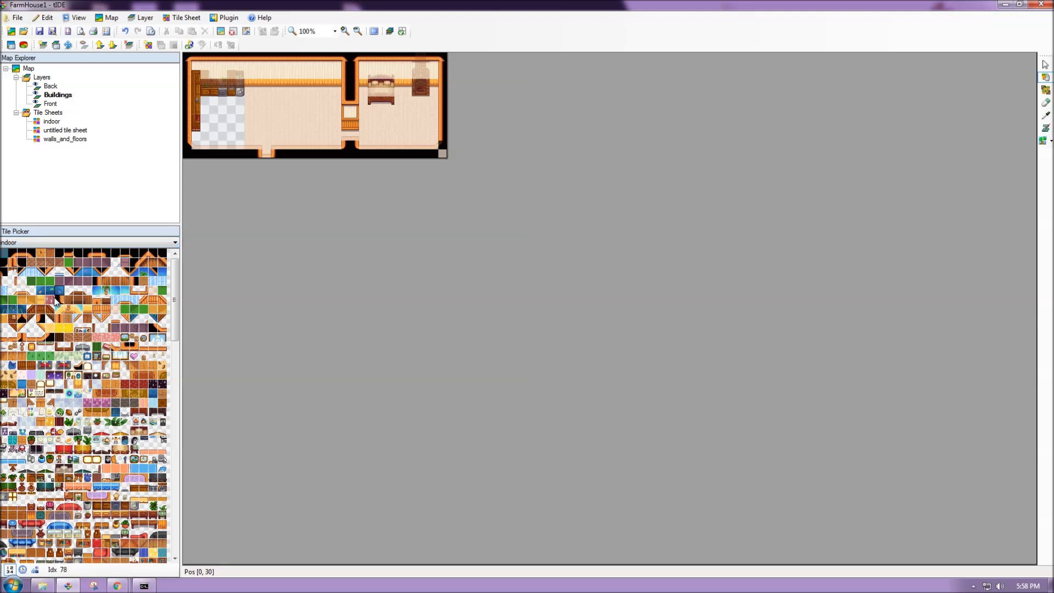
click(77, 263)
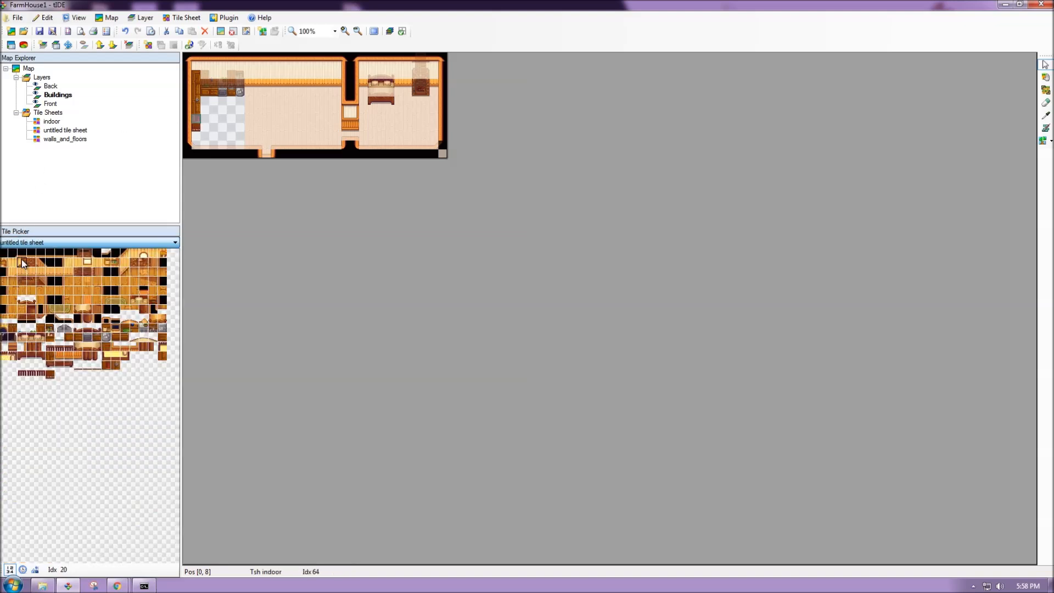
- Sample several tiles from the untitled tile sheet, then return the picker to indoor
click(39, 262)
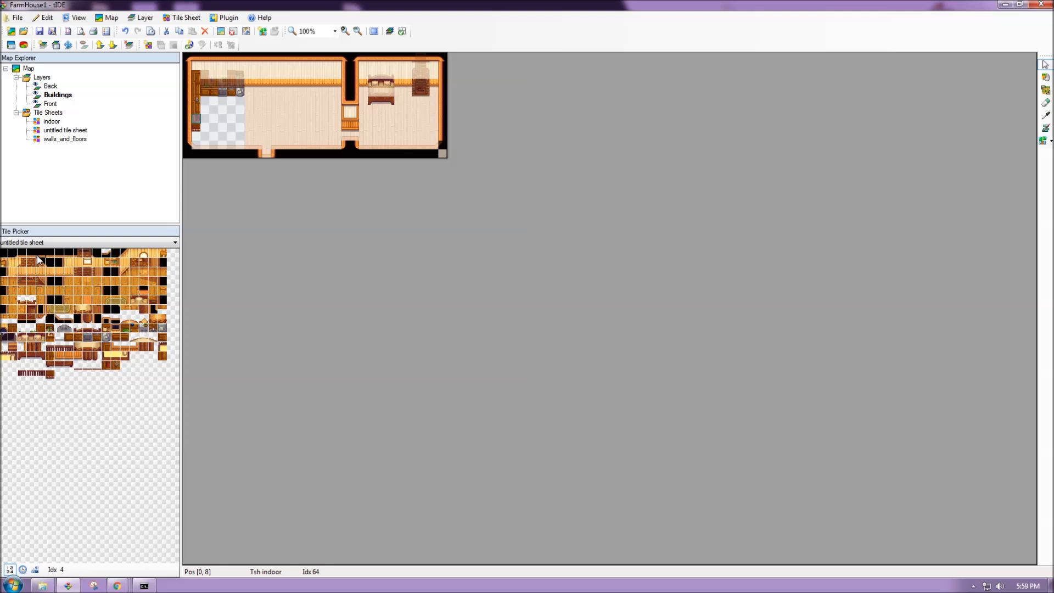
click(32, 328)
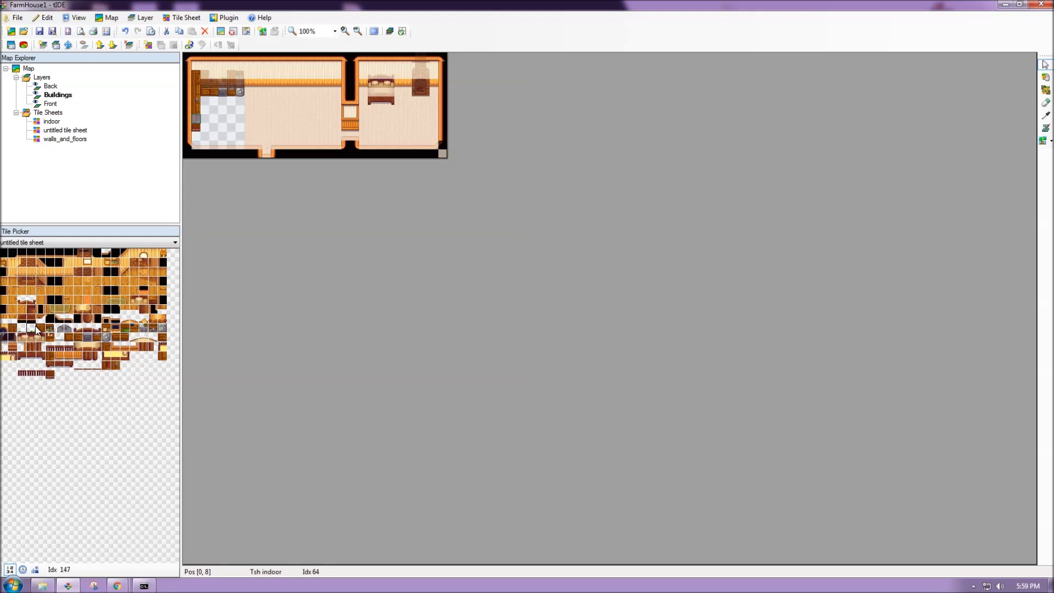
click(133, 339)
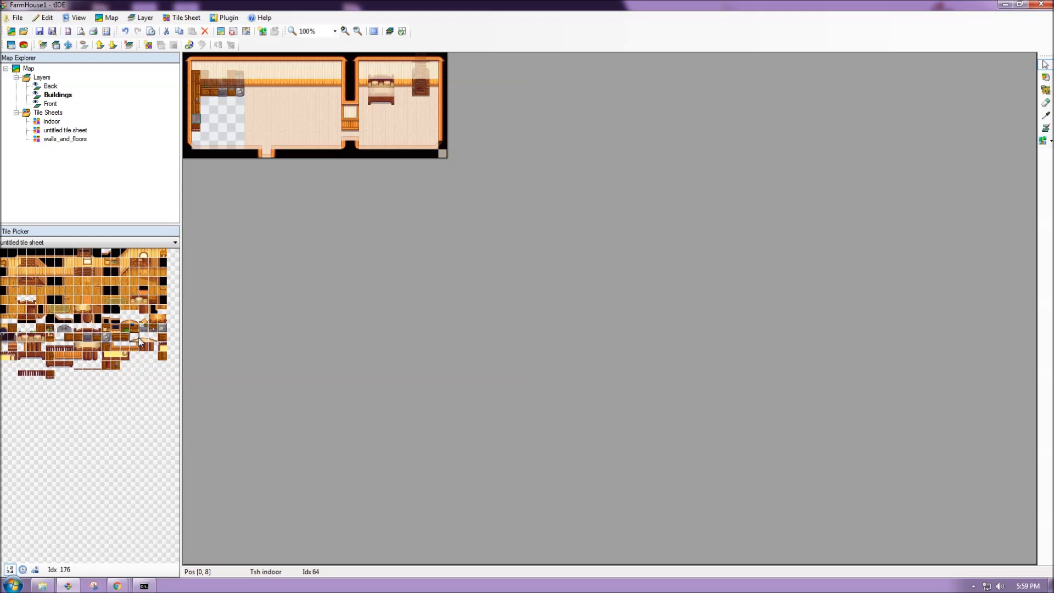
click(145, 348)
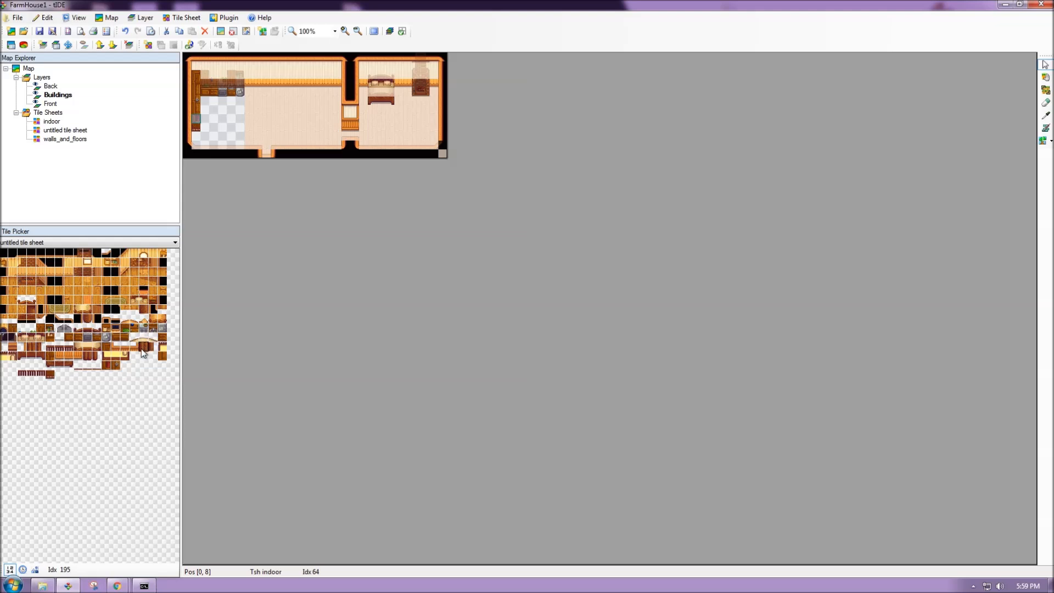
click(92, 364)
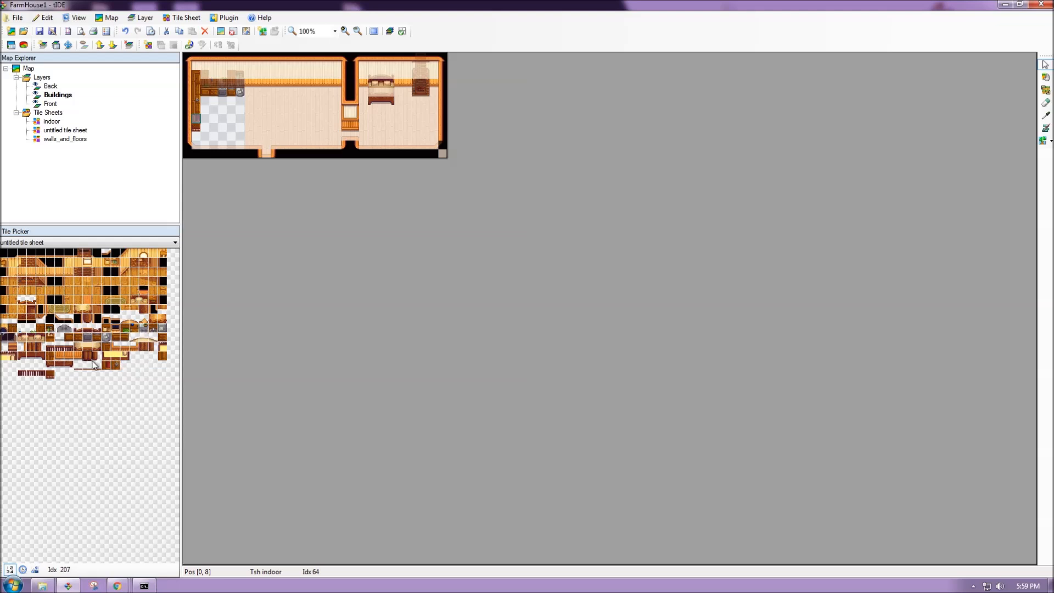
click(113, 365)
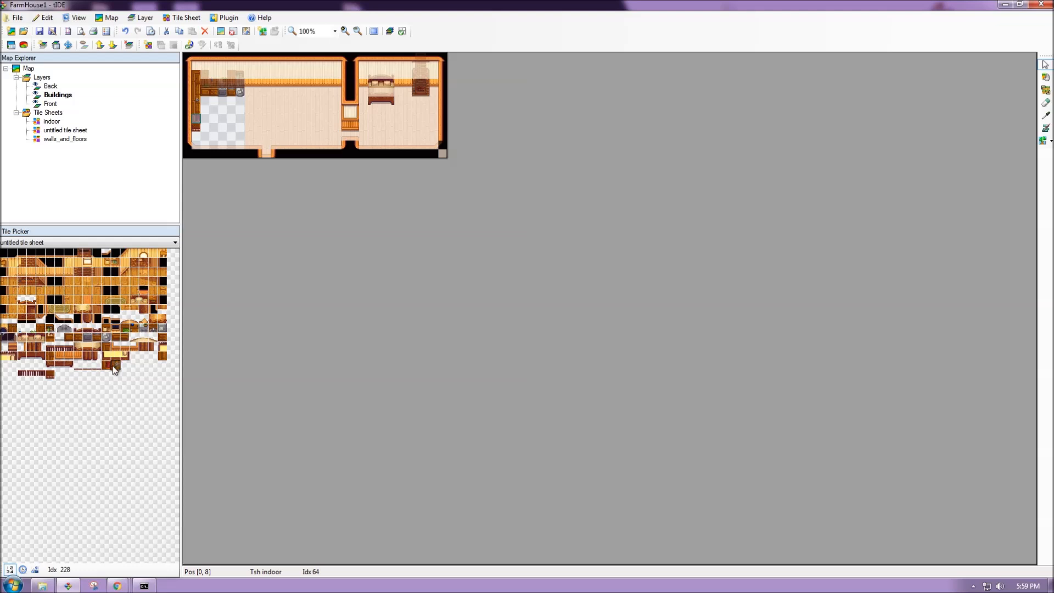
click(107, 370)
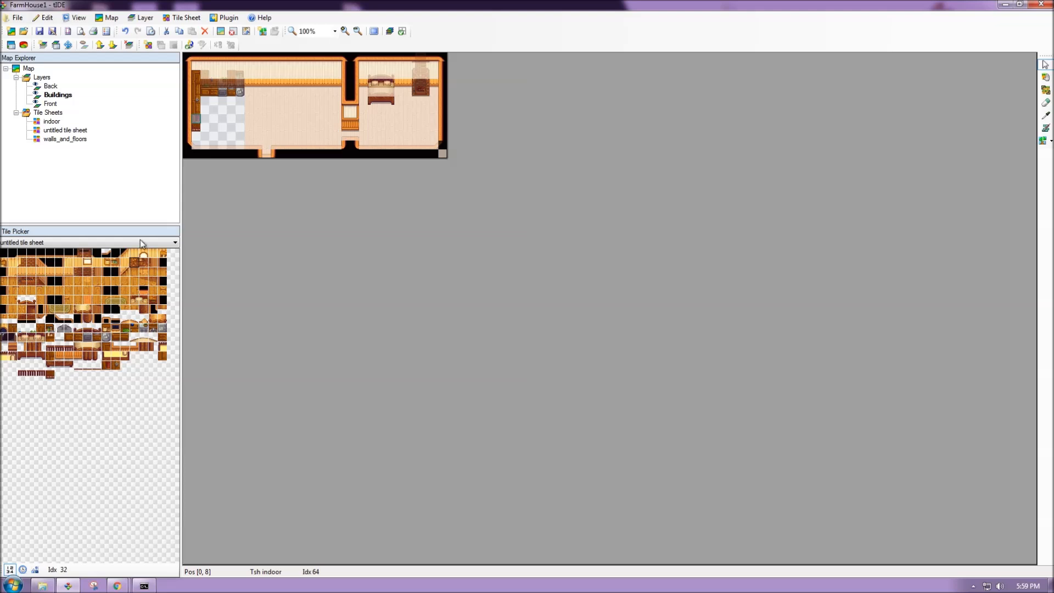
click(114, 354)
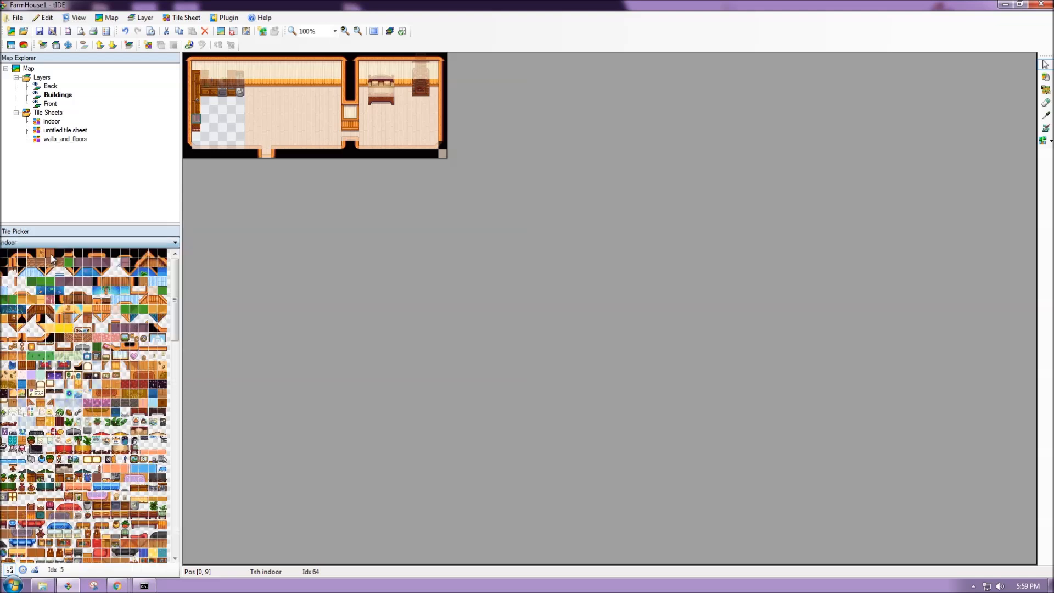
mouse_move(1044, 79)
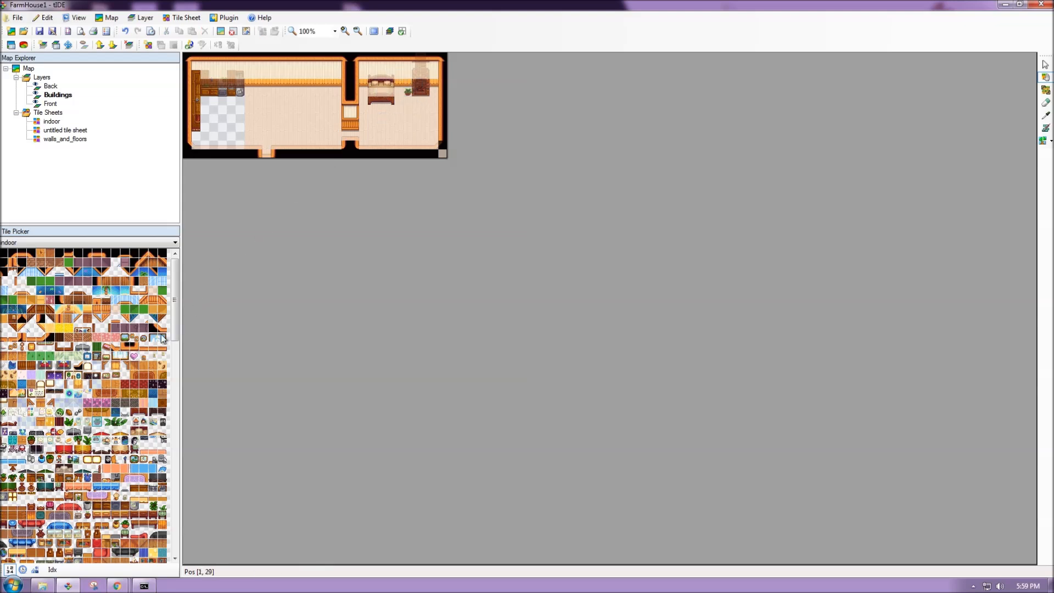
click(155, 338)
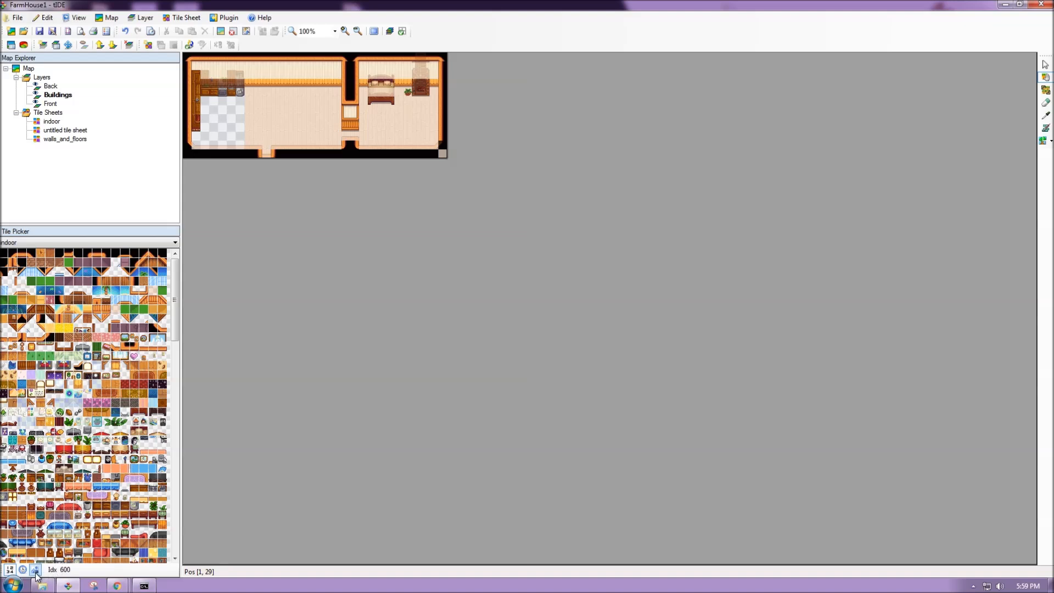
mouse_move(34, 571)
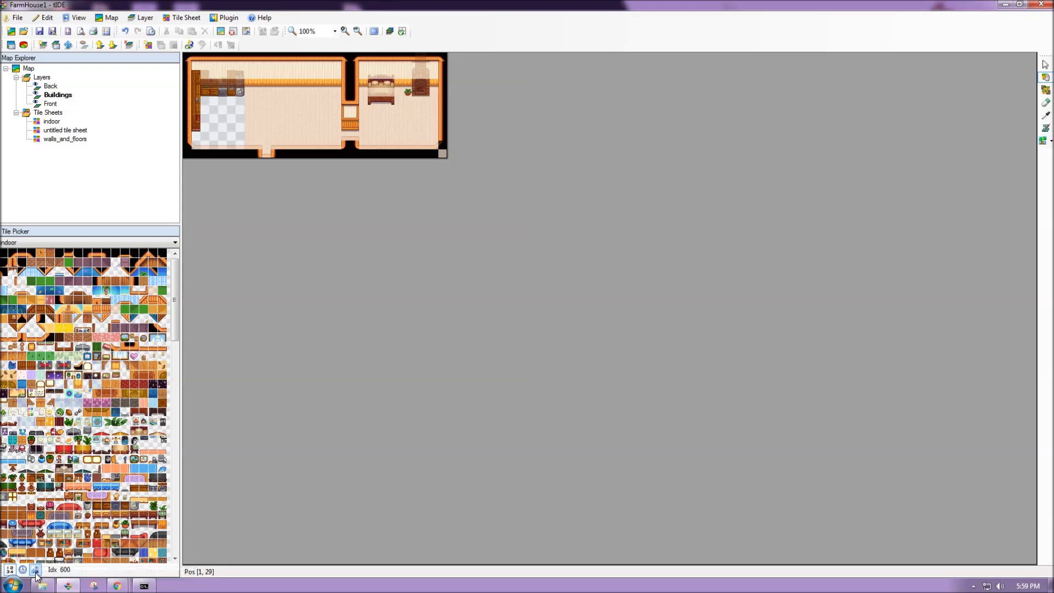
scroll(down, 3)
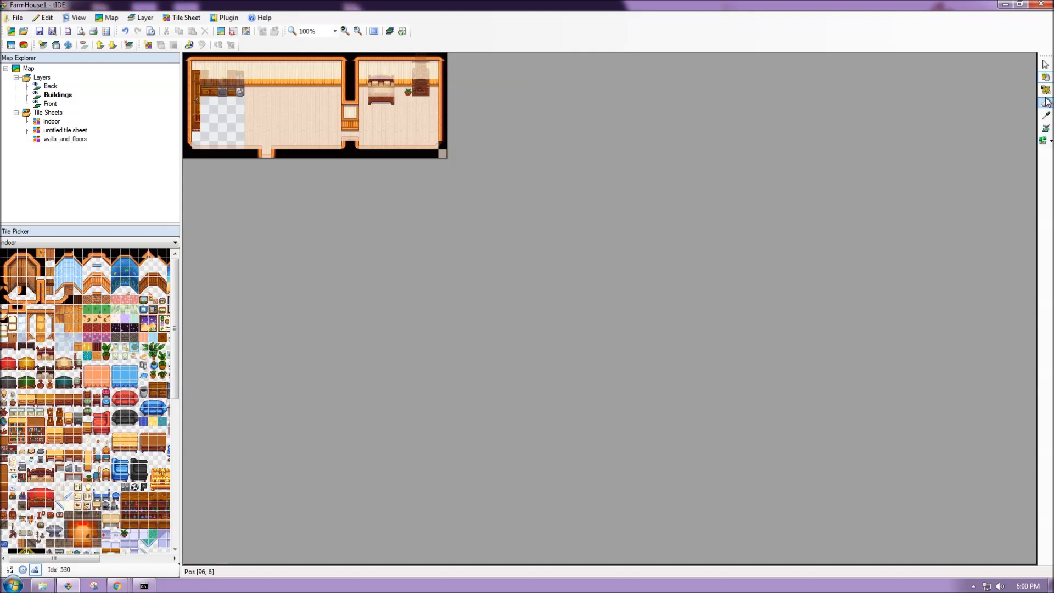
mouse_move(1045, 91)
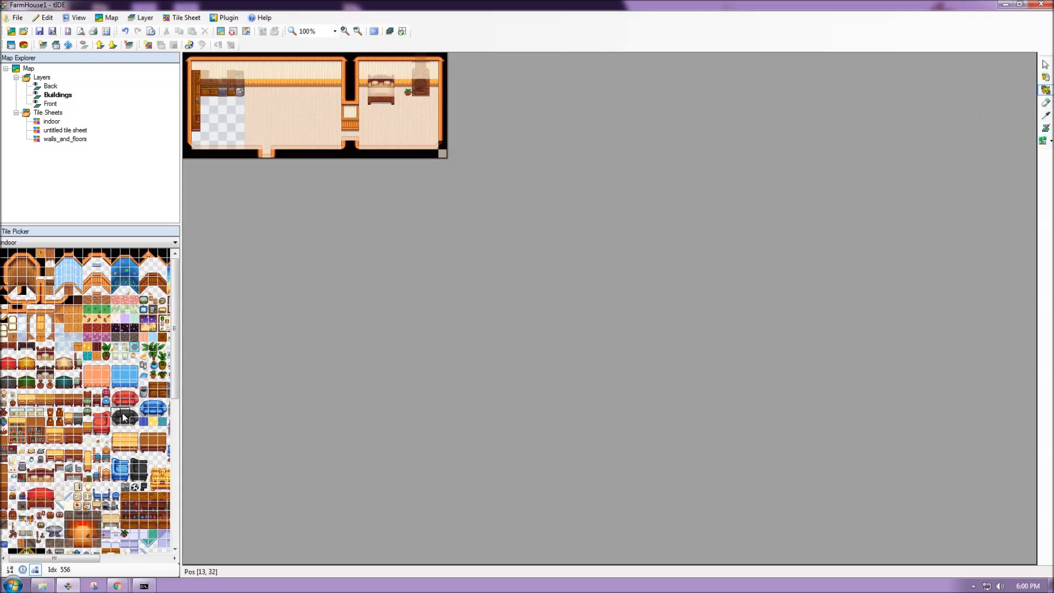
- Paint the dark couch tile into the right-hand bedroom, ending with indoor tiles shown
click(134, 421)
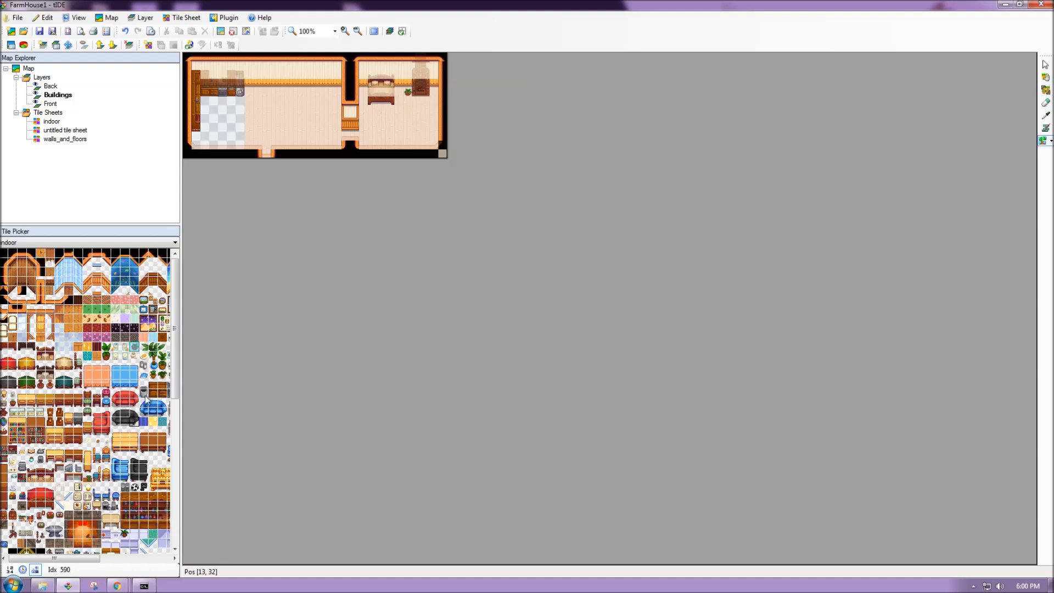
click(274, 114)
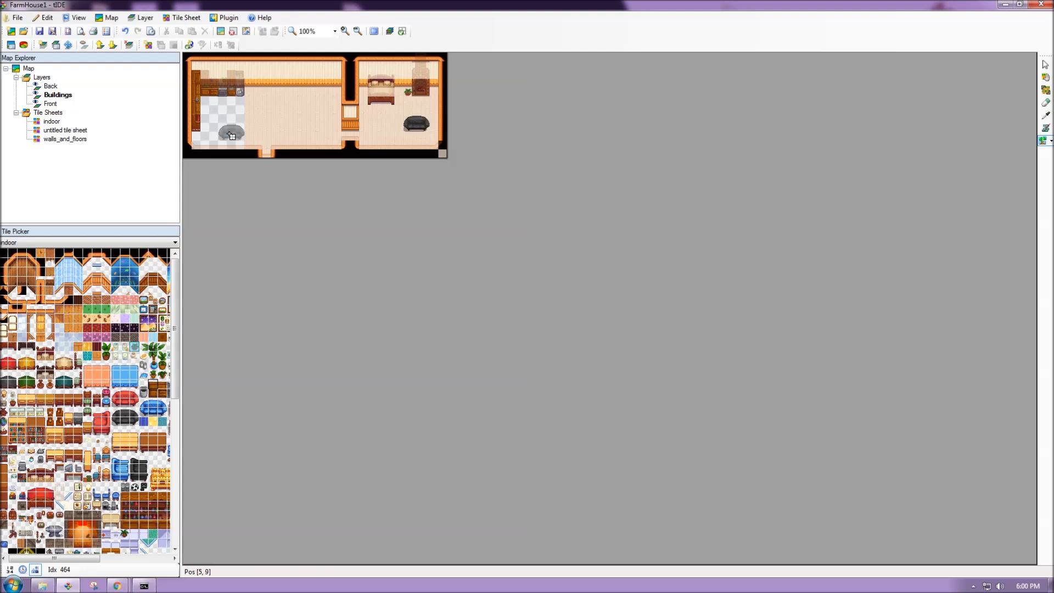
click(88, 241)
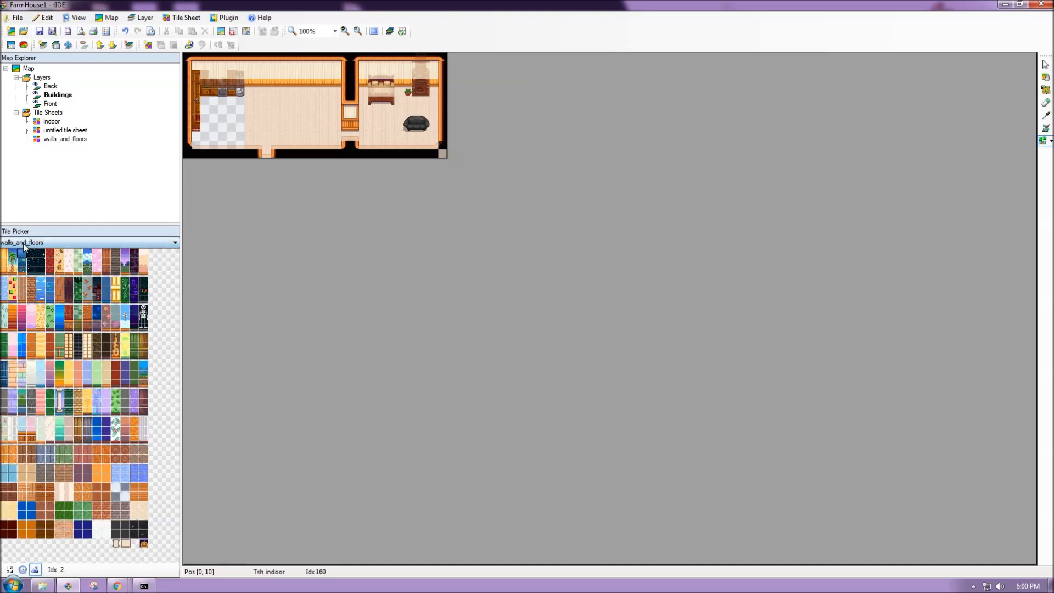
click(87, 242)
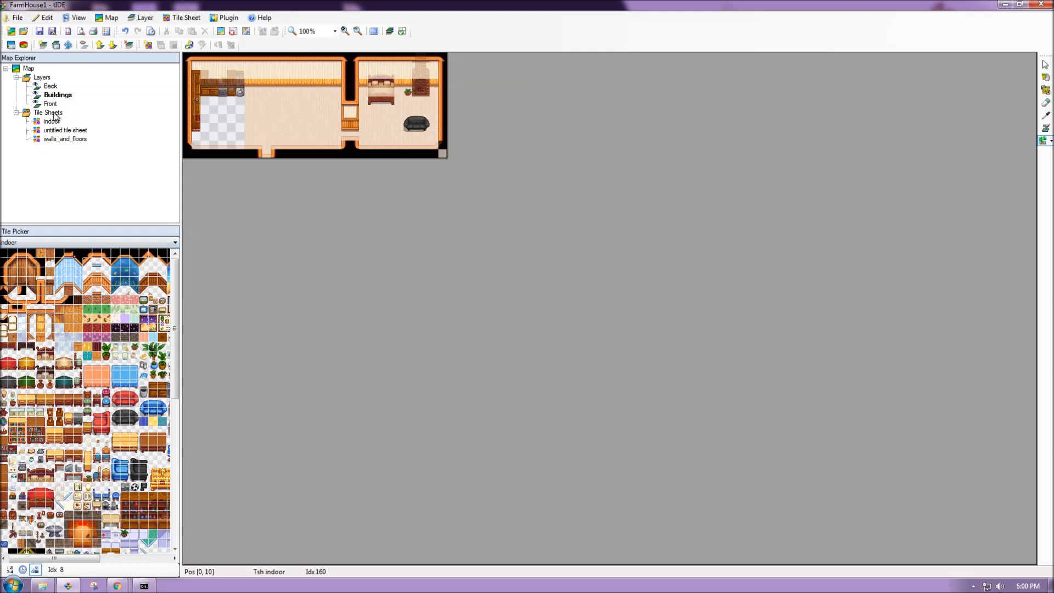
- Create tile sheet 'New Tilesheet' from Festivals.png with a 16 x 16 tile size
right_click(47, 112)
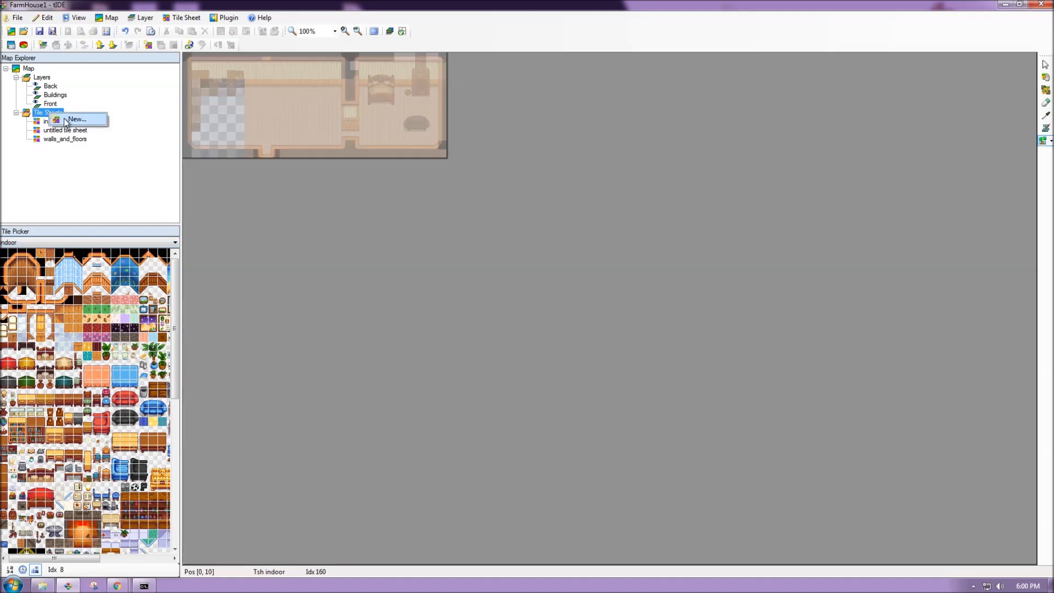
click(76, 118)
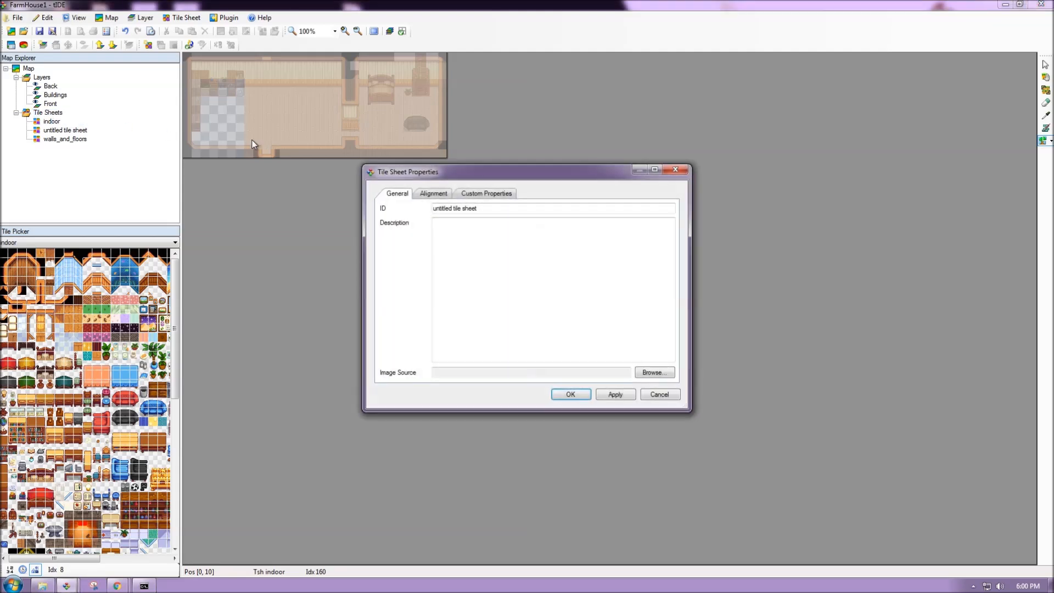
click(484, 208)
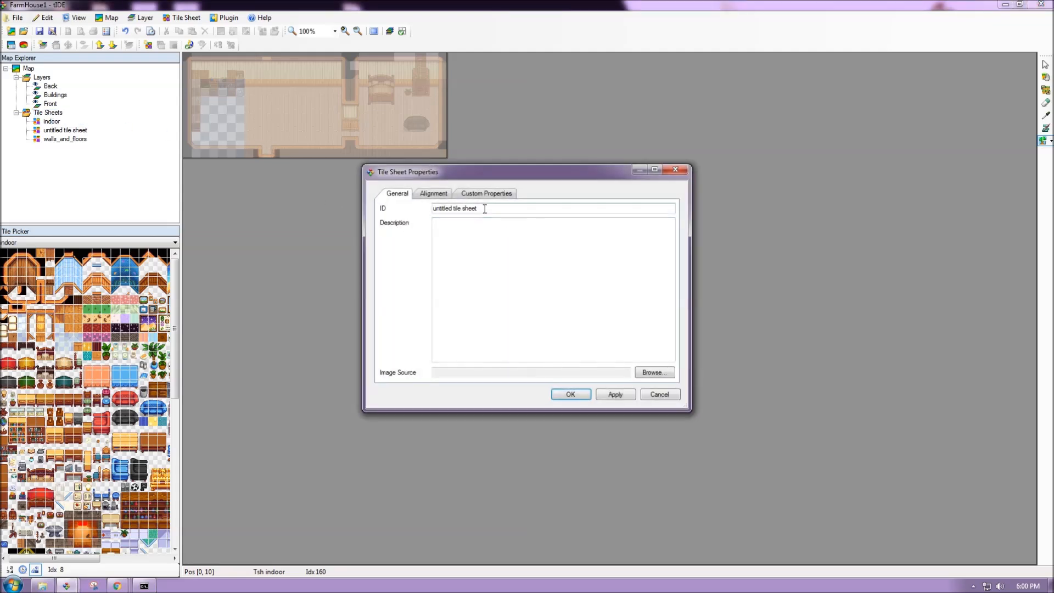
text(New Ti)
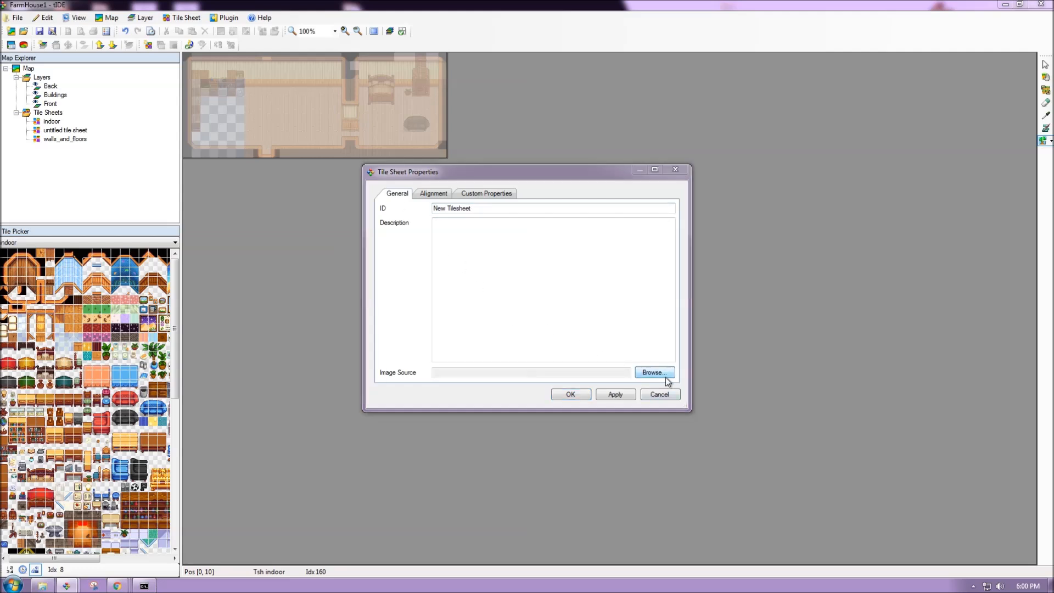
click(652, 372)
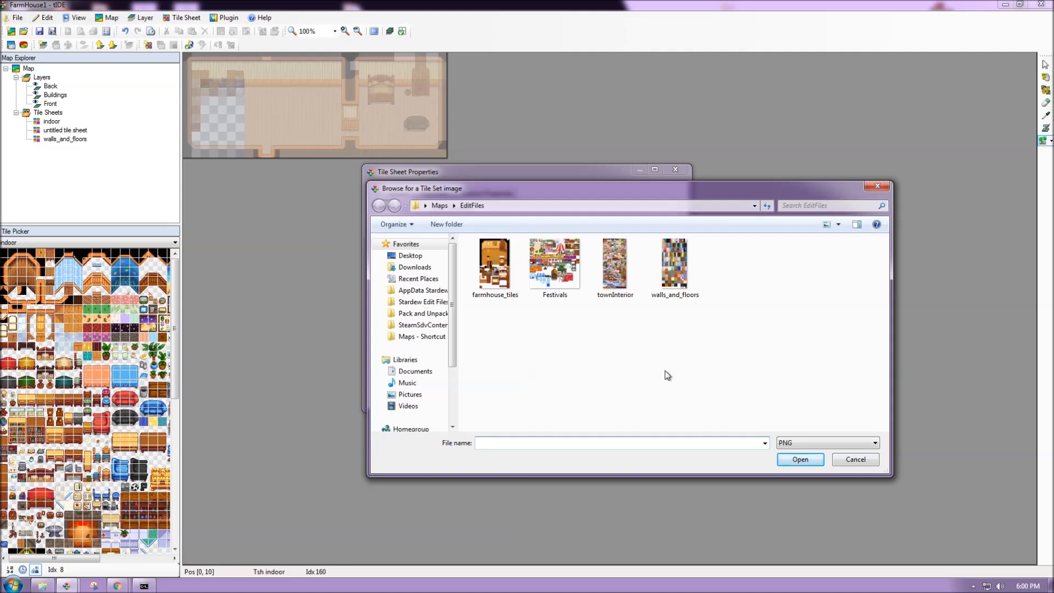
click(553, 263)
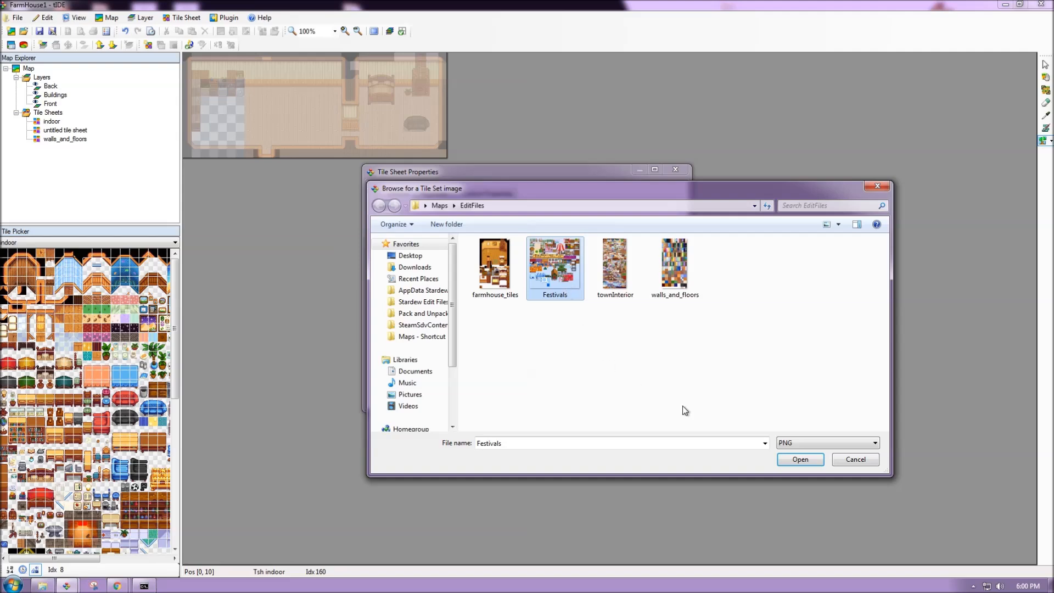
click(799, 459)
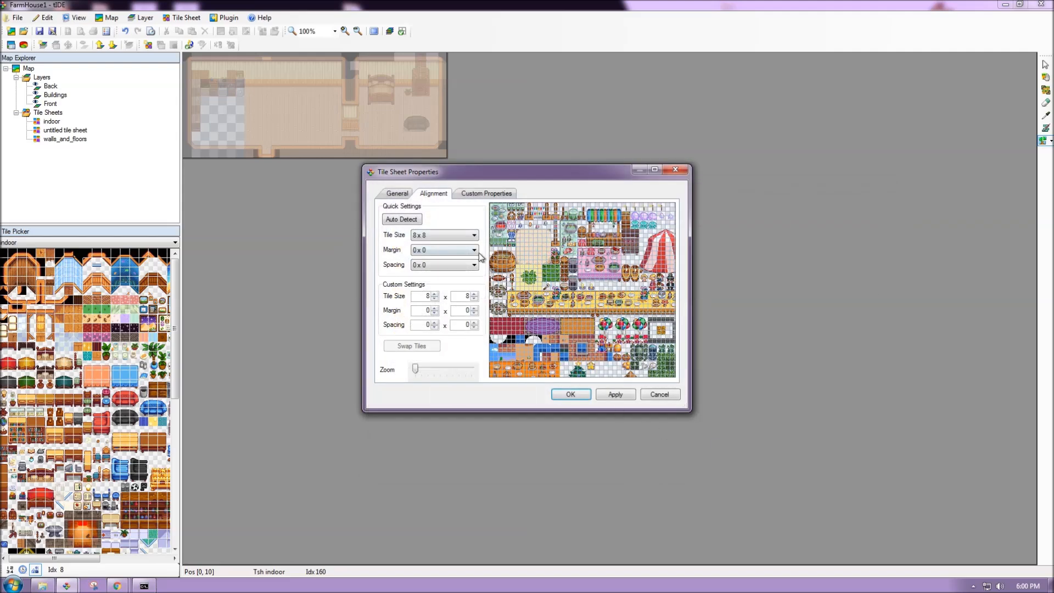
mouse_move(438, 235)
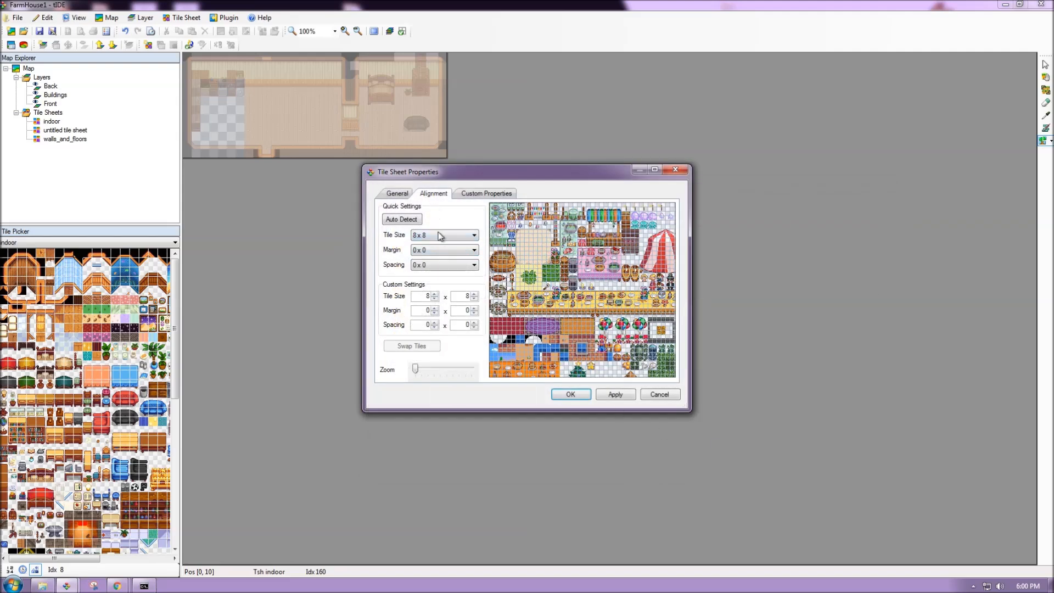
click(474, 235)
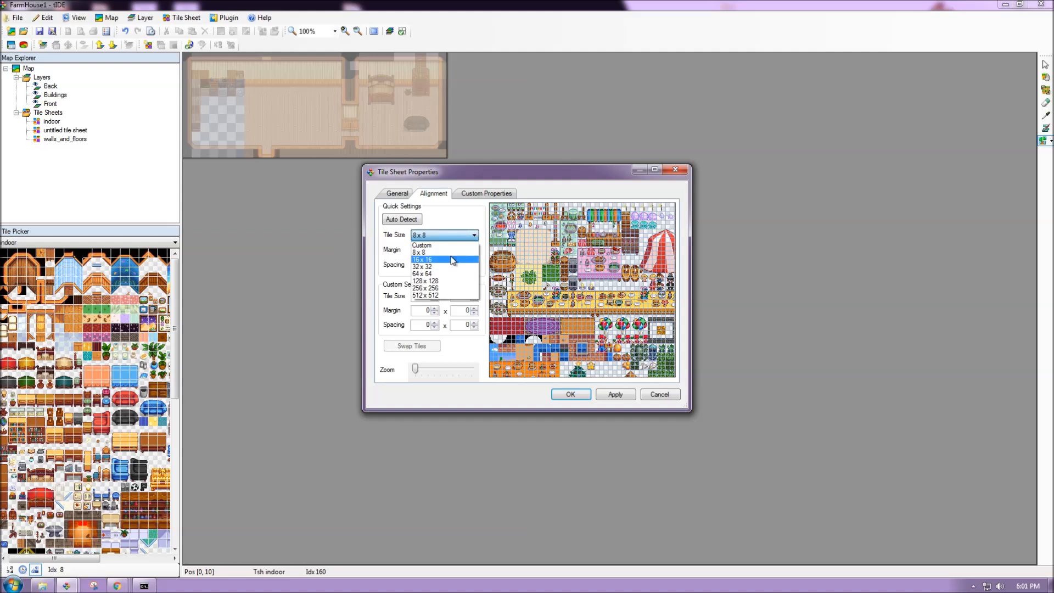
click(422, 260)
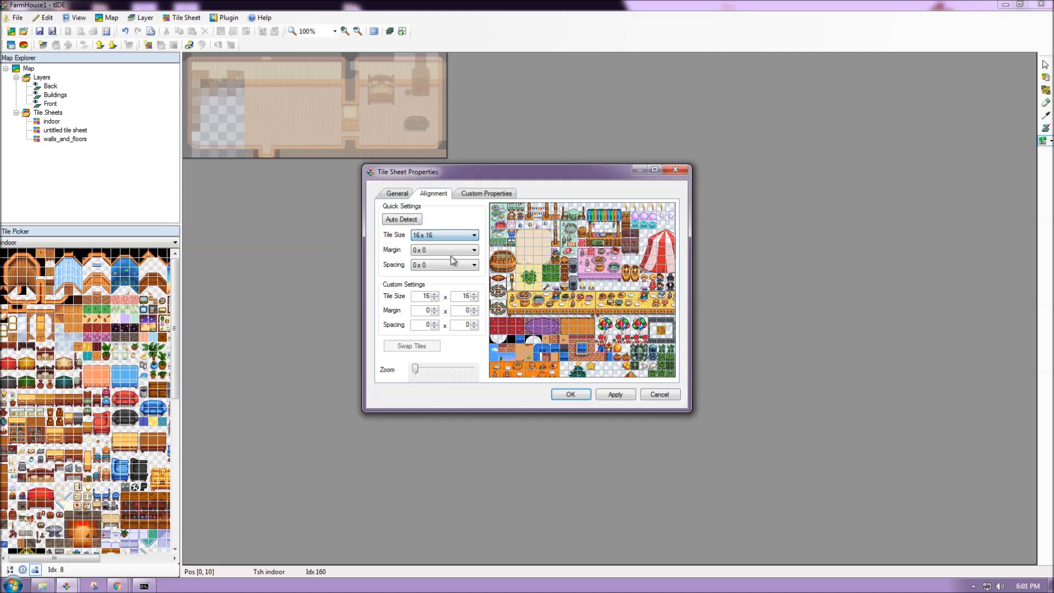
click(615, 394)
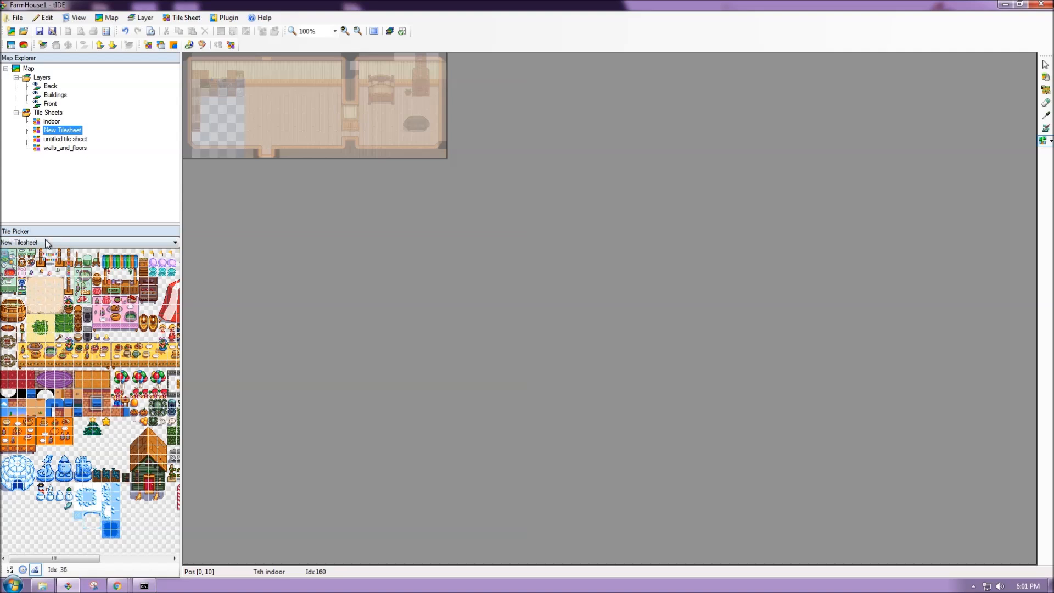
- On the Buildings layer, paint a yellow star in the kitchen and a festival item by the steps
click(97, 272)
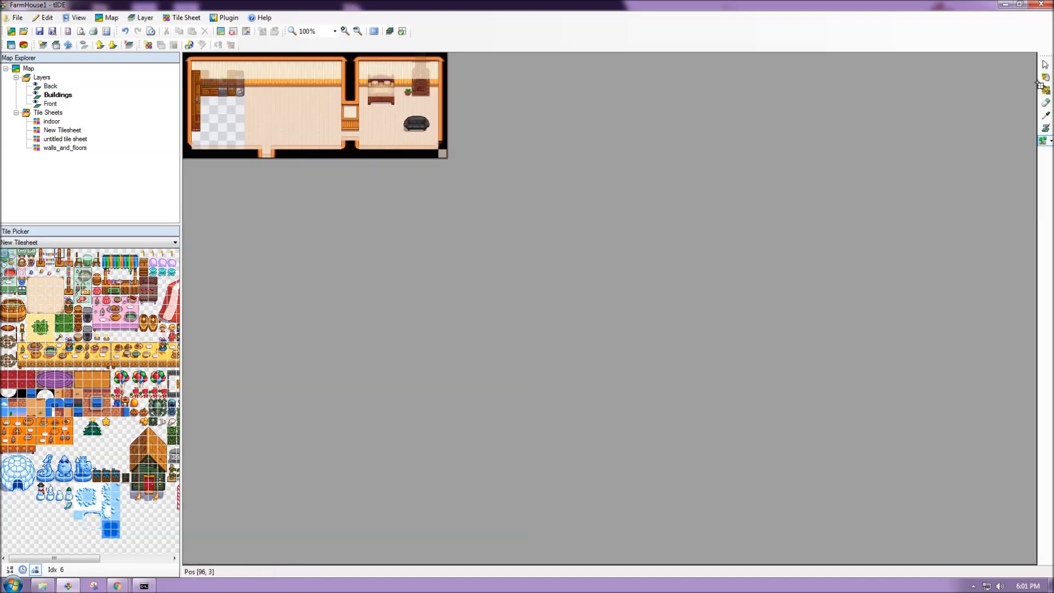
click(105, 424)
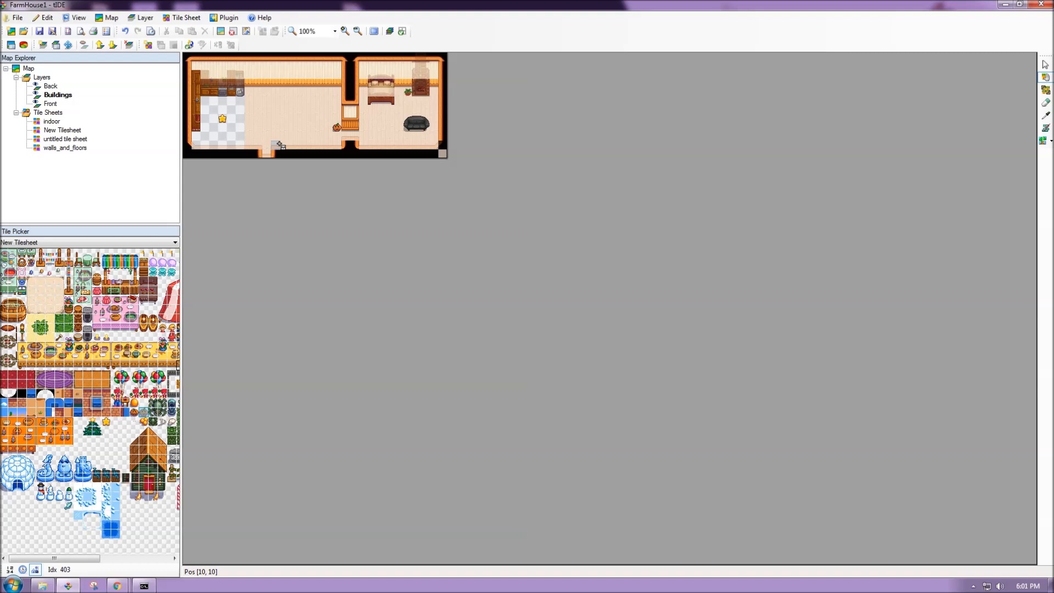
mouse_move(77, 115)
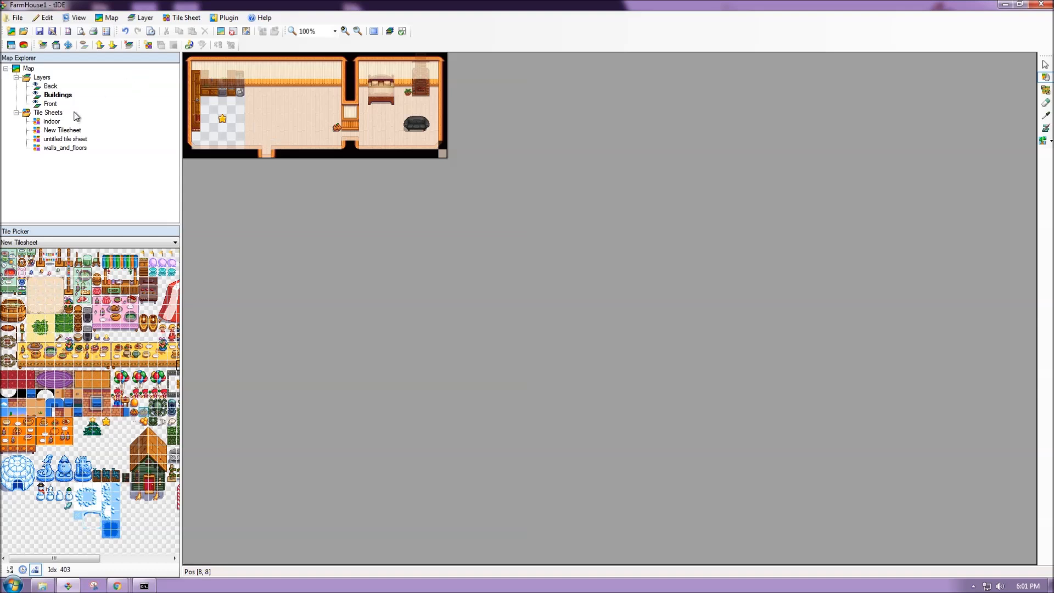
mouse_move(164, 122)
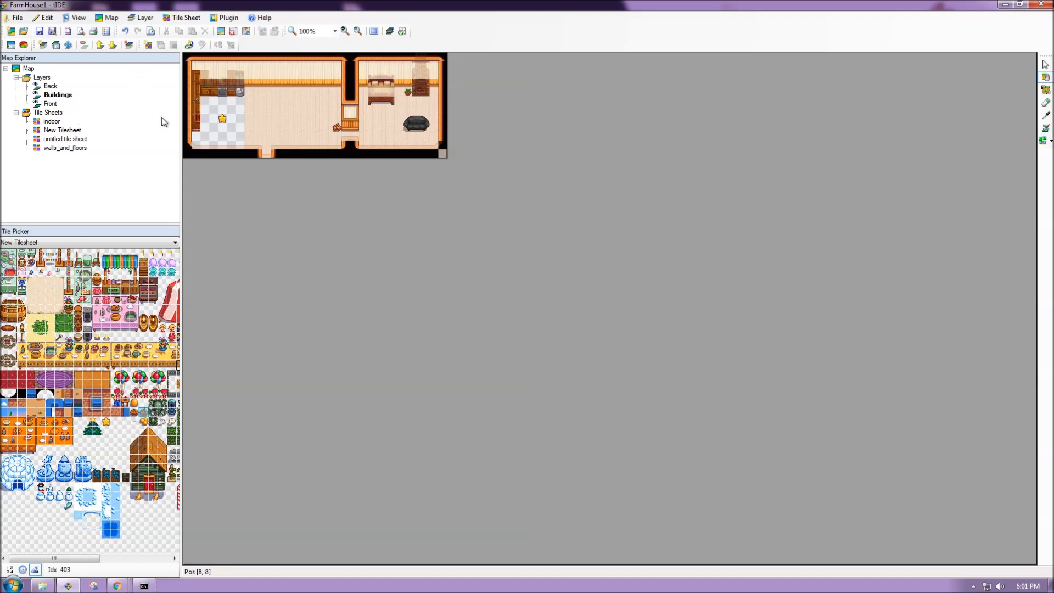
mouse_move(1045, 65)
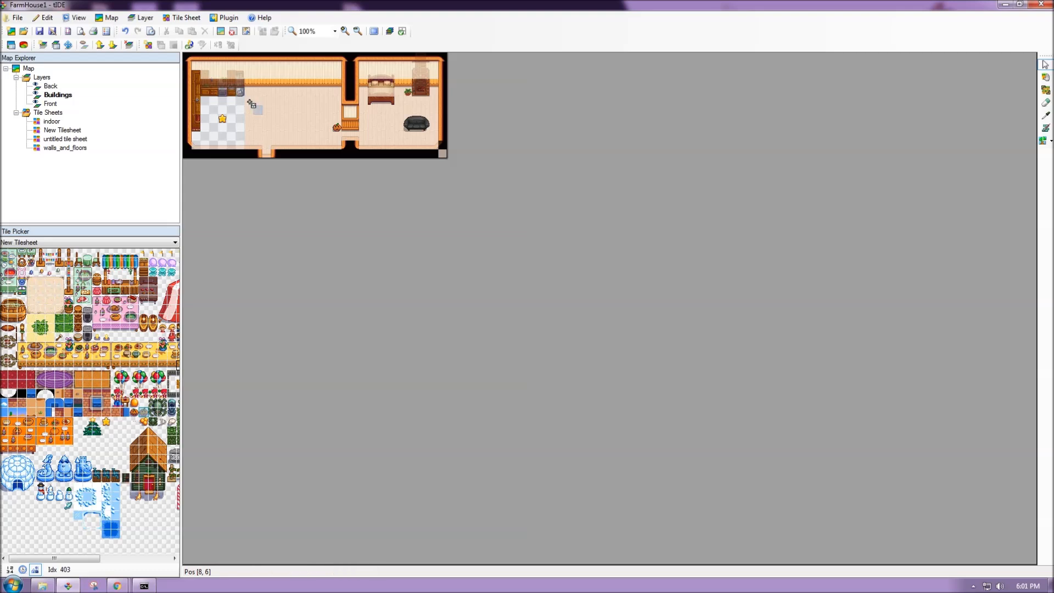
- Give the kitchen tile a custom property named Action with value sadf
right_click(253, 104)
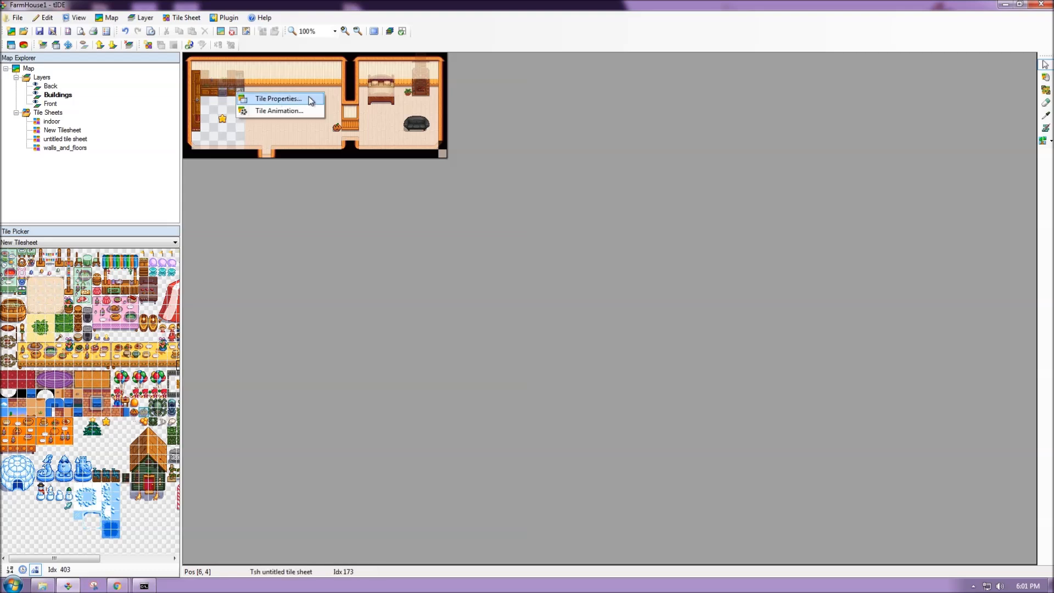
click(277, 98)
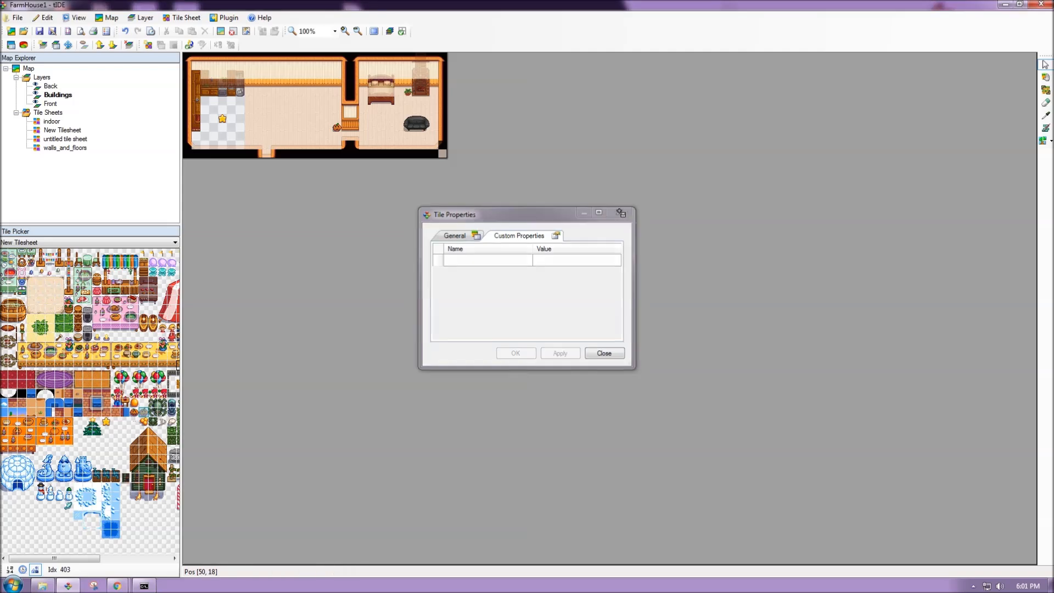
click(603, 352)
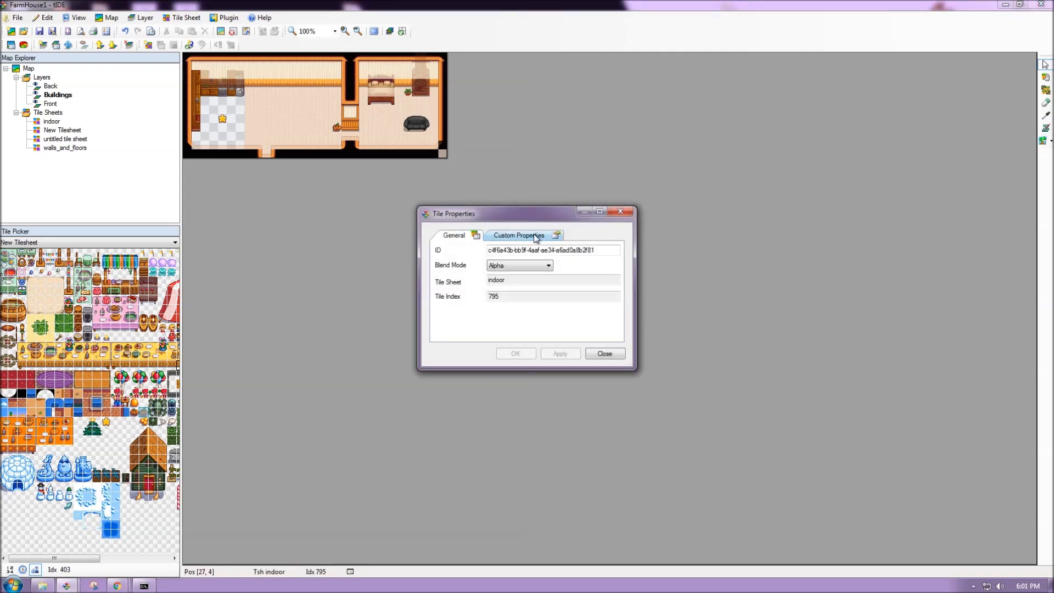
click(518, 234)
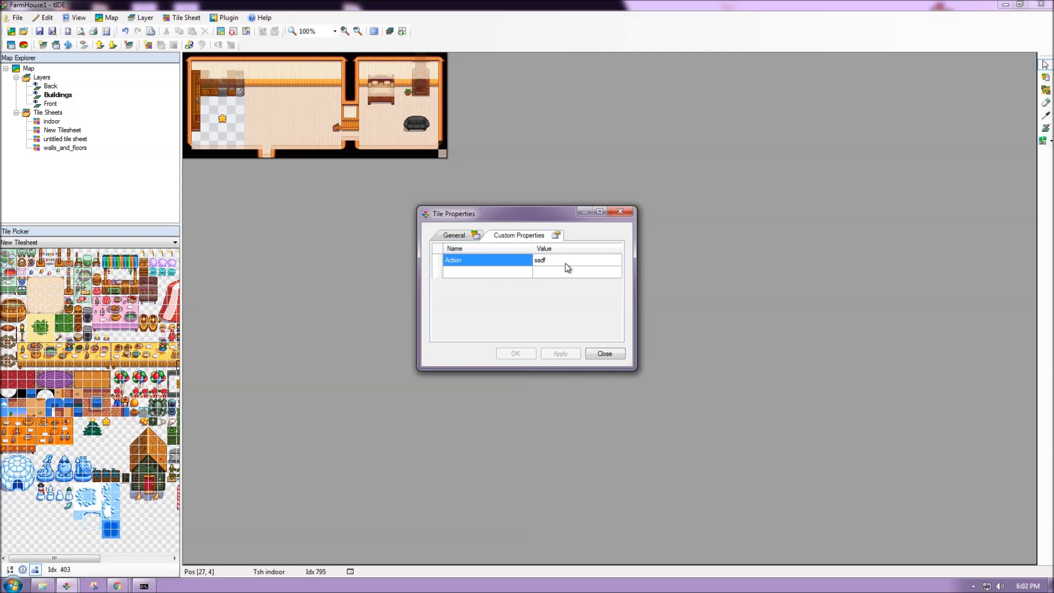
click(604, 352)
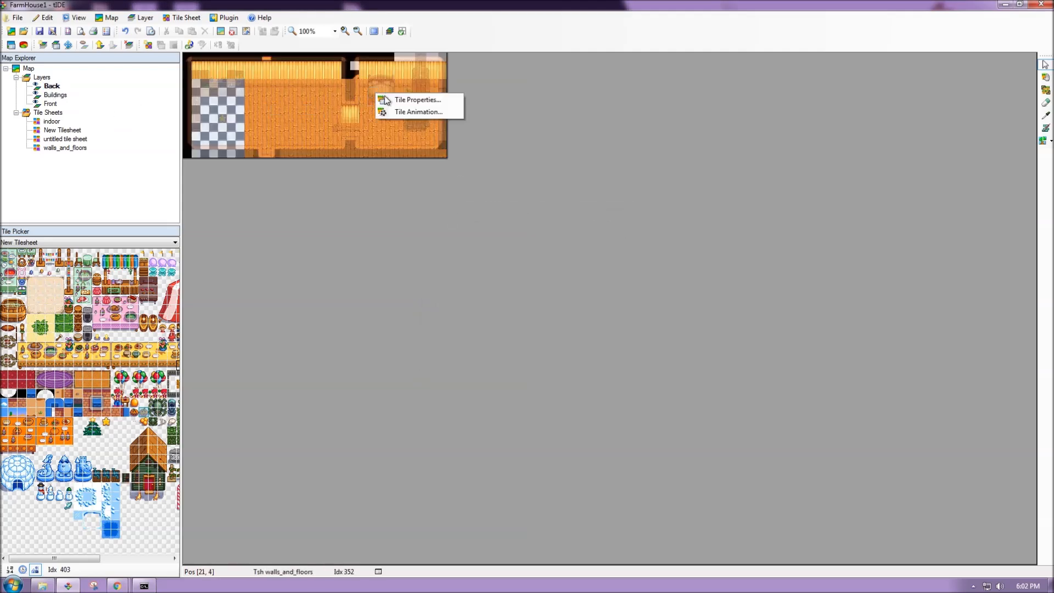
- Review the bedroom floor tile's NoFurniture T and TouchAction Sleep properties, then close
click(417, 100)
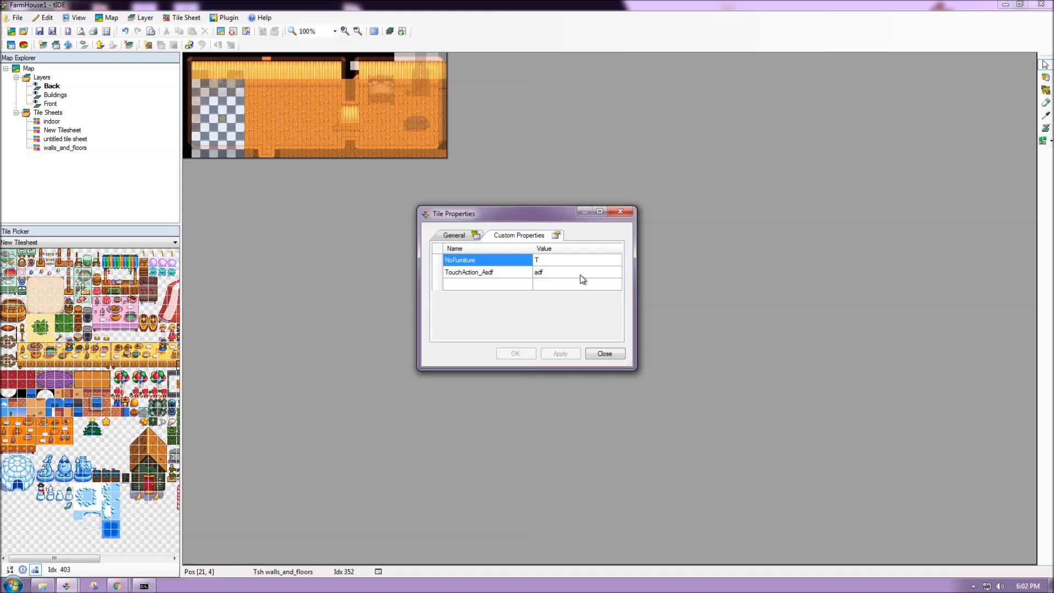
click(604, 353)
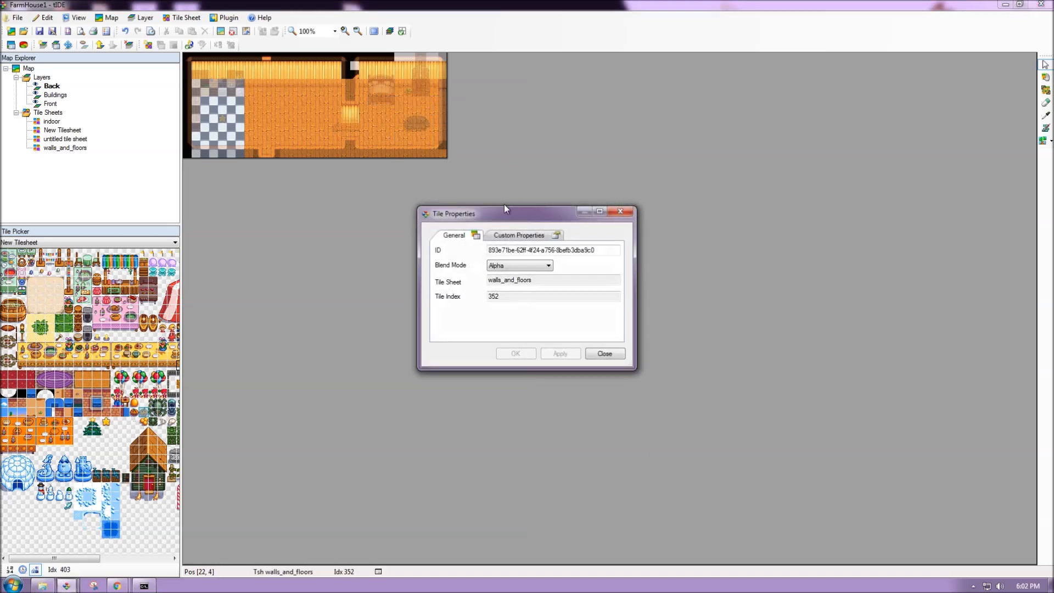
click(519, 235)
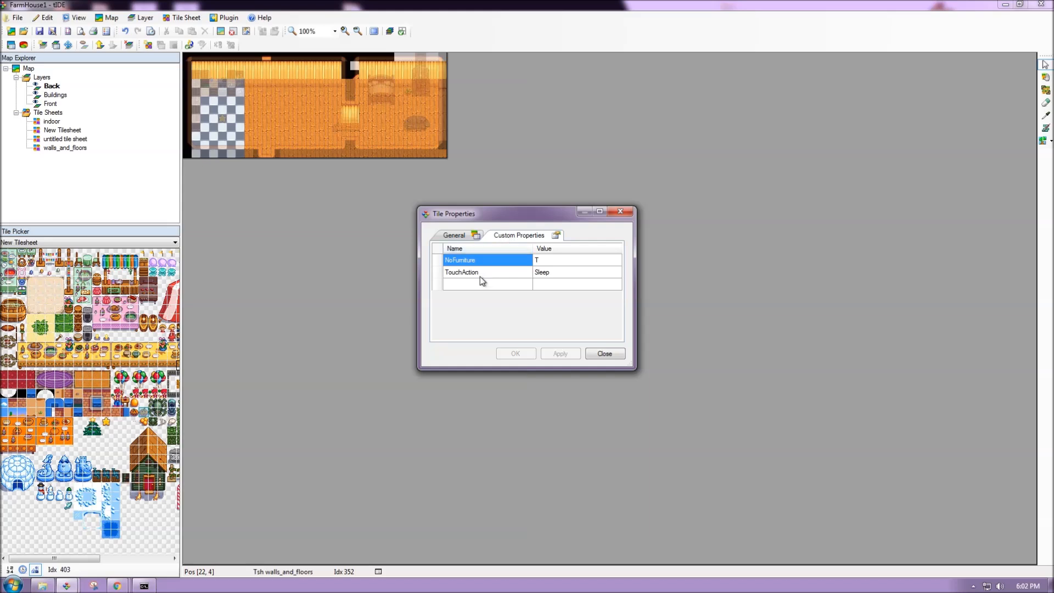
mouse_move(553, 280)
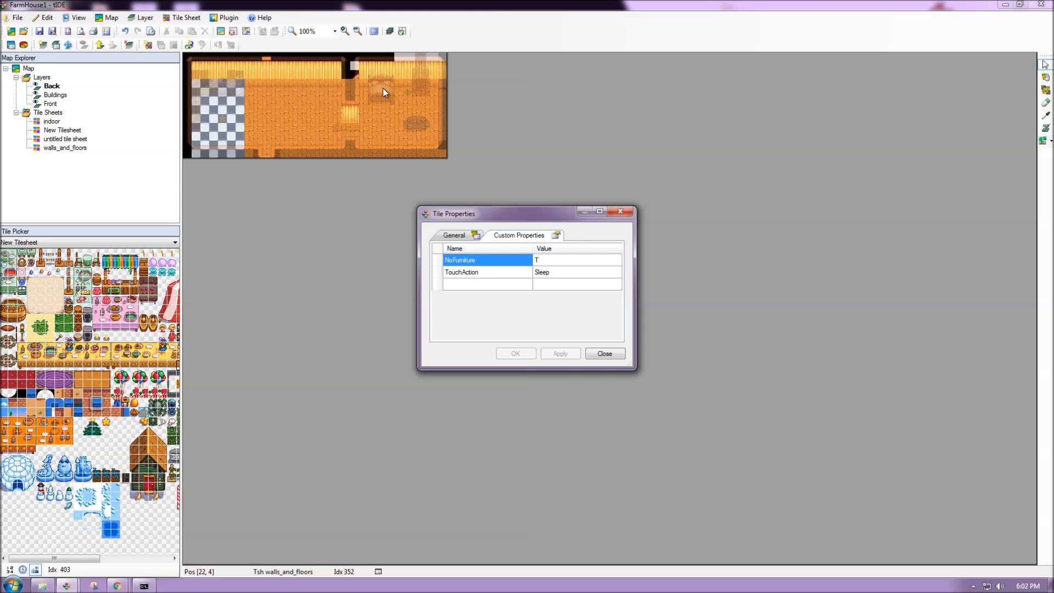
mouse_move(376, 94)
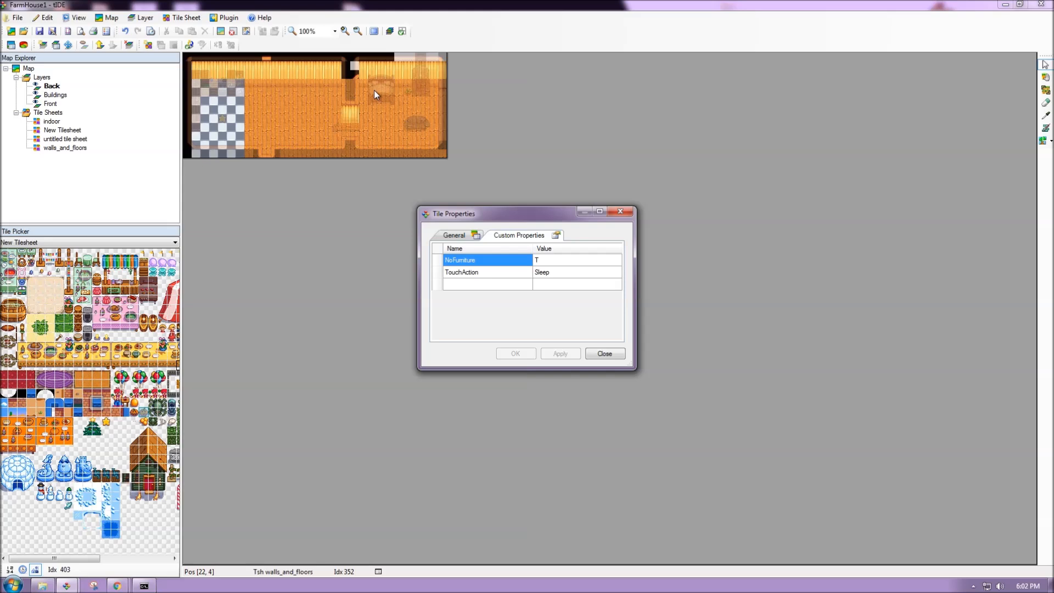
mouse_move(510, 283)
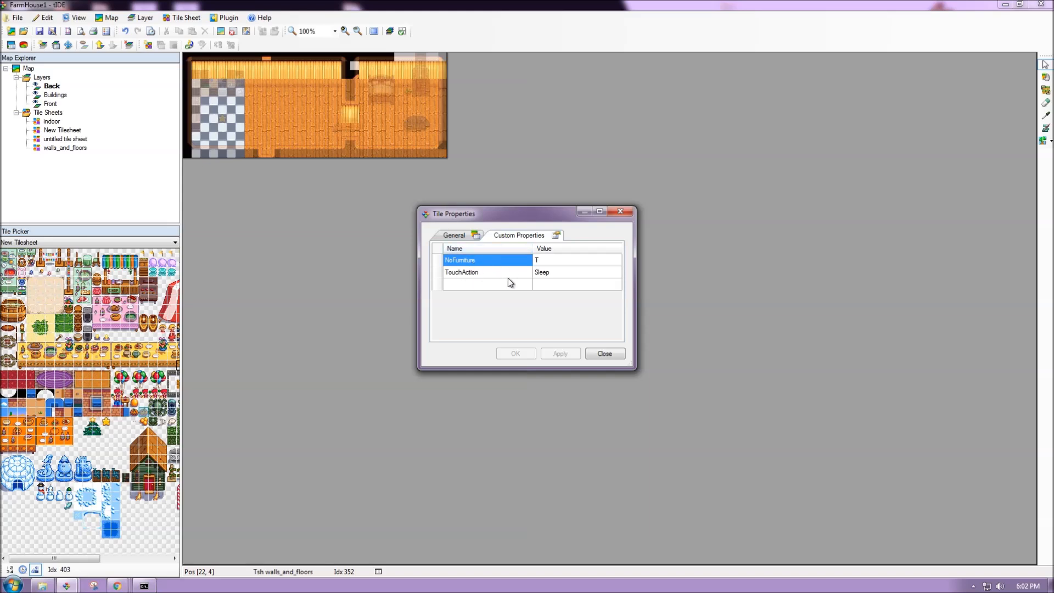
click(602, 353)
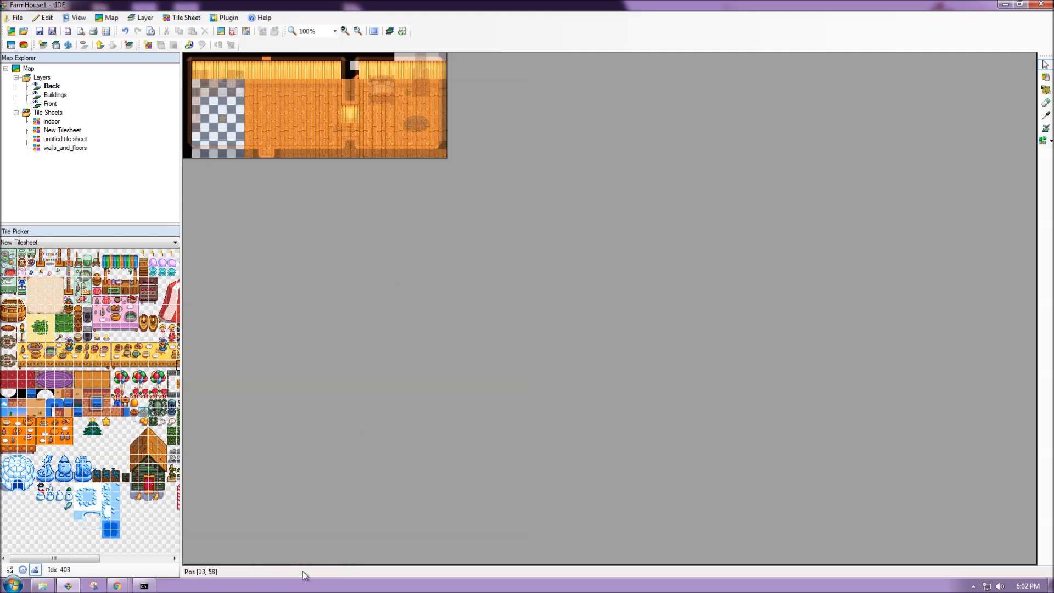
mouse_move(316, 556)
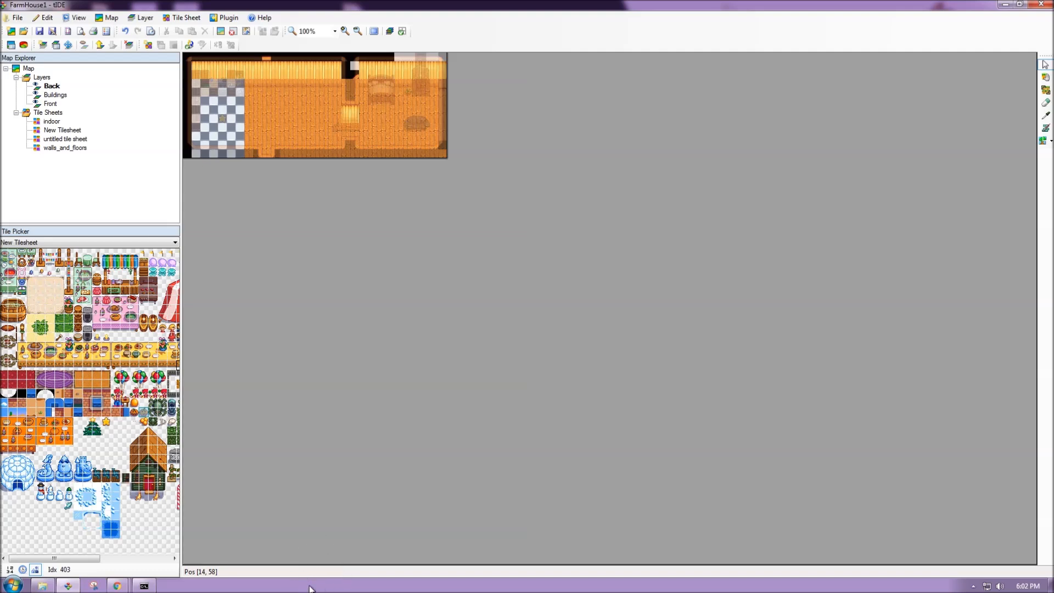
mouse_move(348, 283)
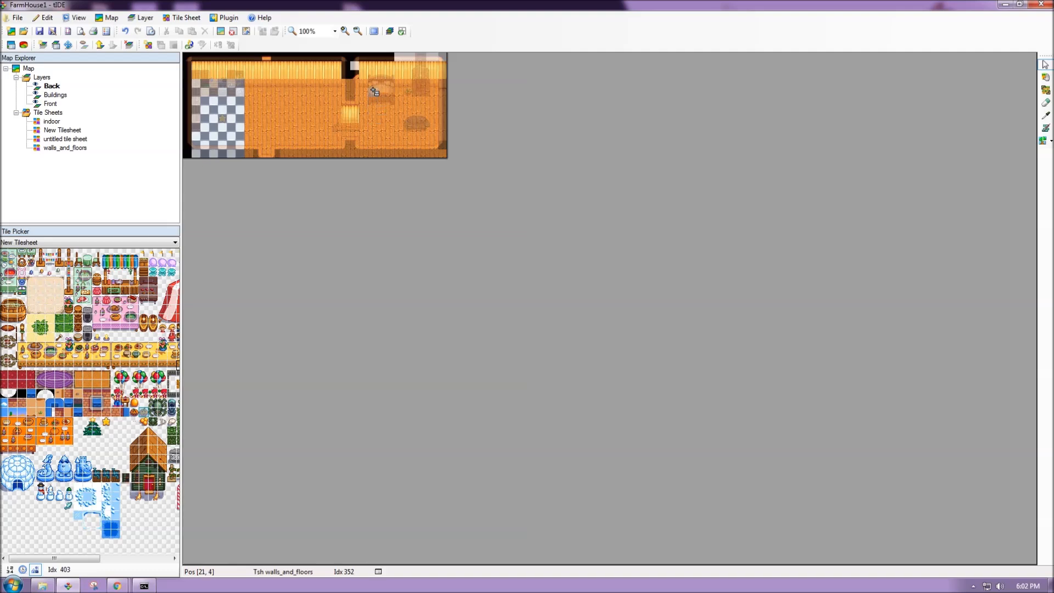
mouse_move(398, 92)
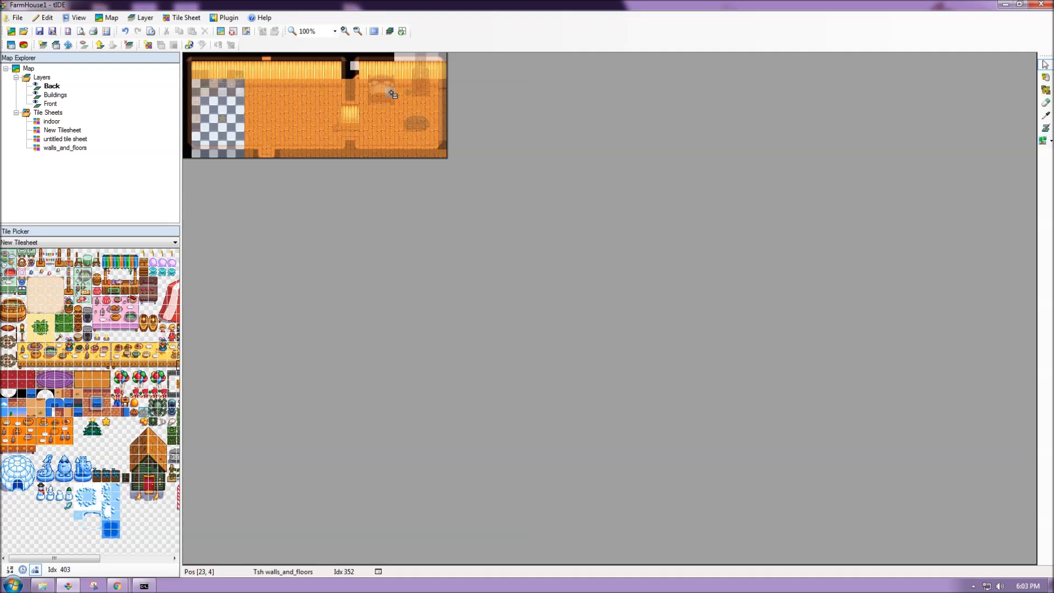
mouse_move(390, 93)
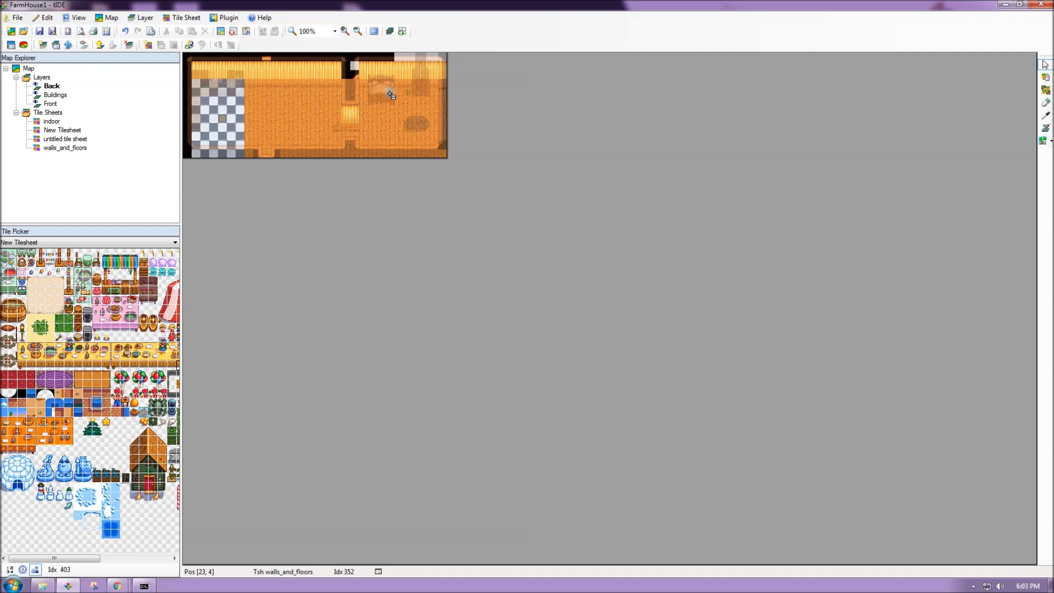
- Save FarmHouse1 as a tIDE Binary Map (.tbin) in EditFiles, replacing the existing file
click(16, 17)
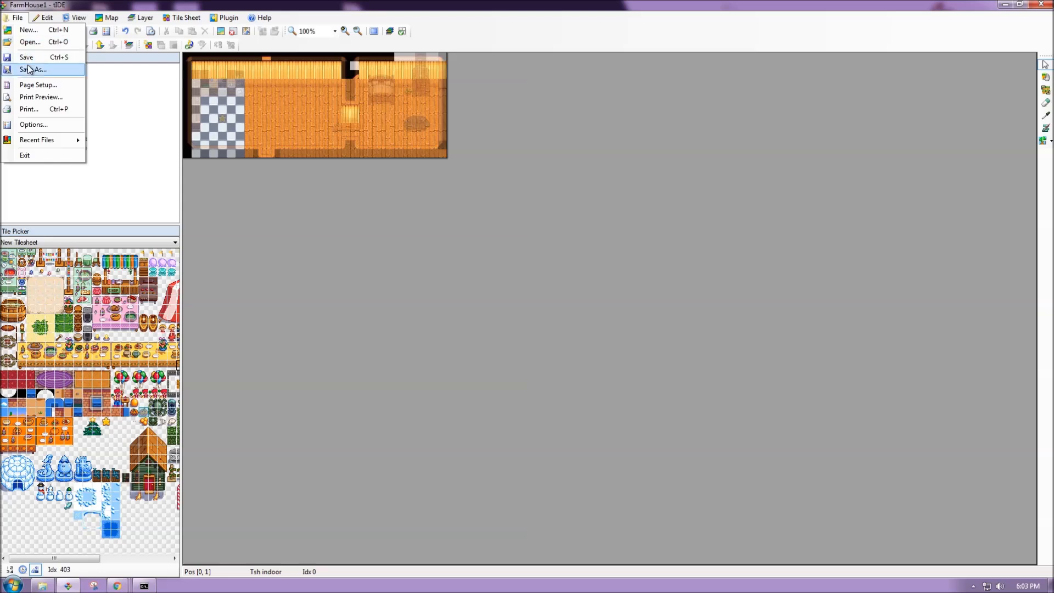
click(34, 69)
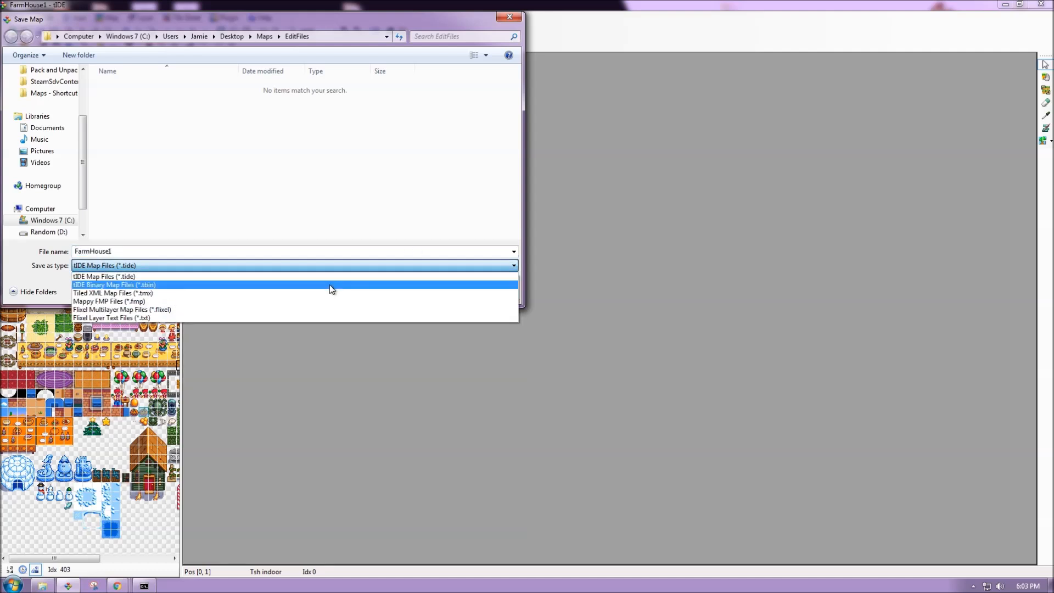
click(113, 284)
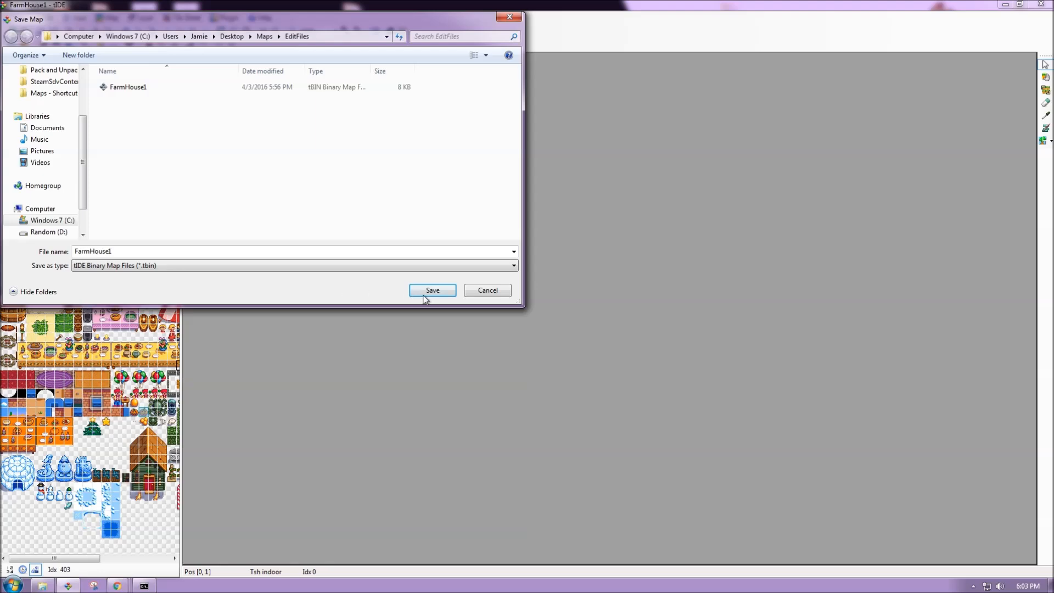
click(431, 289)
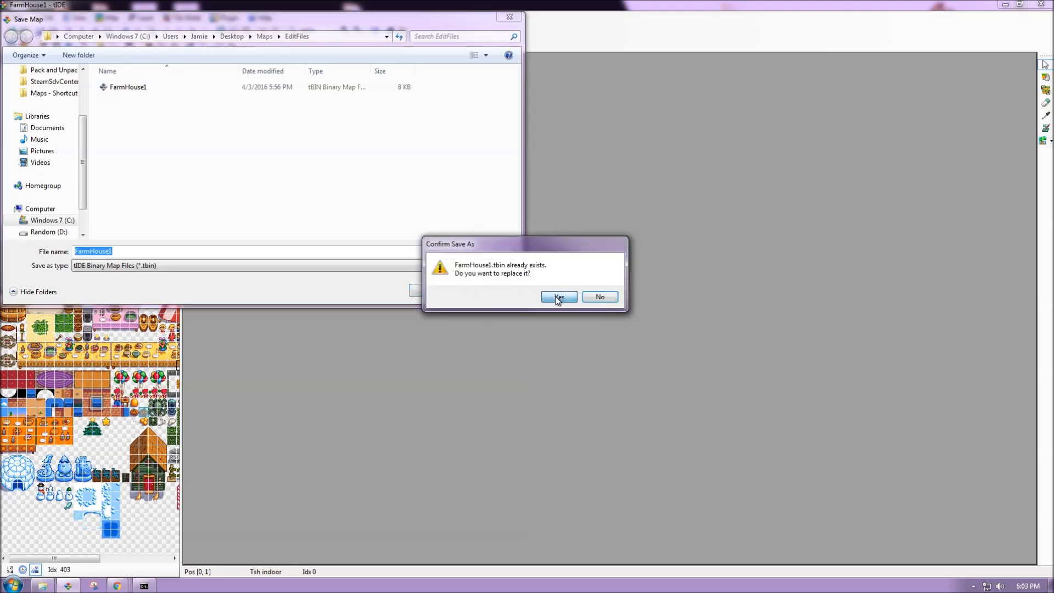
click(559, 297)
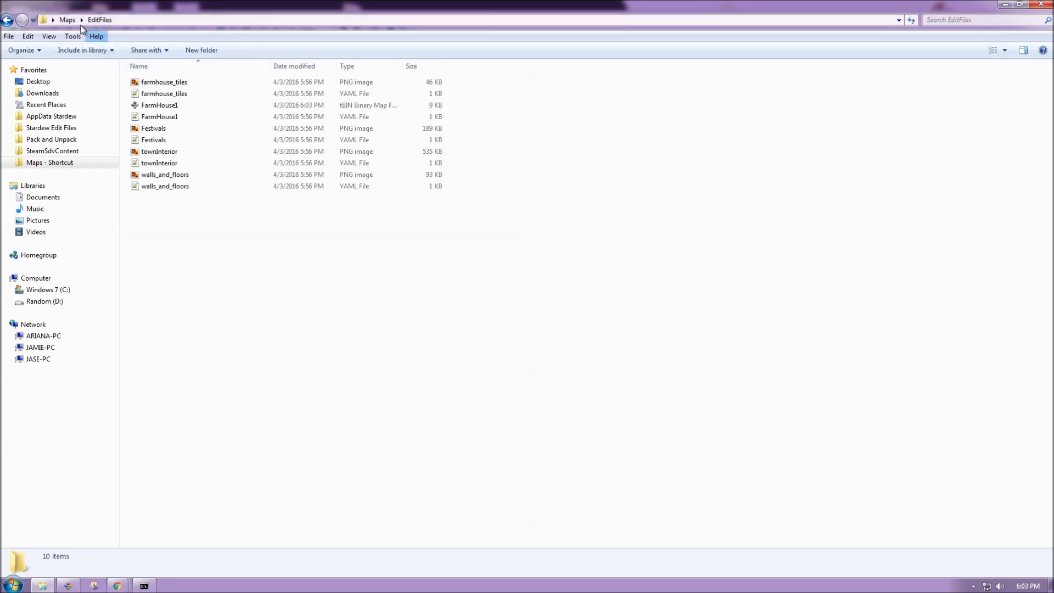
- Navigate from EditFiles back up to the Maps folder via the address breadcrumb
click(159, 106)
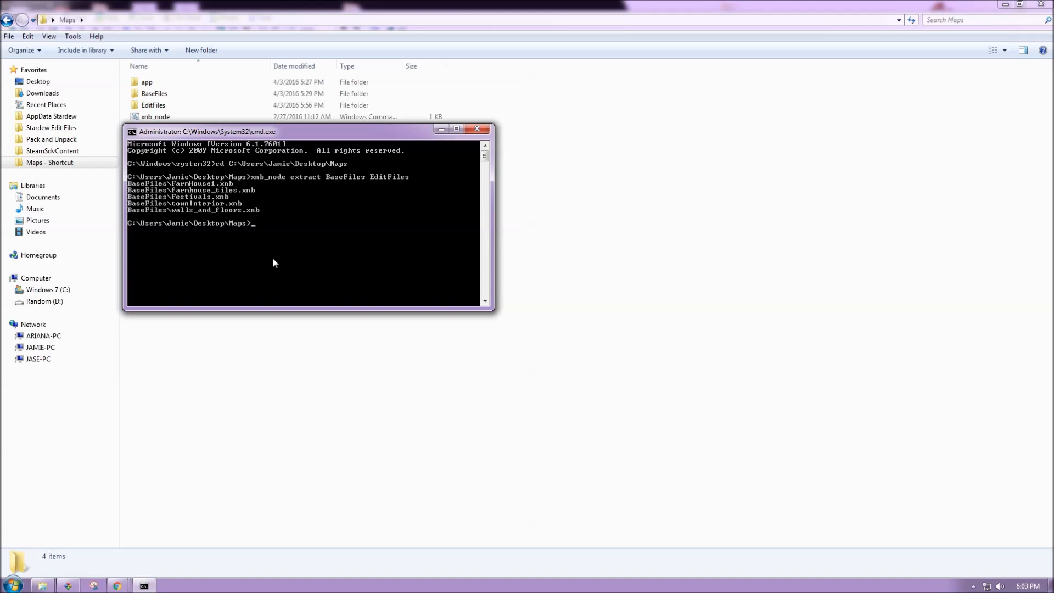
- Run 'xnb_node pack EditFiles DoneFiles' to repack the maps, then close the prompt
text(xnb_node pack)
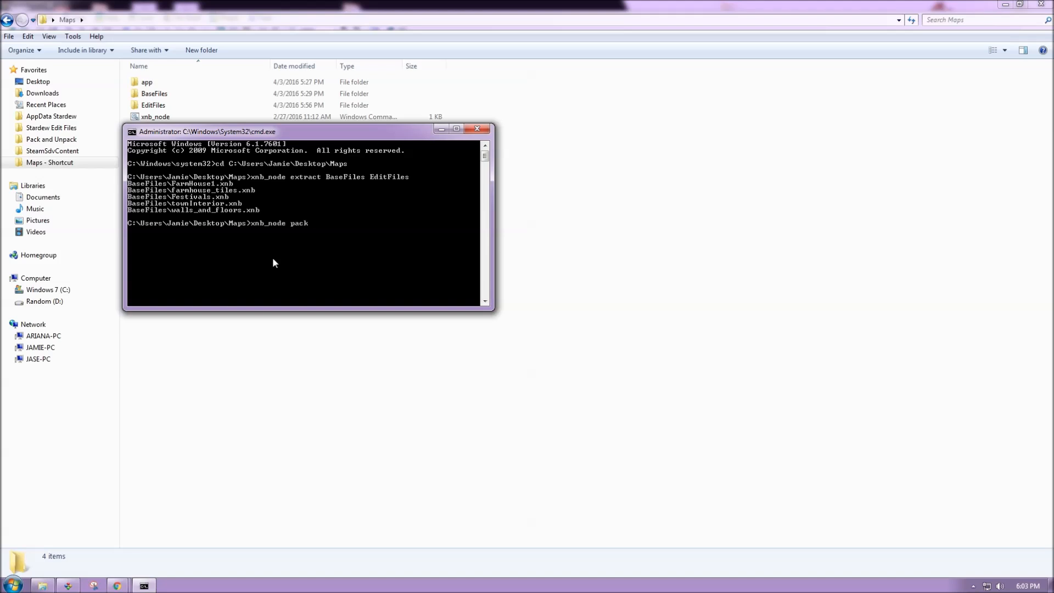
text(EditFiles)
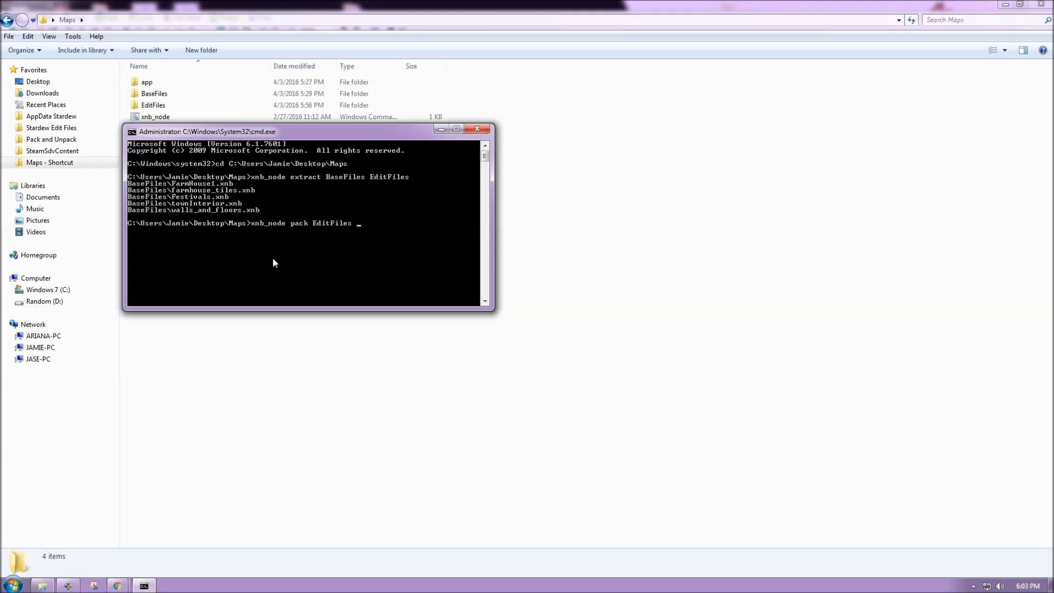
text(DoneFiles)
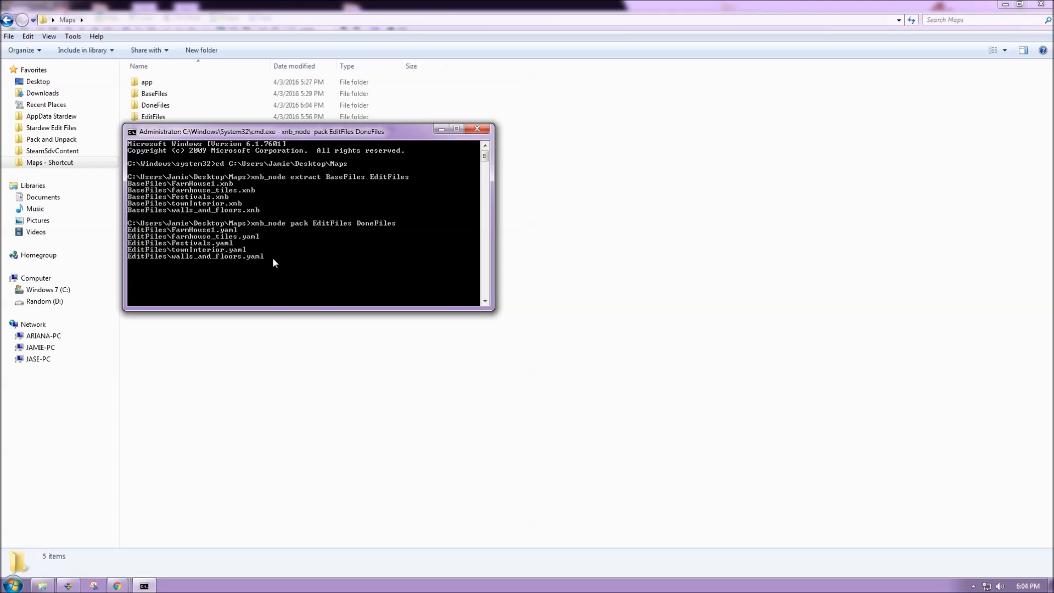
click(476, 129)
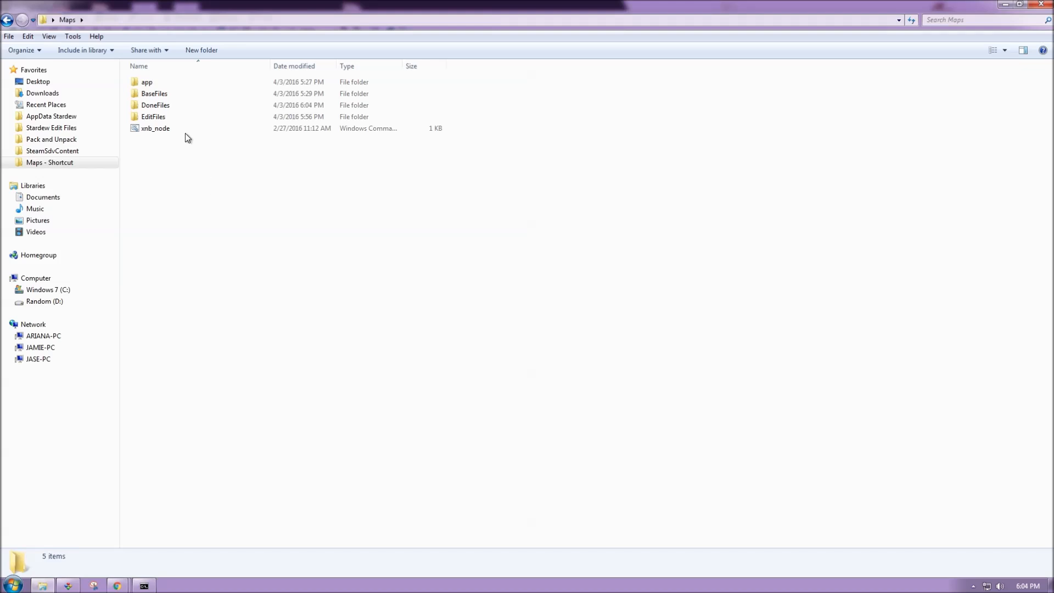
- Copy the packed FarmHouse1.xnb from the DoneFiles folder
double_click(155, 106)
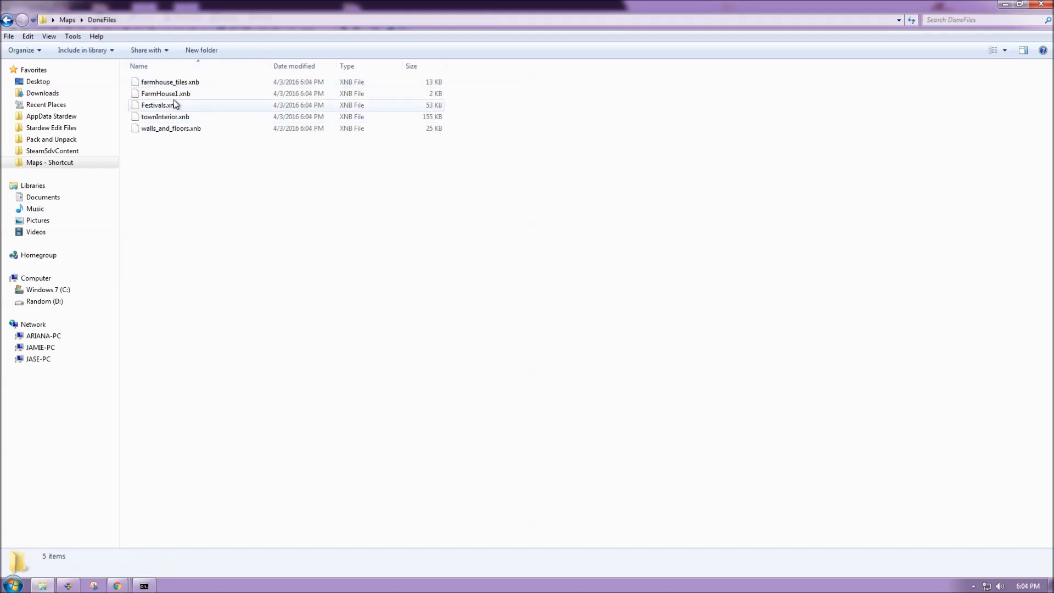
click(165, 94)
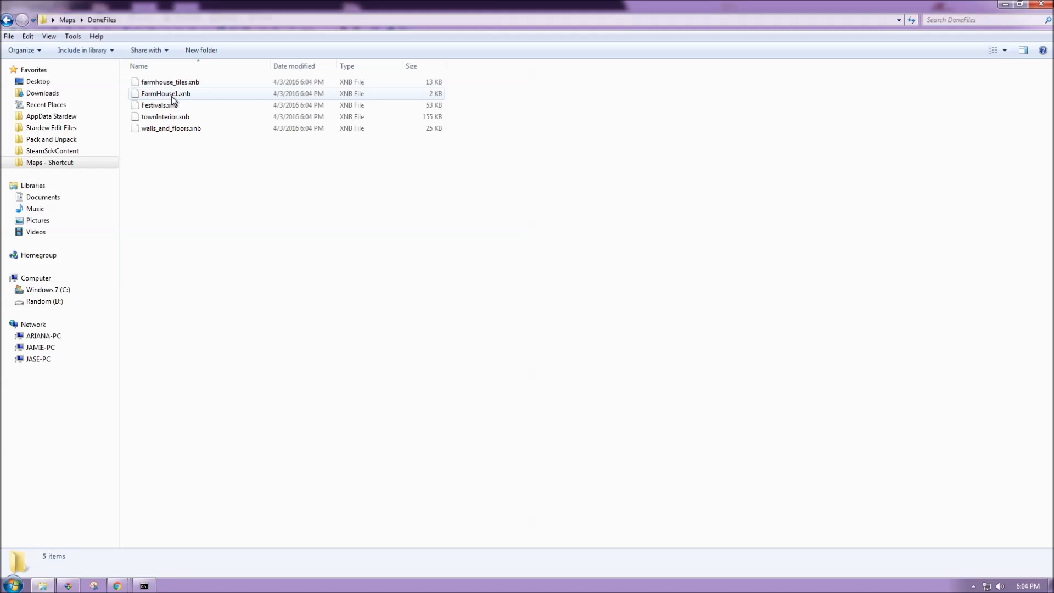
click(166, 94)
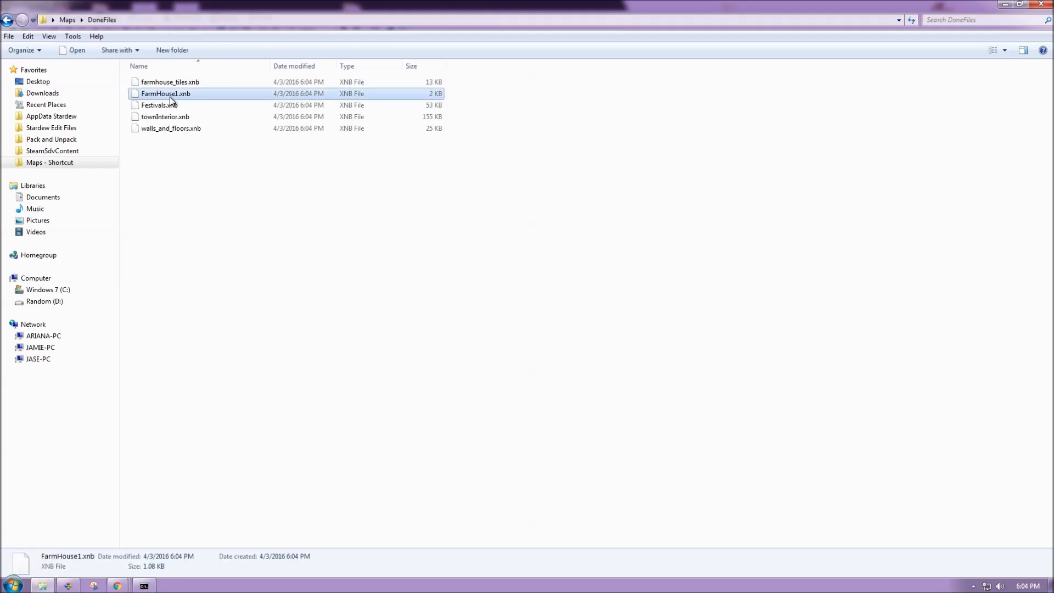
click(52, 151)
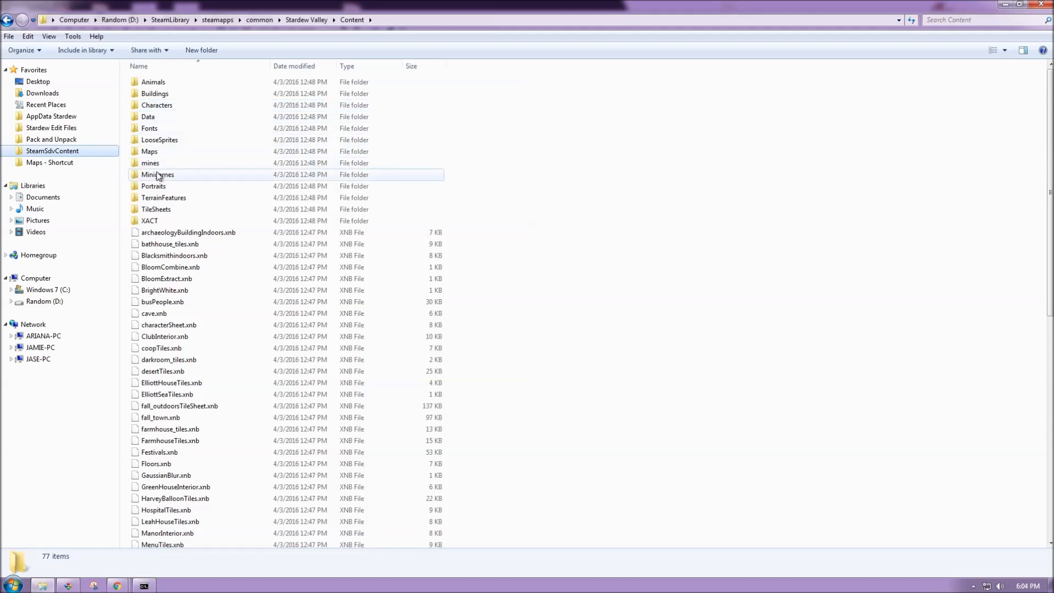
- Paste FarmHouse1.xnb into the game's Content Maps folder with Copy and Replace
double_click(150, 151)
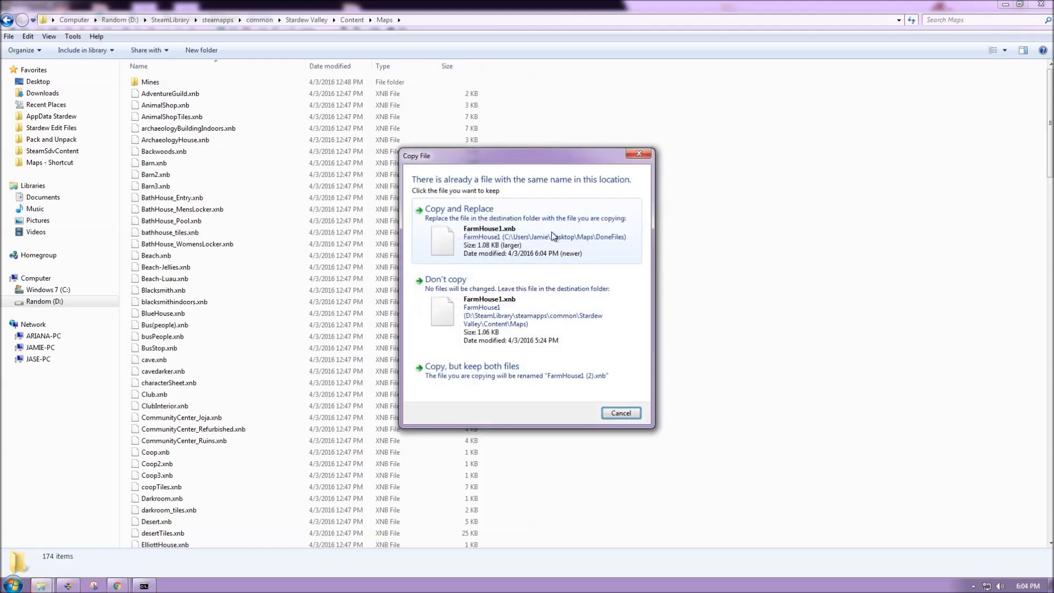
click(458, 208)
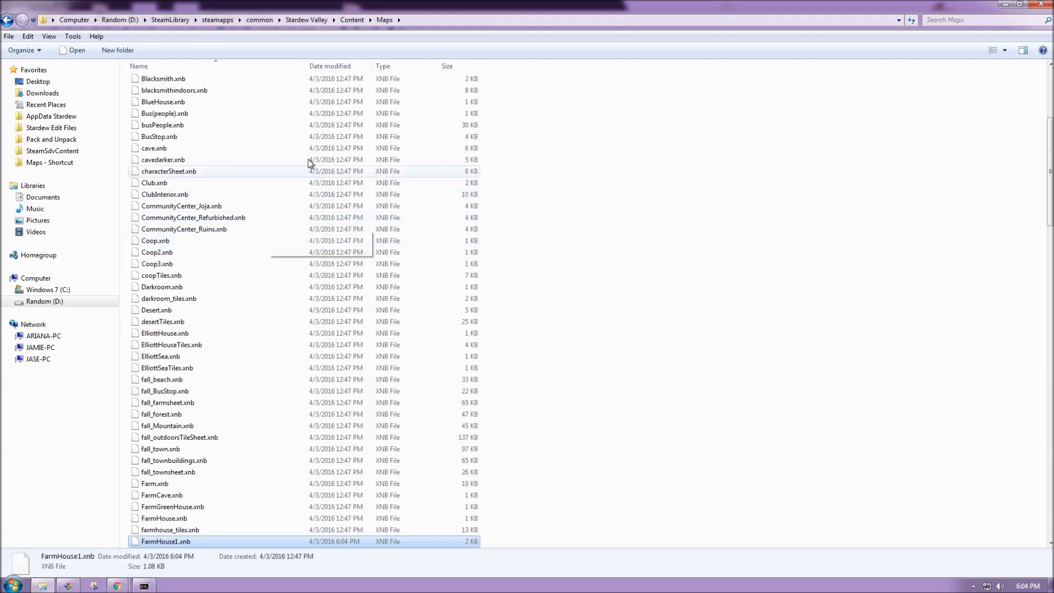
mouse_move(299, 54)
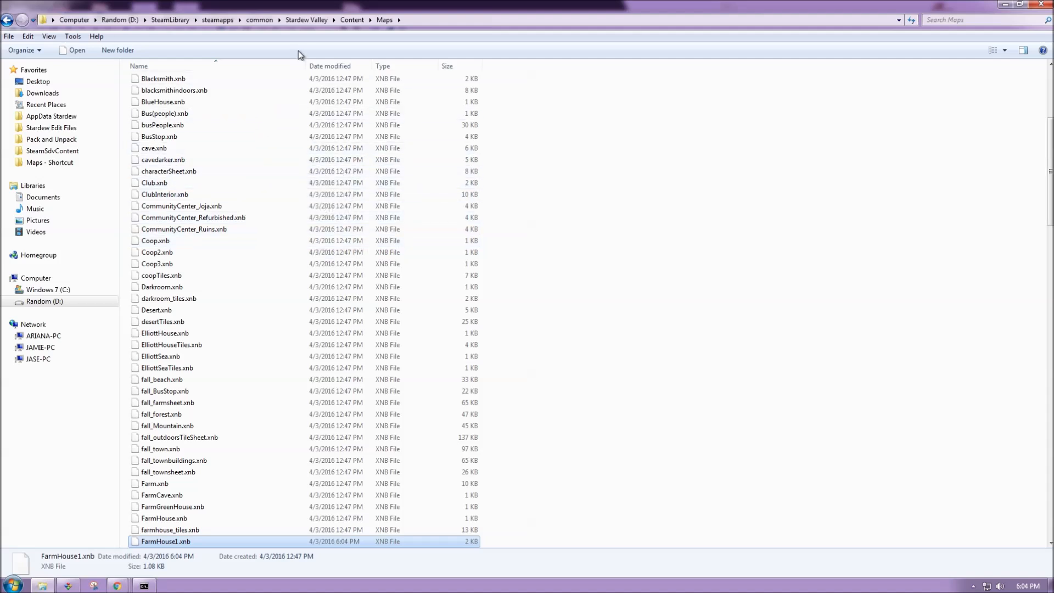
click(306, 20)
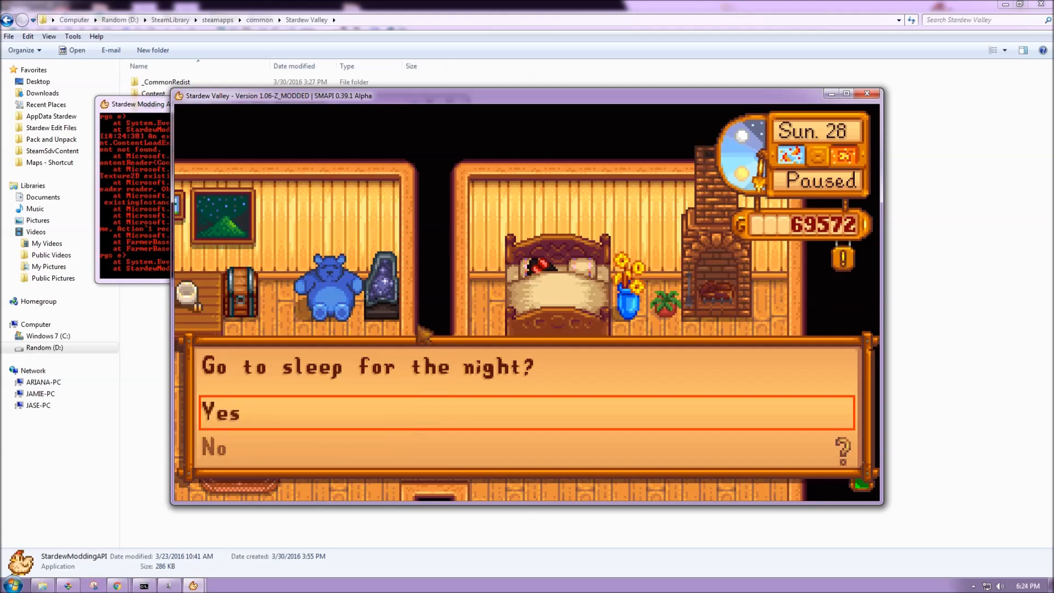
- Choose Yes on 'Go to sleep for the night?' to wake at 6:30 in the edited farmhouse
click(222, 412)
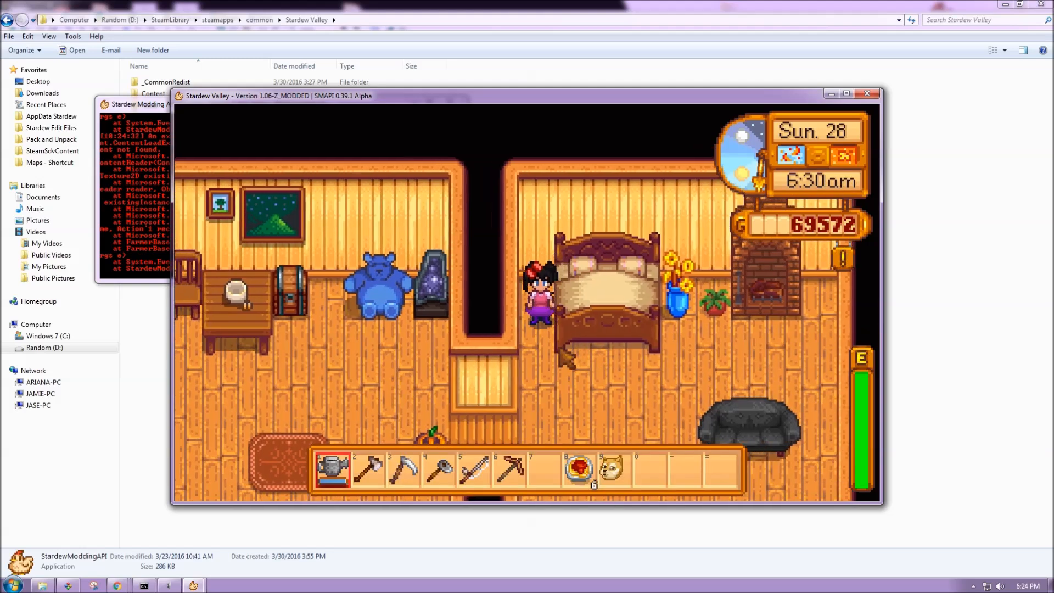